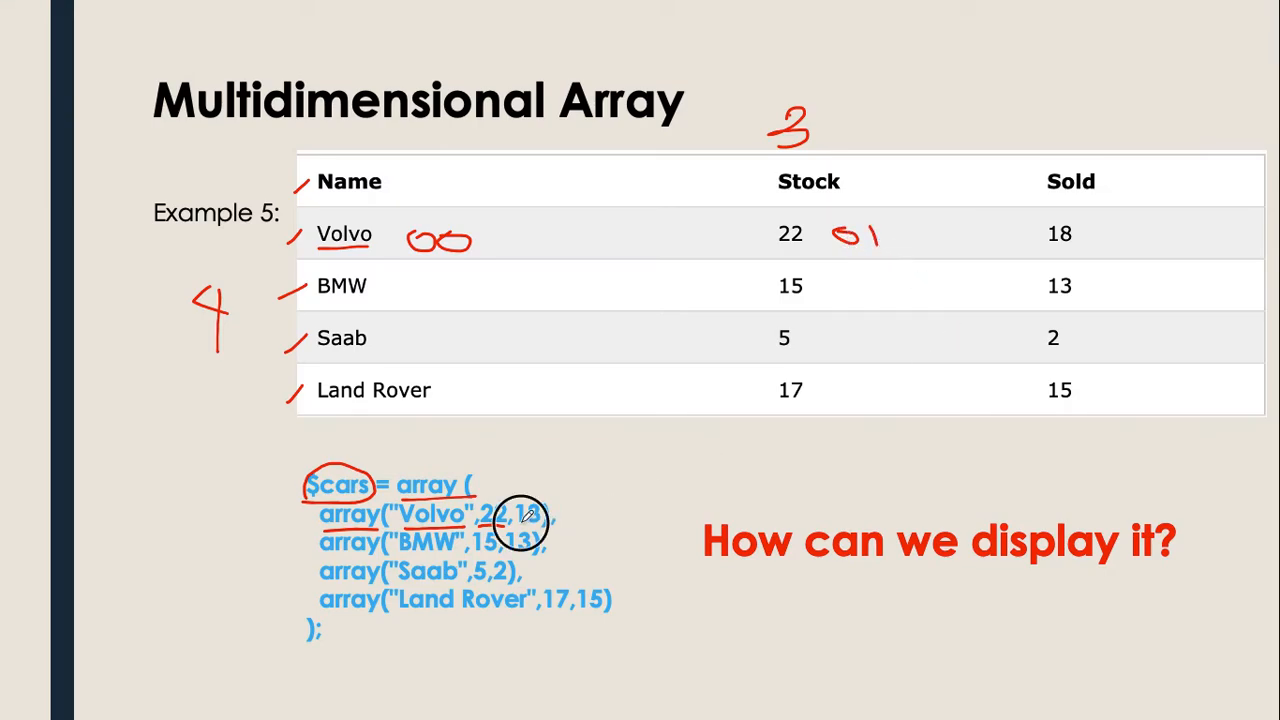
pyautogui.moveTo(1128, 228)
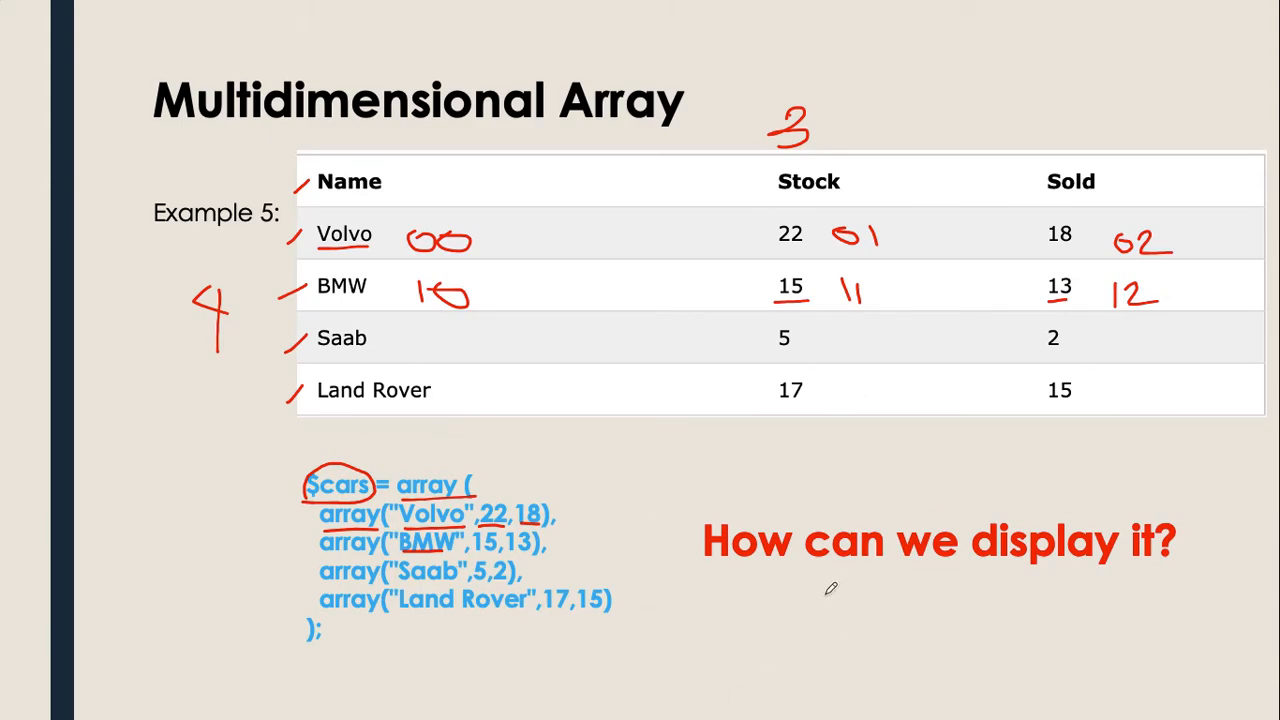
# Handwrite the index pairs 00, 01, 02, 10, 11, 12 beside the Volvo and BMW cells
pyautogui.moveTo(705, 575); pyautogui.dragTo(1230, 560)
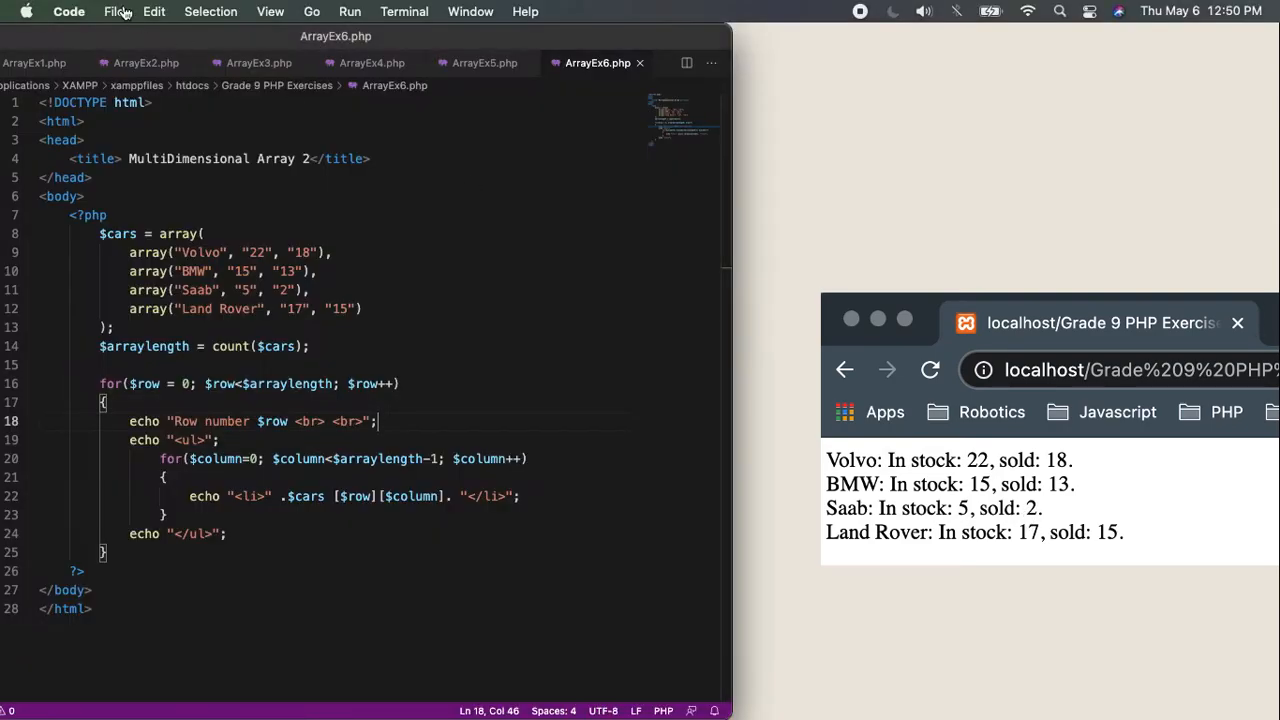
# Open ArrayEx5.php and delete its old cars array and echo code
pyautogui.click(484, 63)
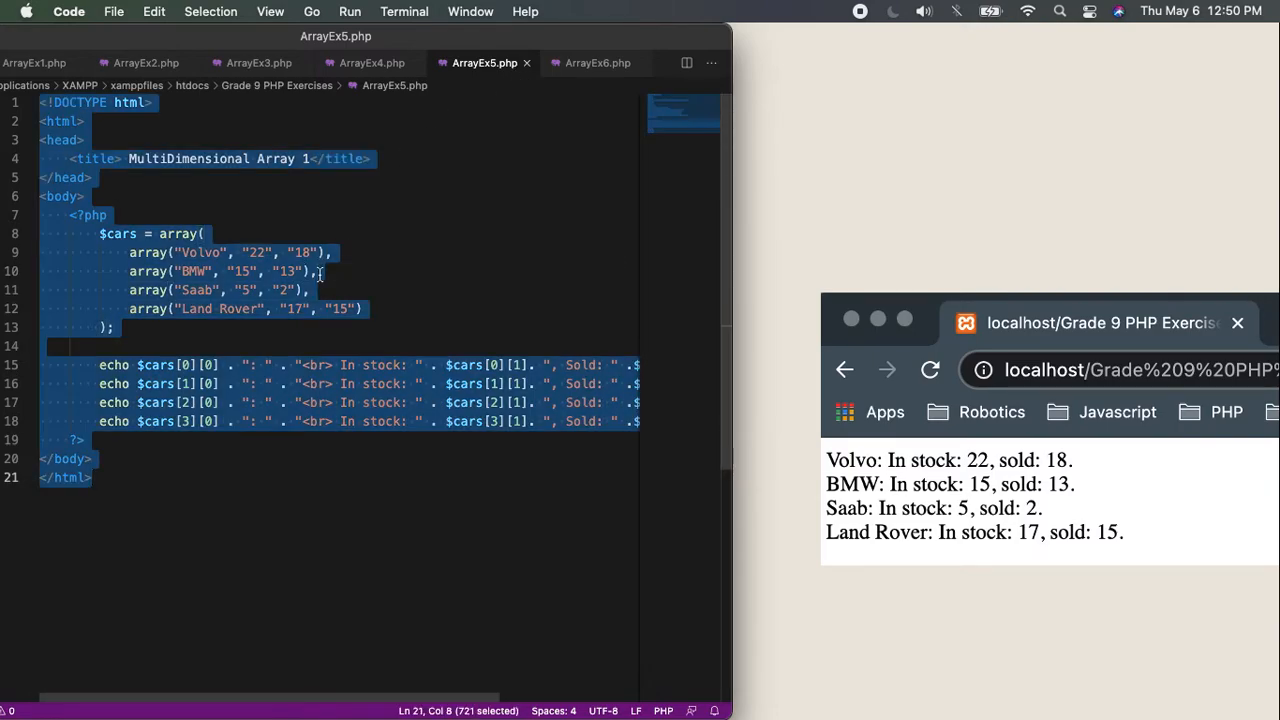
pyautogui.moveTo(320, 330)
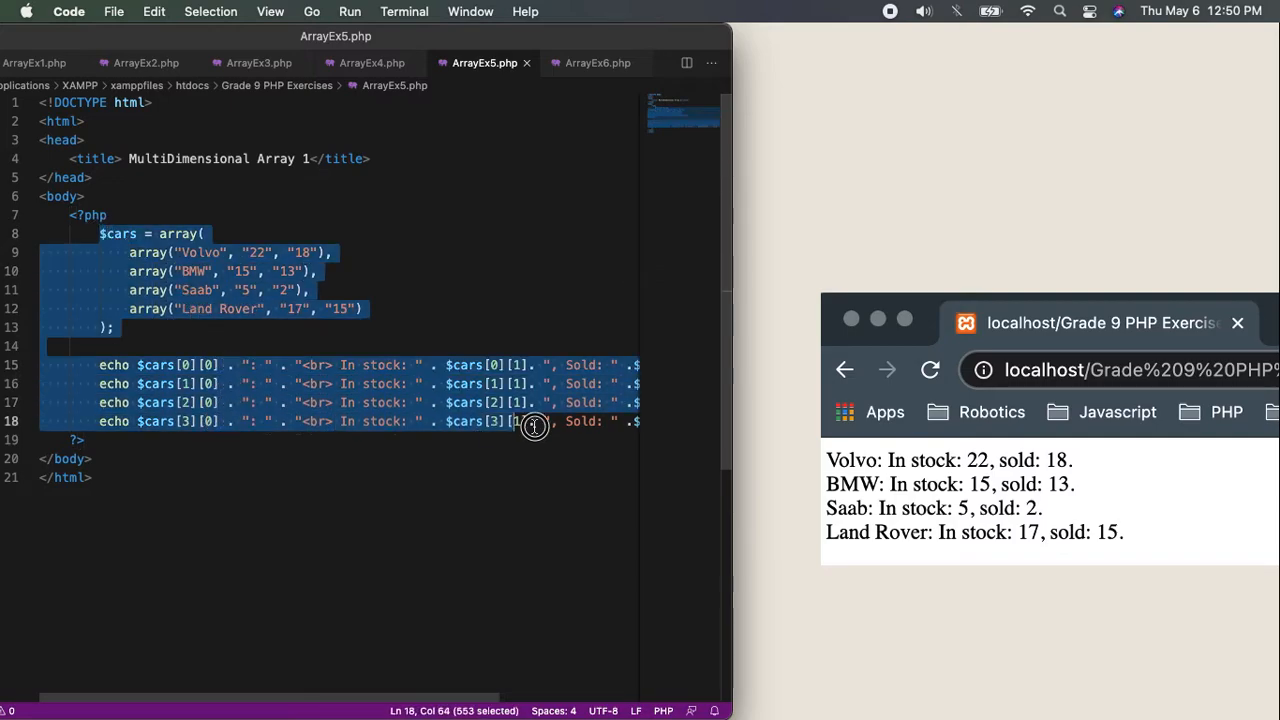
pyautogui.press('delete')
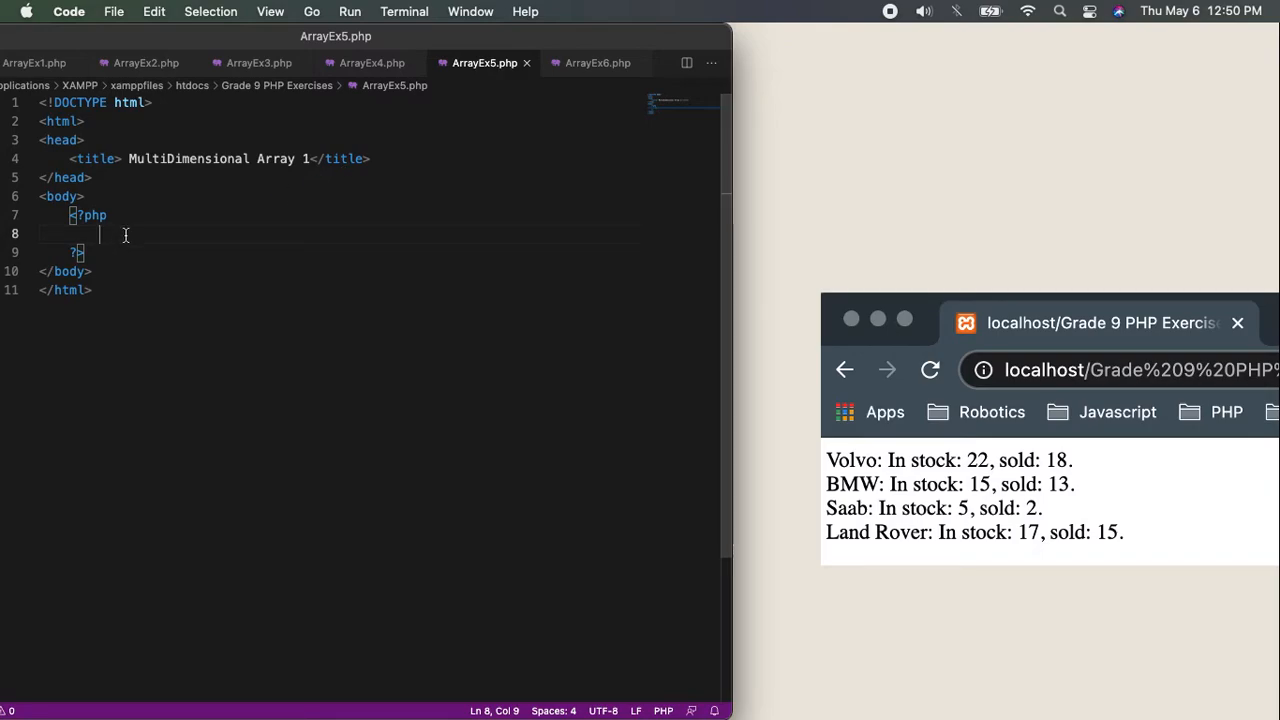
# Declare the statement $cars = array(); in ArrayEx5.php
pyautogui.write('$')
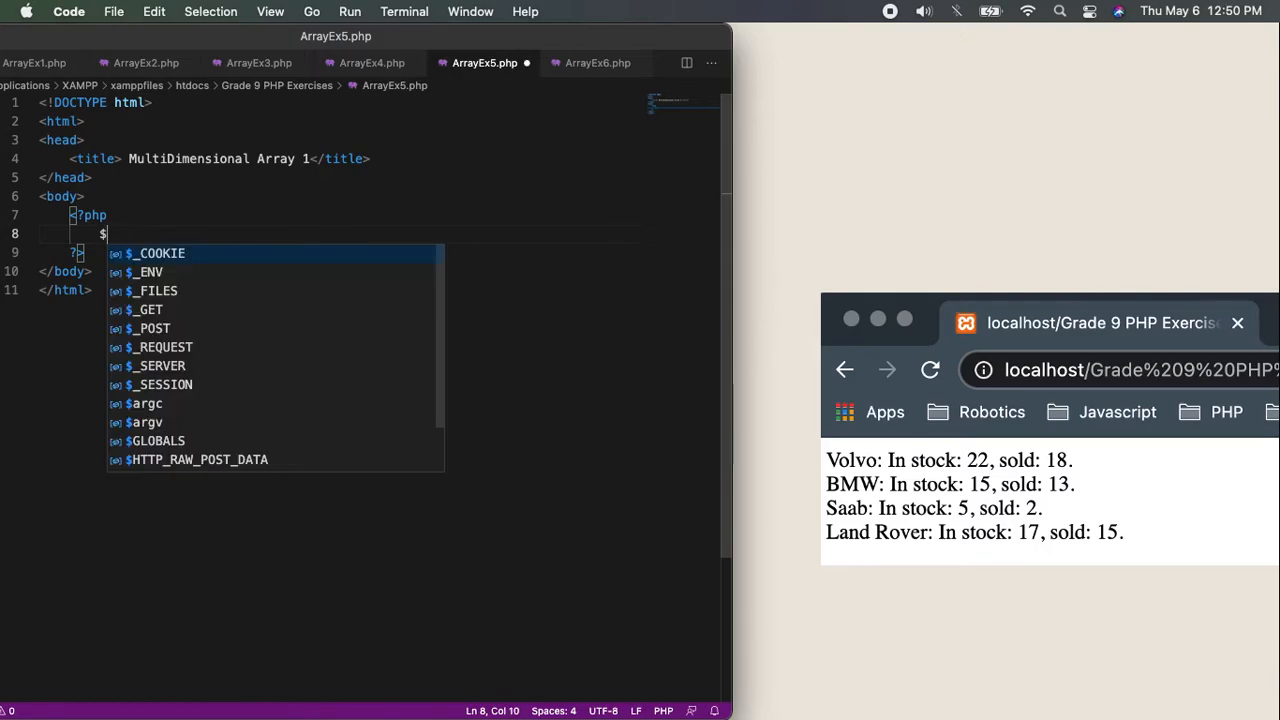
pyautogui.write('car')
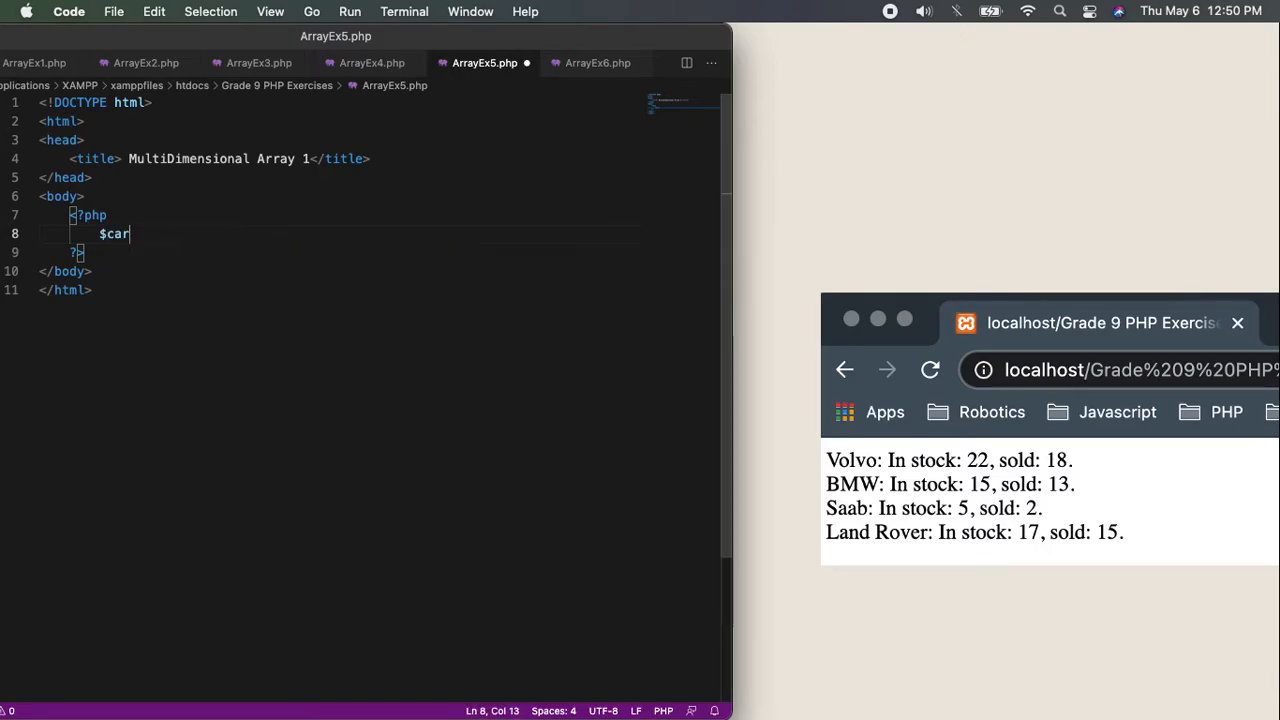
pyautogui.write('s =')
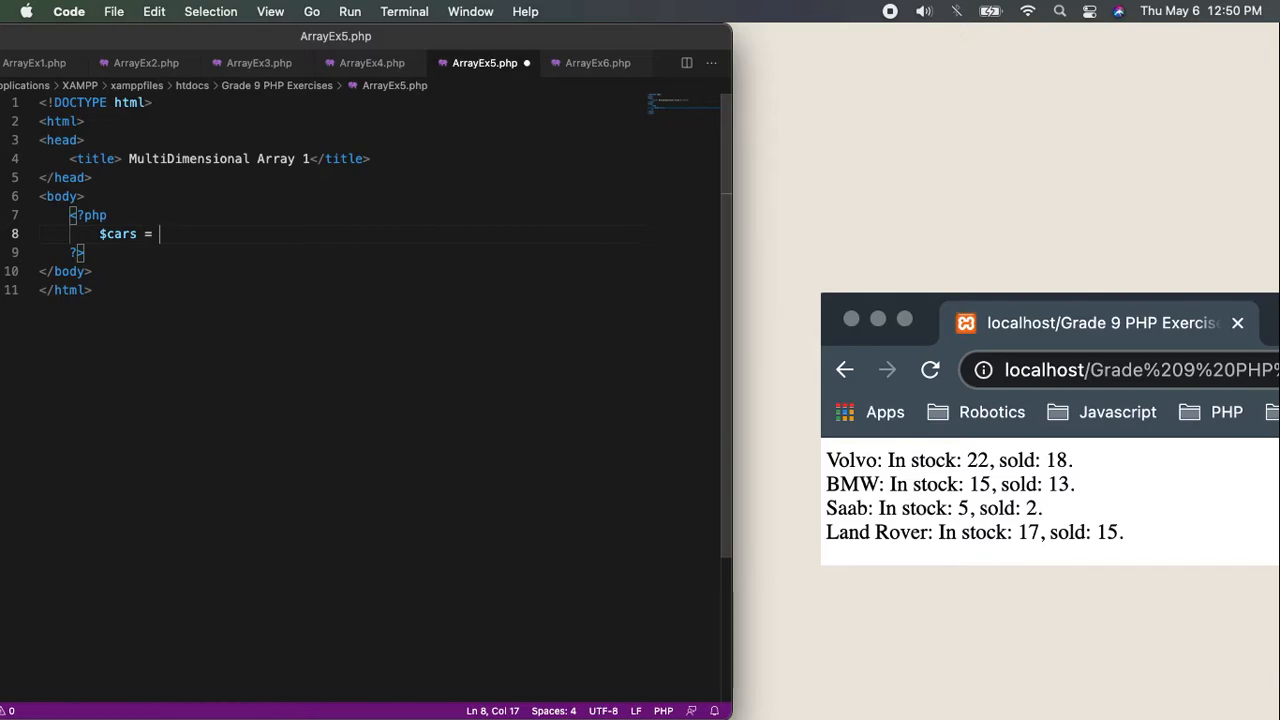
pyautogui.write('array(')
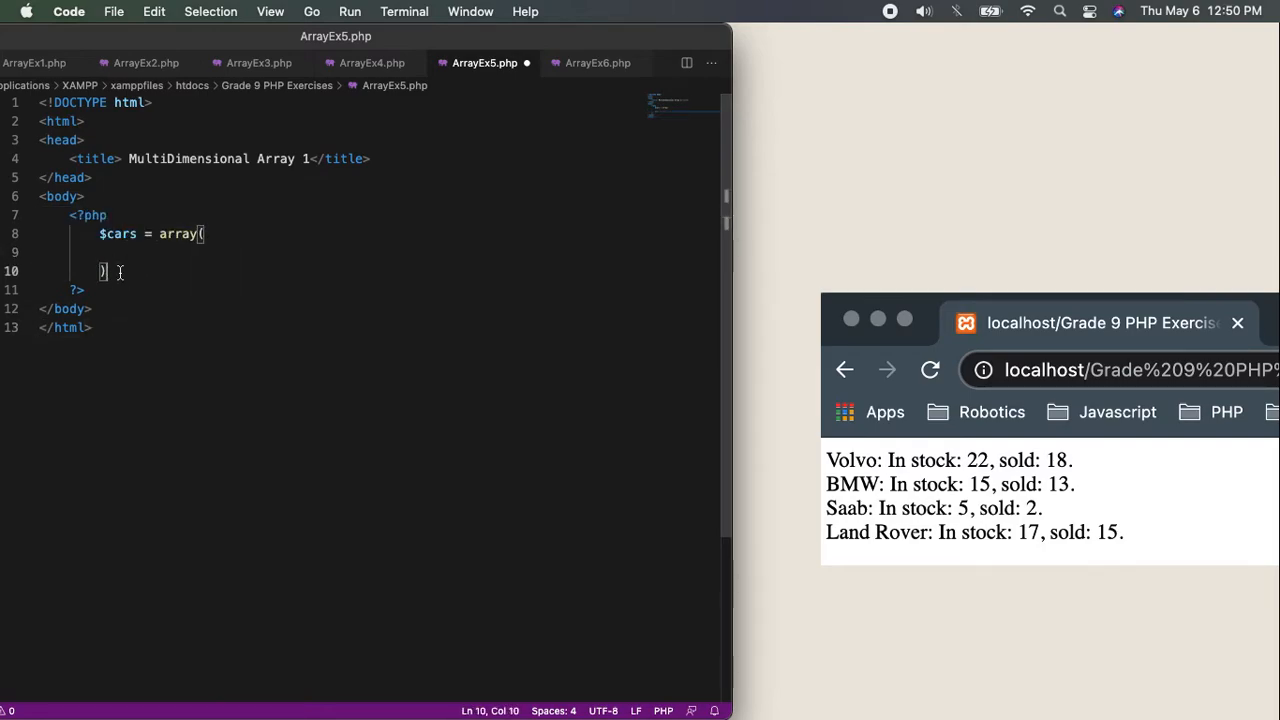
pyautogui.write(';')
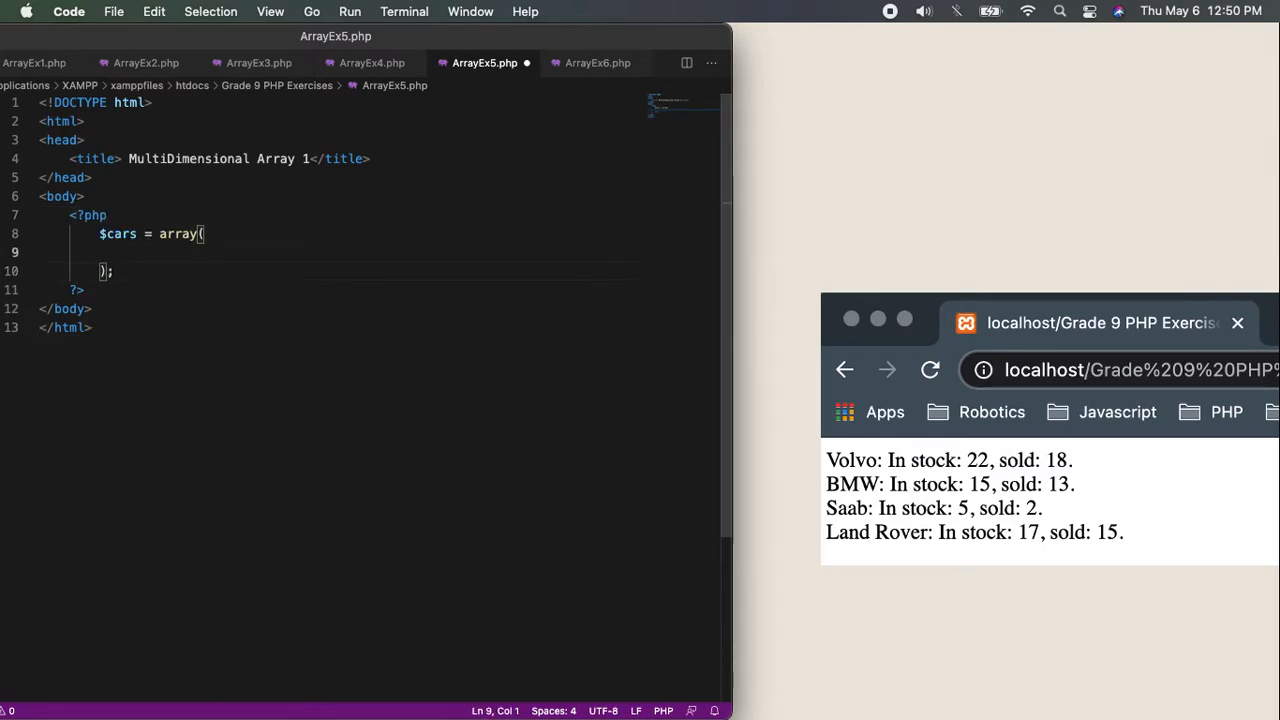
# Add the first nested row array("Volvo", 22, 18) inside the $cars array
pyautogui.write('array("')
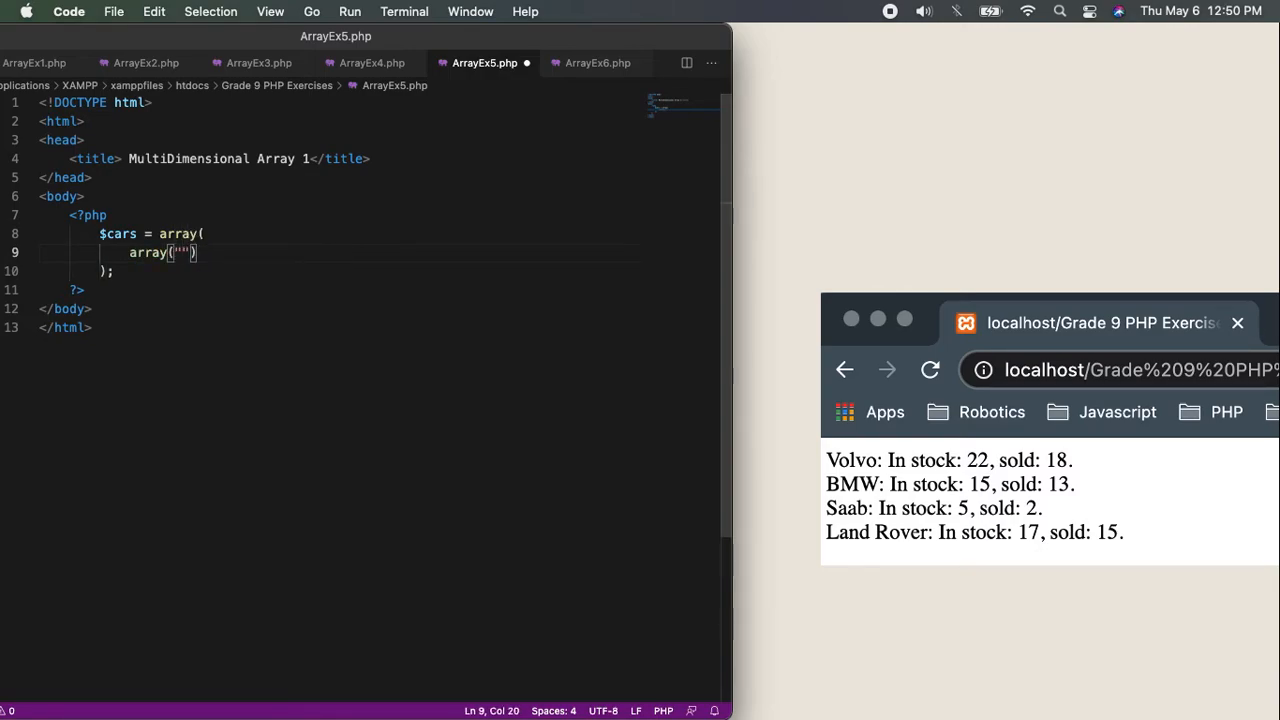
pyautogui.write('Volvo')
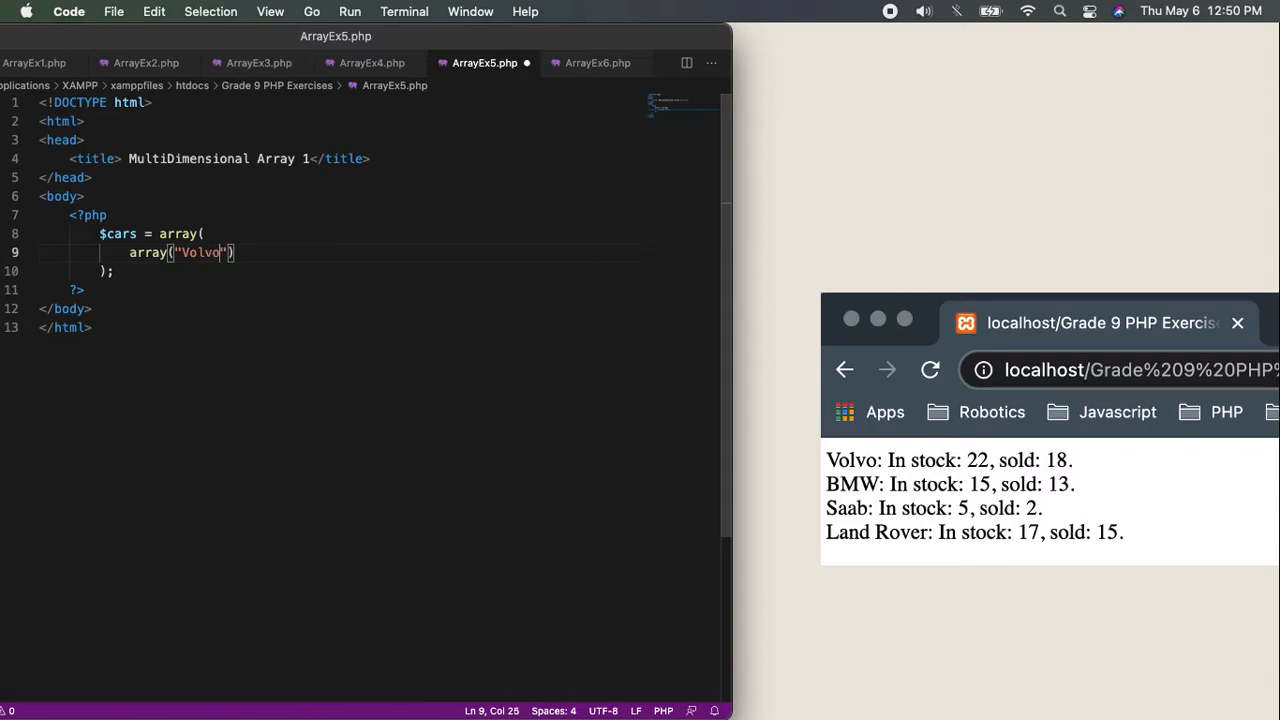
pyautogui.write(',)')
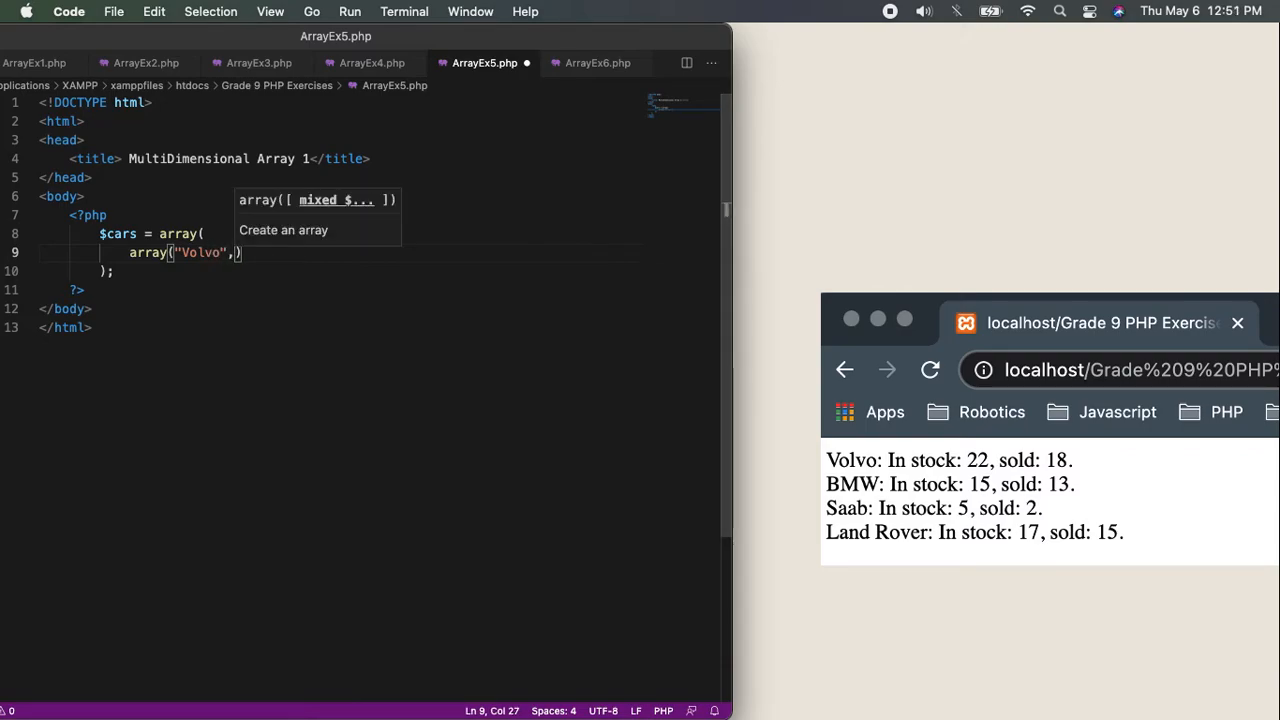
pyautogui.write('" "')
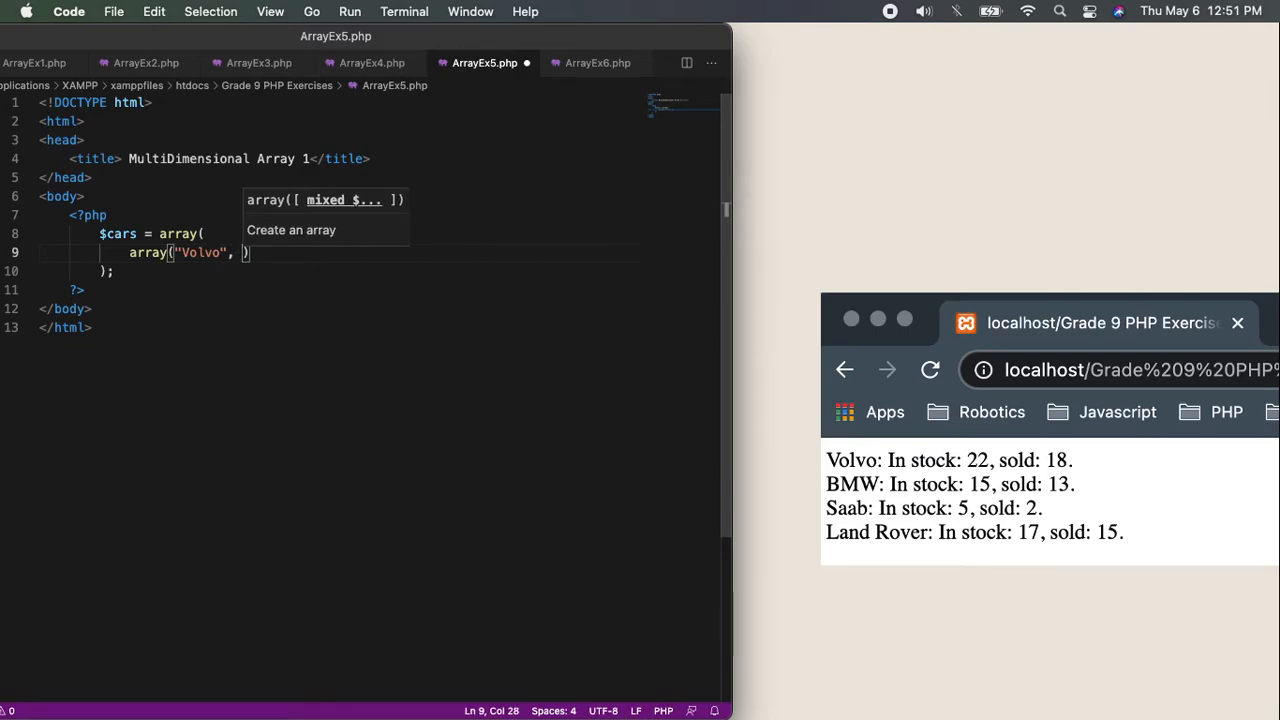
pyautogui.write('22, 1')
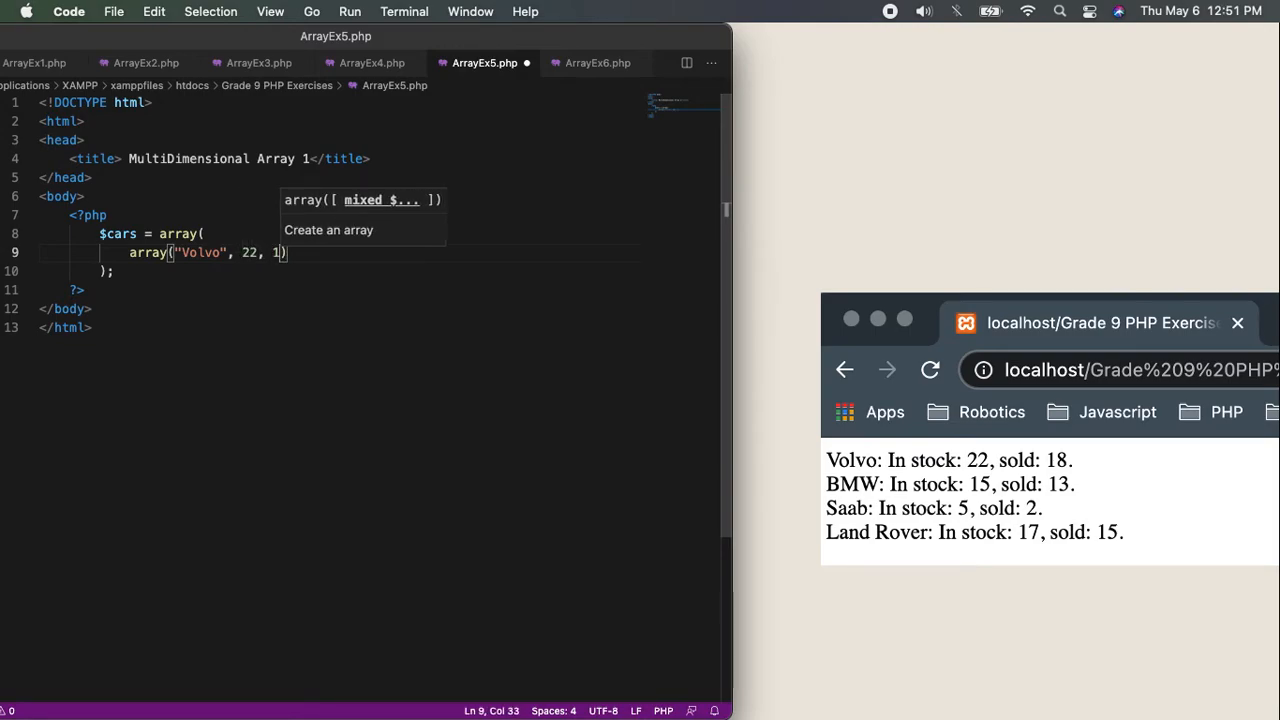
pyautogui.write('8),')
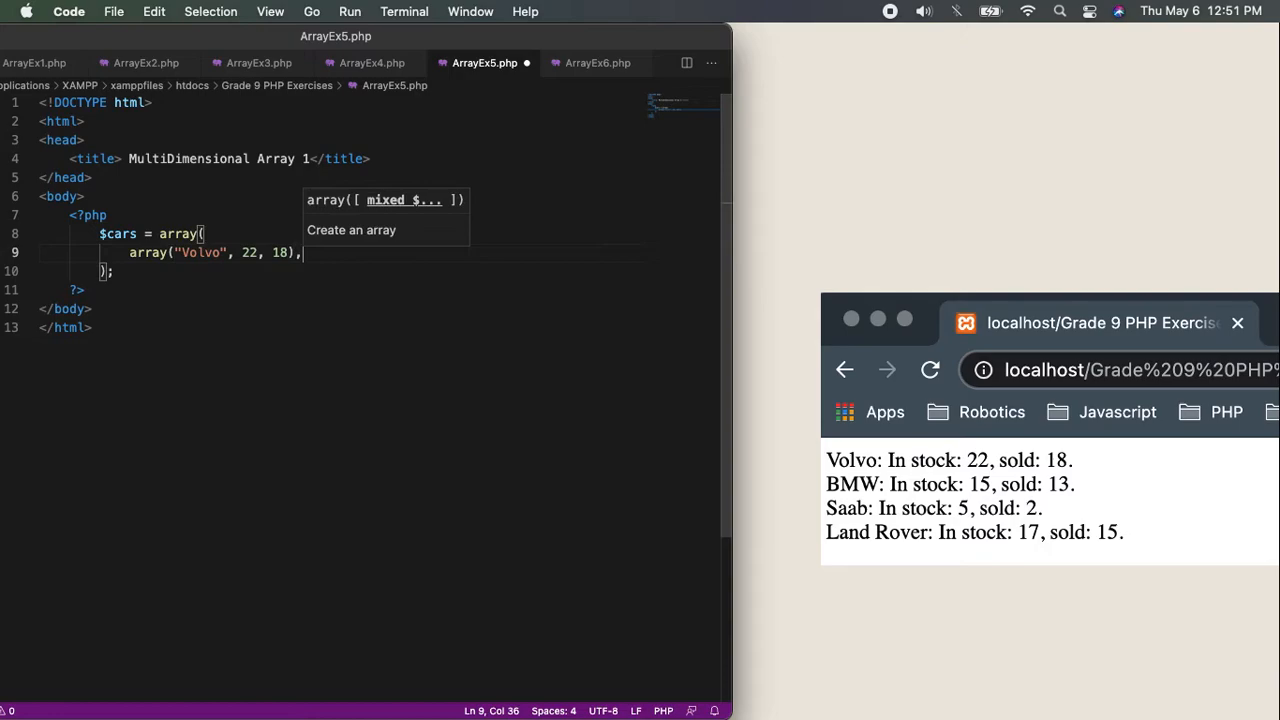
pyautogui.moveTo(245, 252)
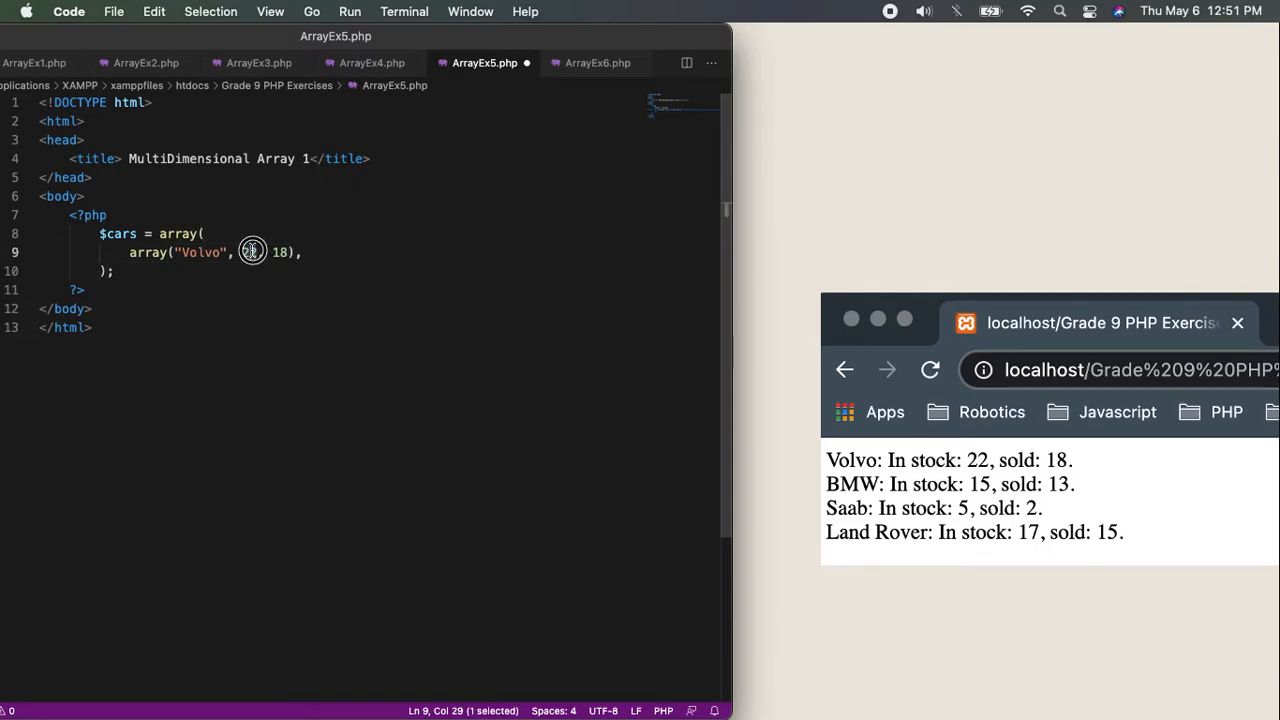
pyautogui.doubleClick(248, 252)
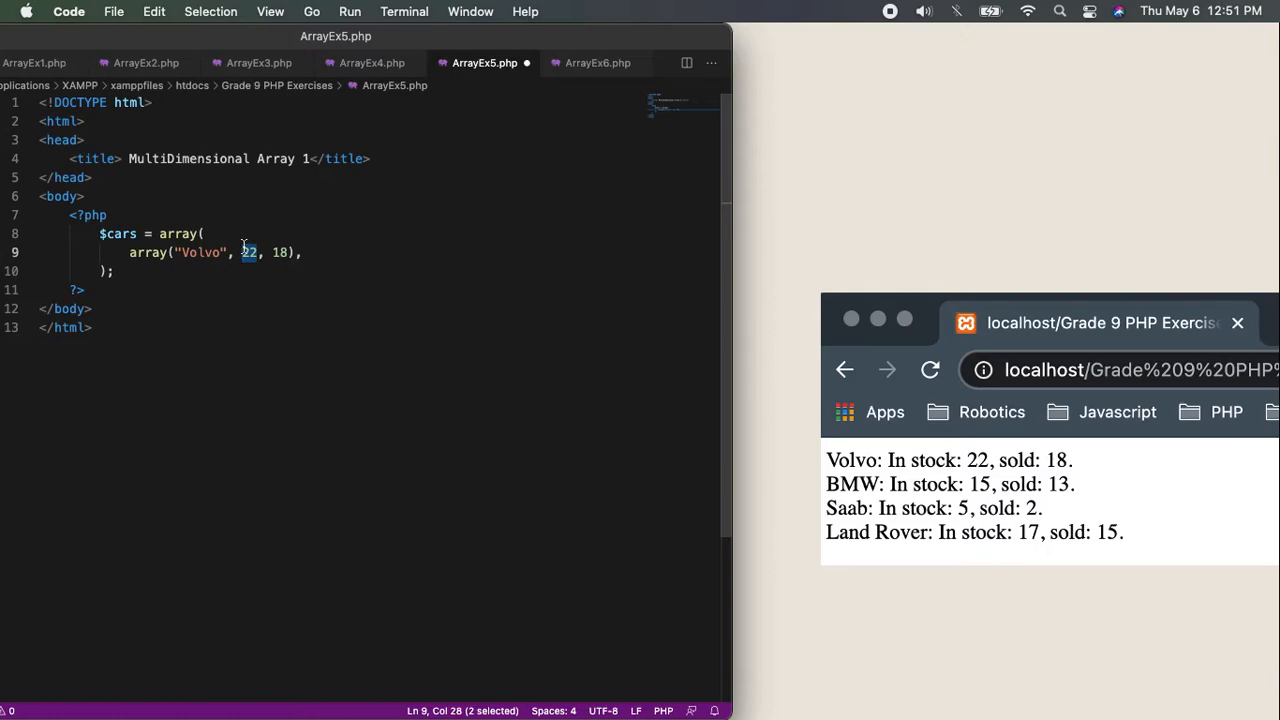
pyautogui.moveTo(291, 302)
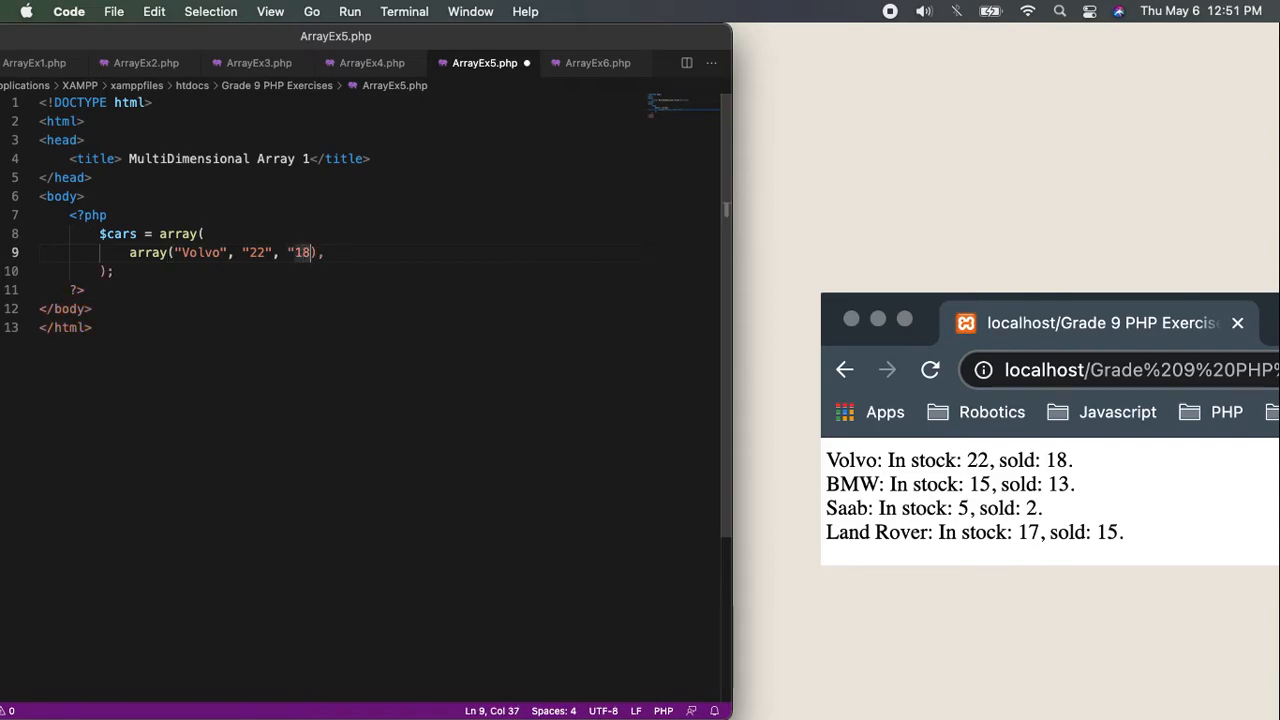
pyautogui.write('"')
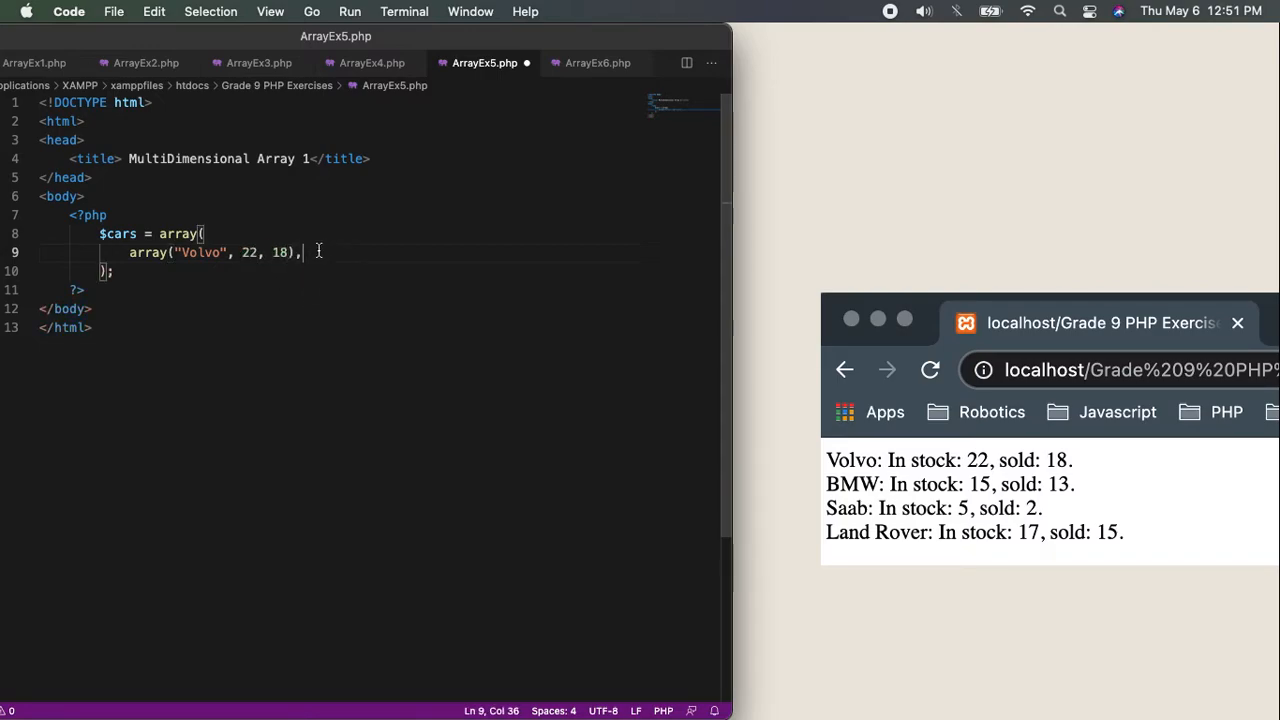
# Add the BMW, Saab and Land Rover rows with their stock and sold numbers
pyautogui.write('a')
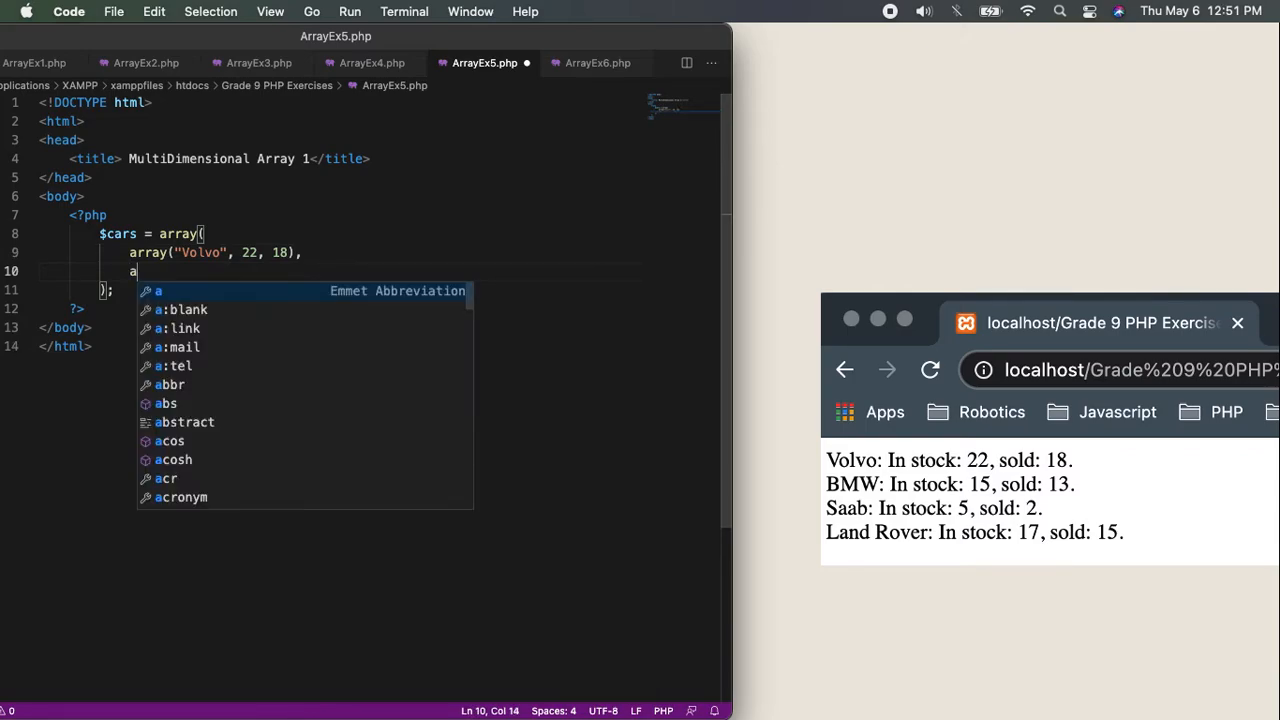
pyautogui.write('rray("BM"')
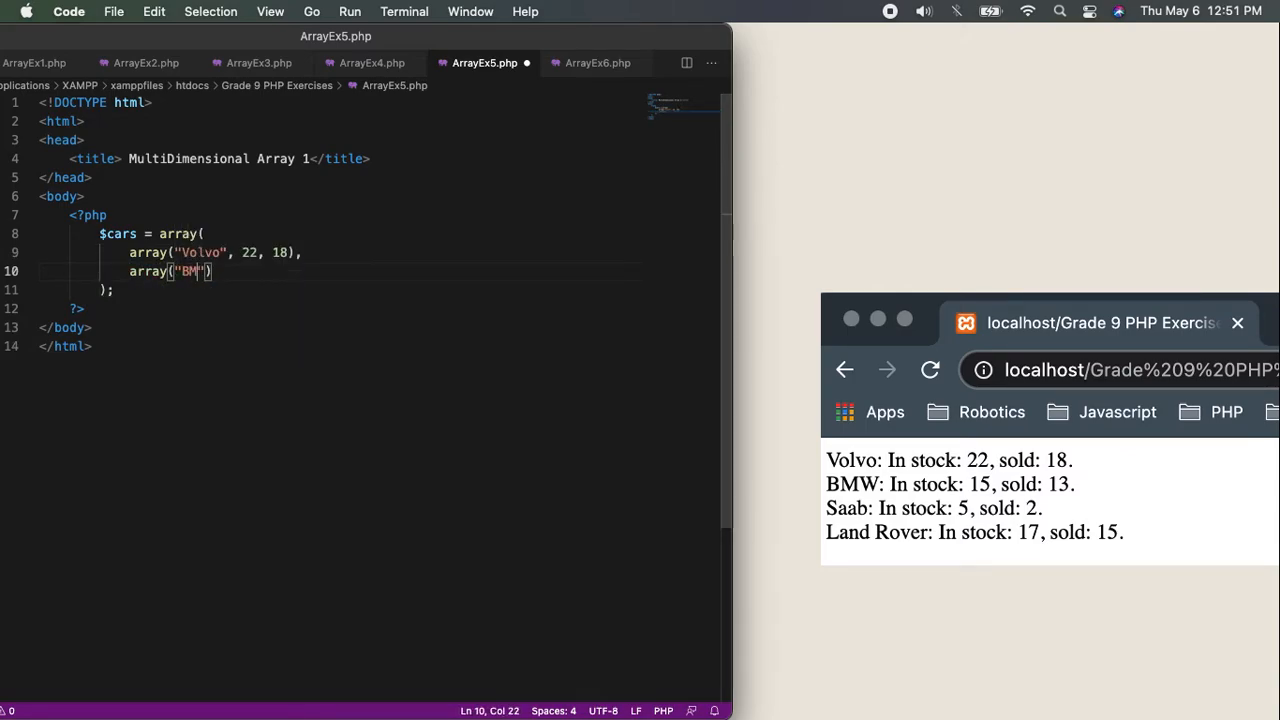
pyautogui.write(', 15,')
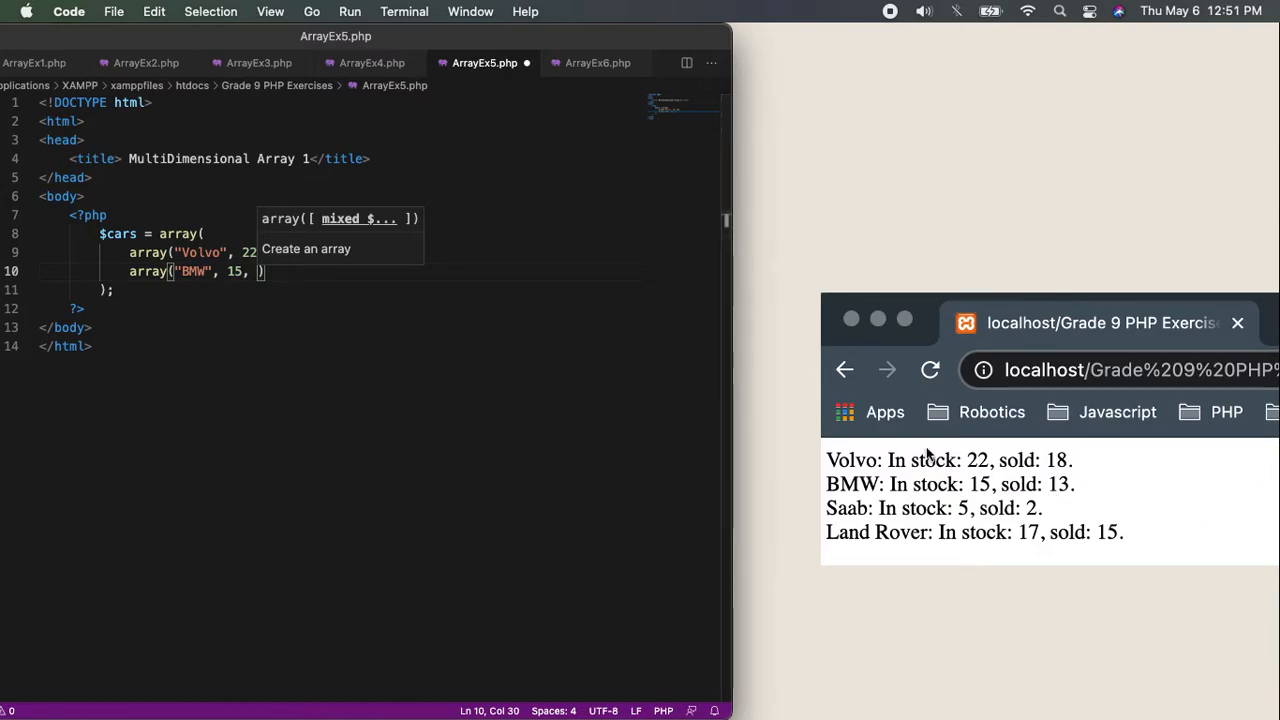
pyautogui.write('13')
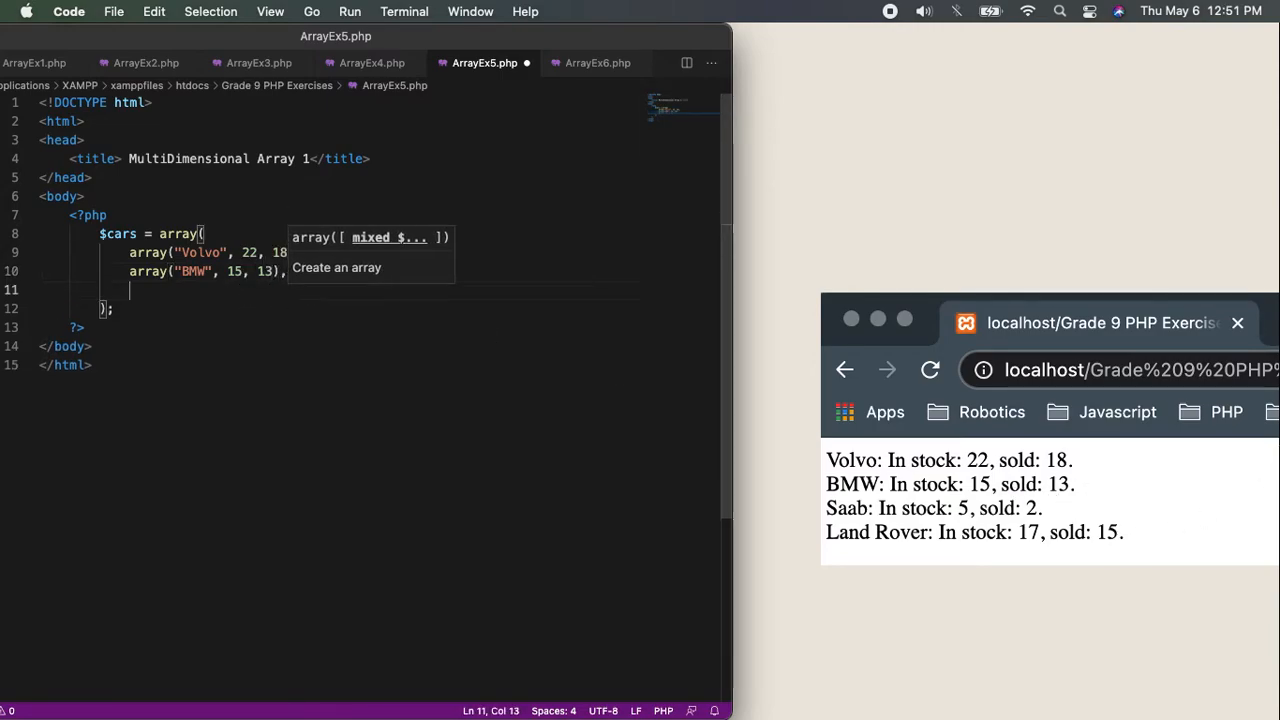
pyautogui.write('array("Saab"')
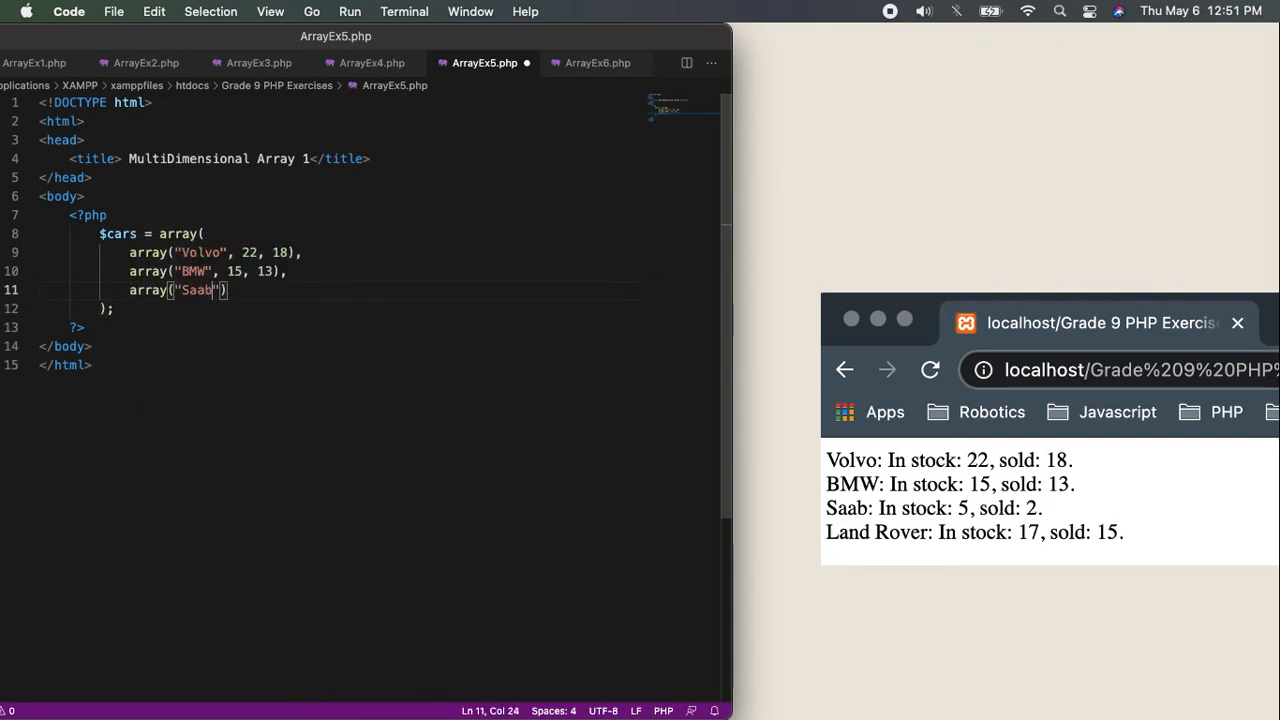
pyautogui.write(',')
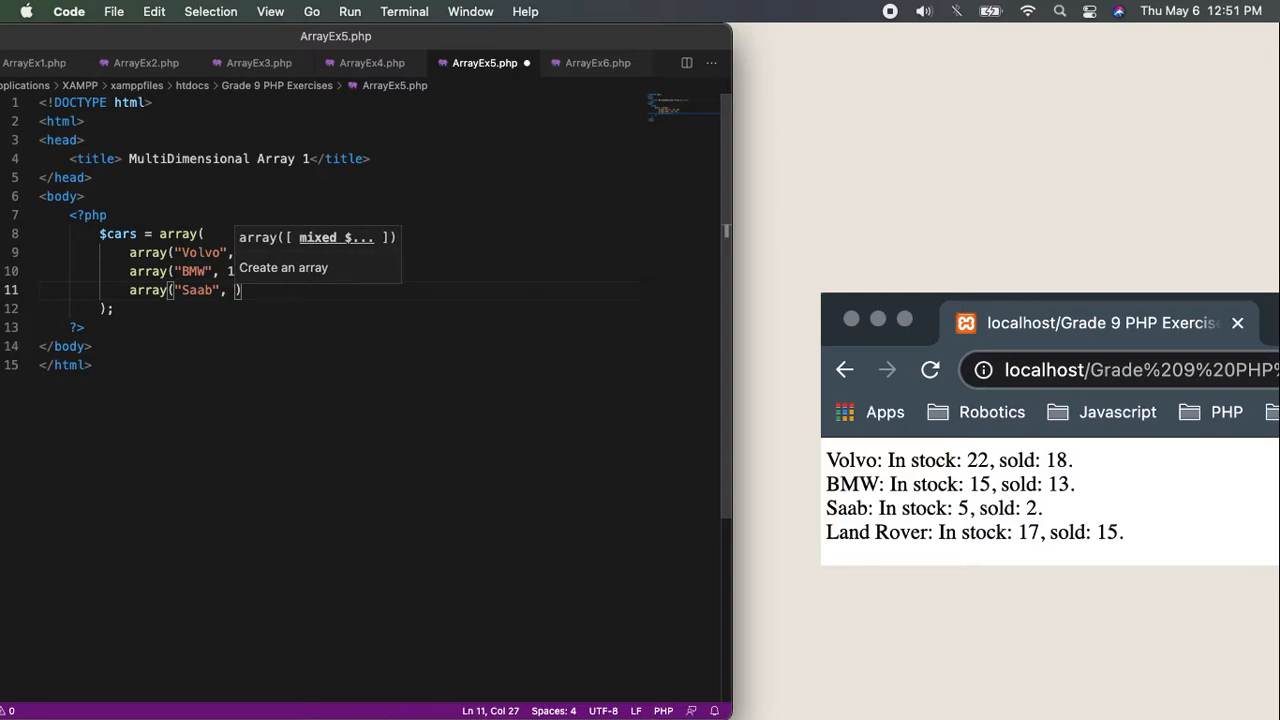
pyautogui.write('5,')
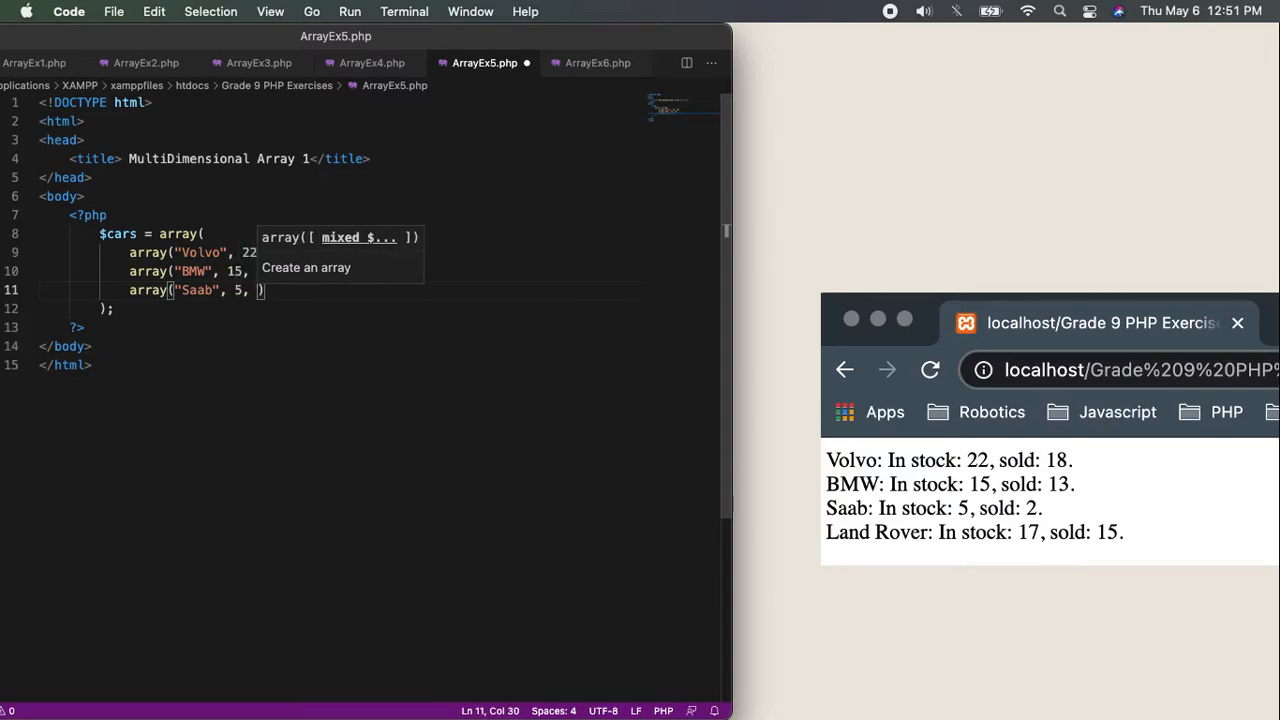
pyautogui.write('2')
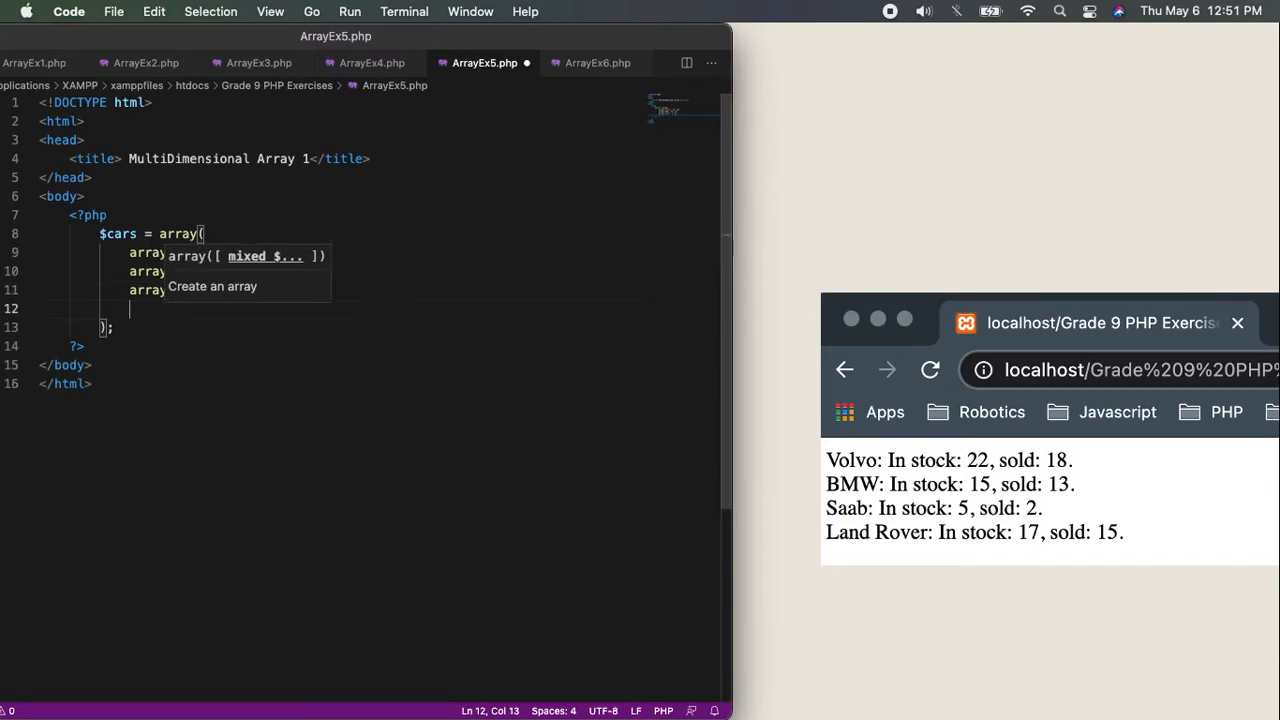
pyautogui.write('array("Land Ro"')
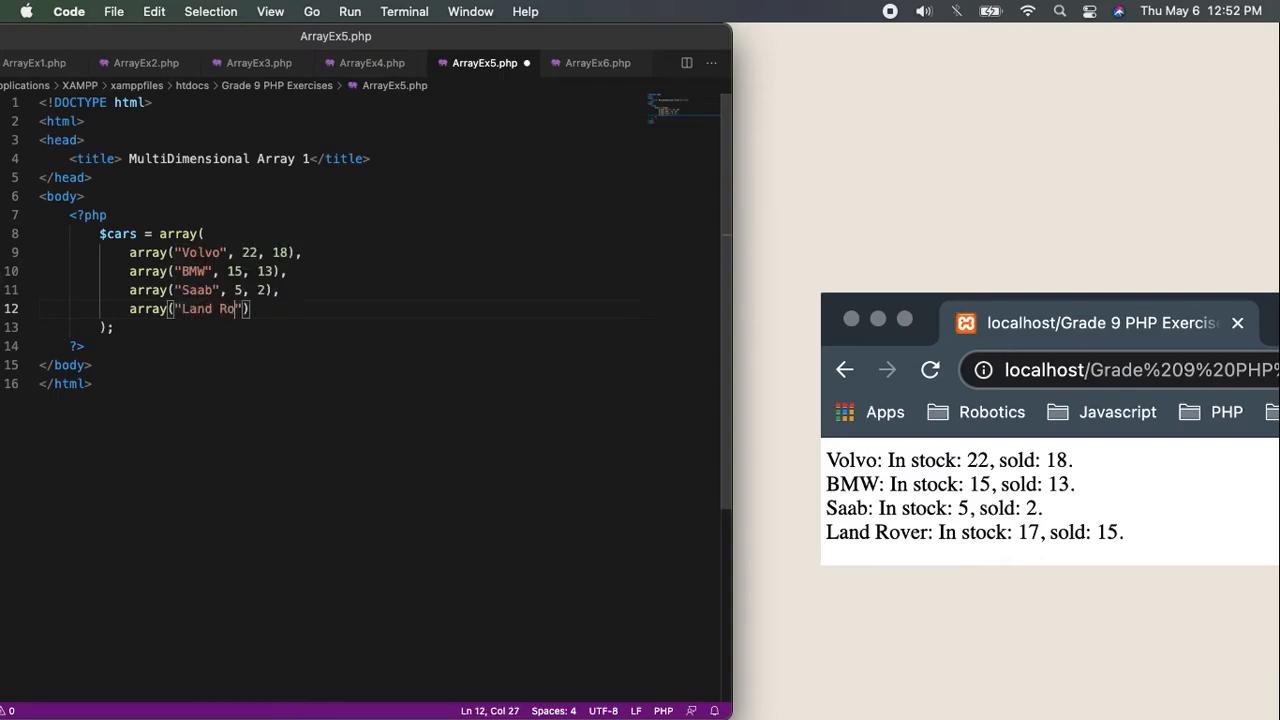
pyautogui.write('ver')
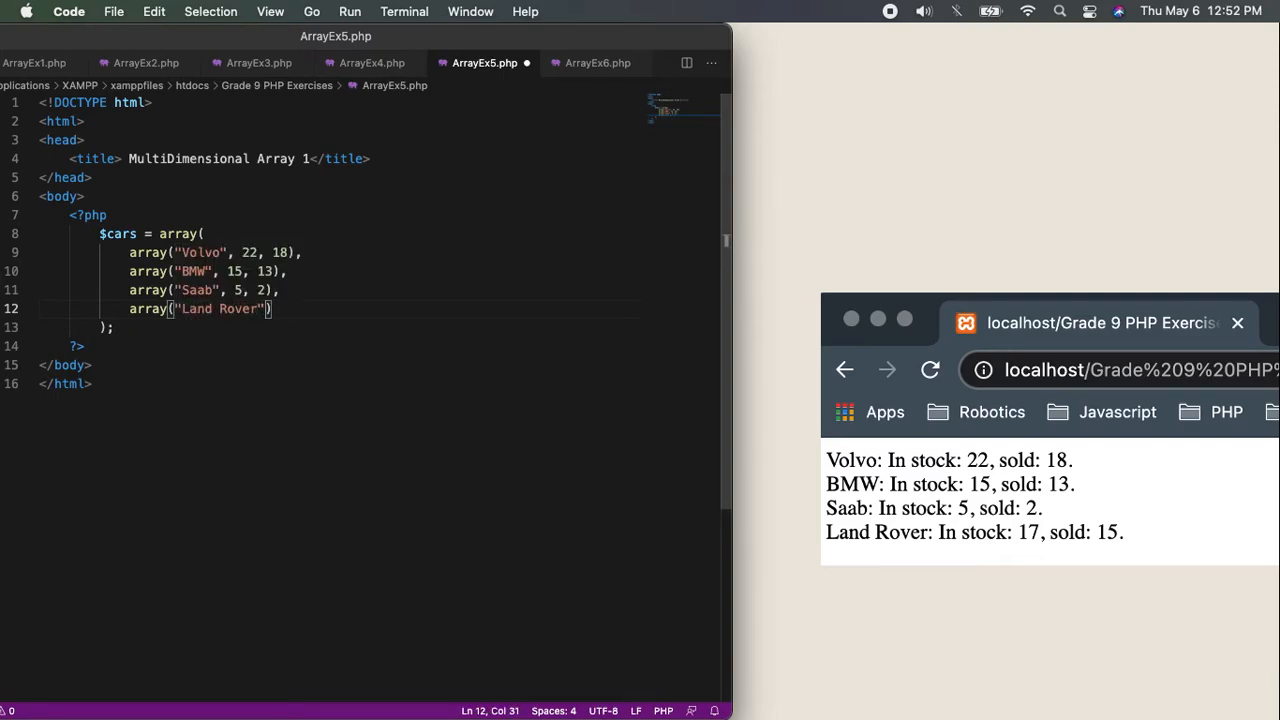
pyautogui.write(', 17, 15')
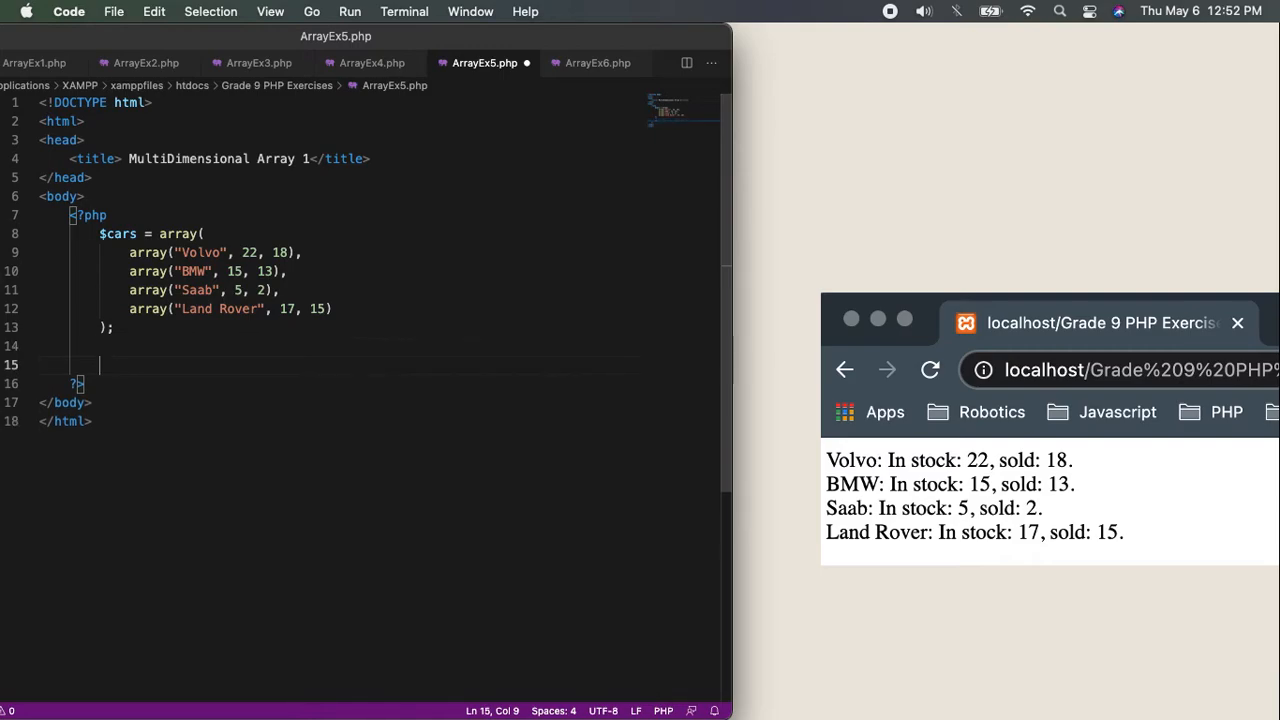
# Write echo $cars[0][0] on line 15 below the array
pyautogui.write('echo')
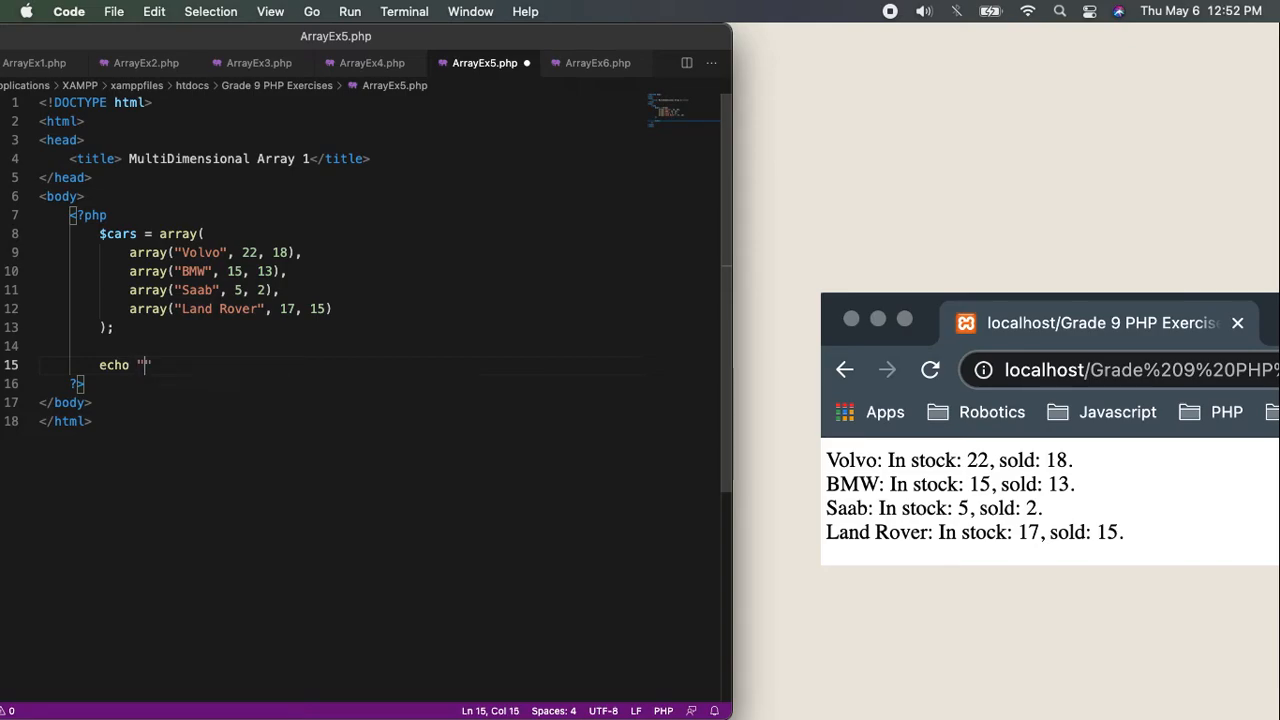
pyautogui.write('"')
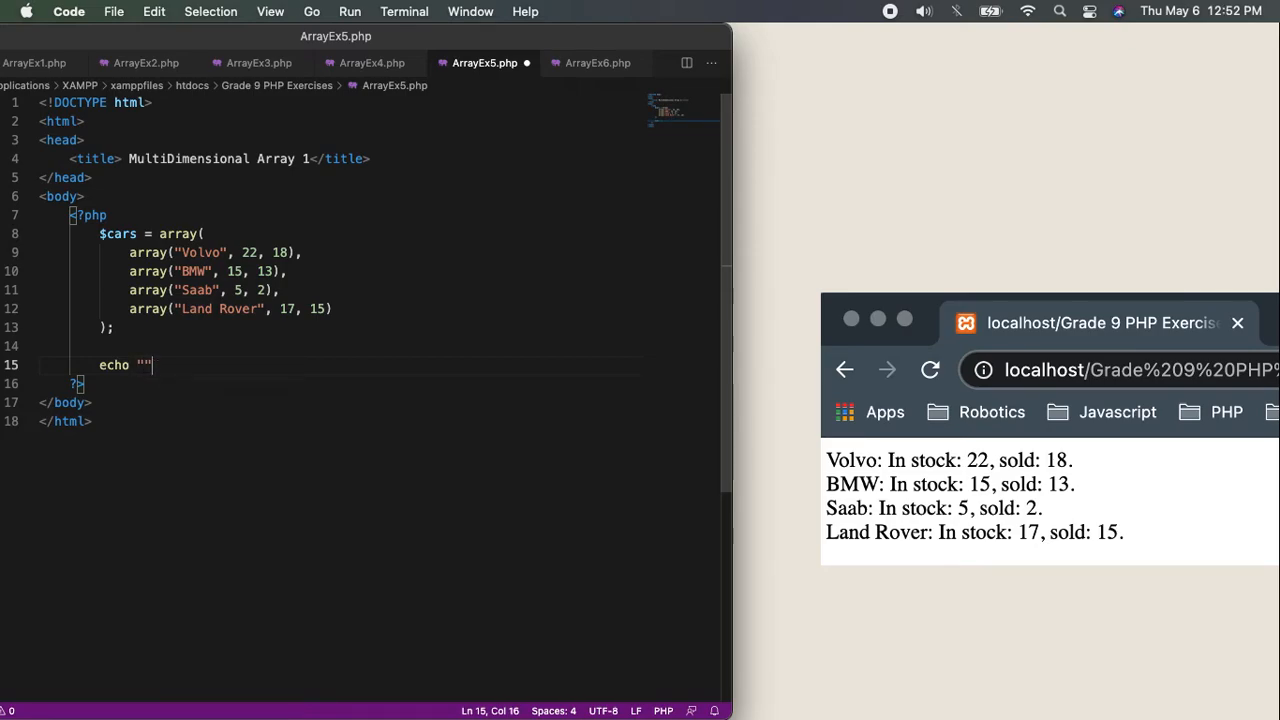
pyautogui.write('$cars[')
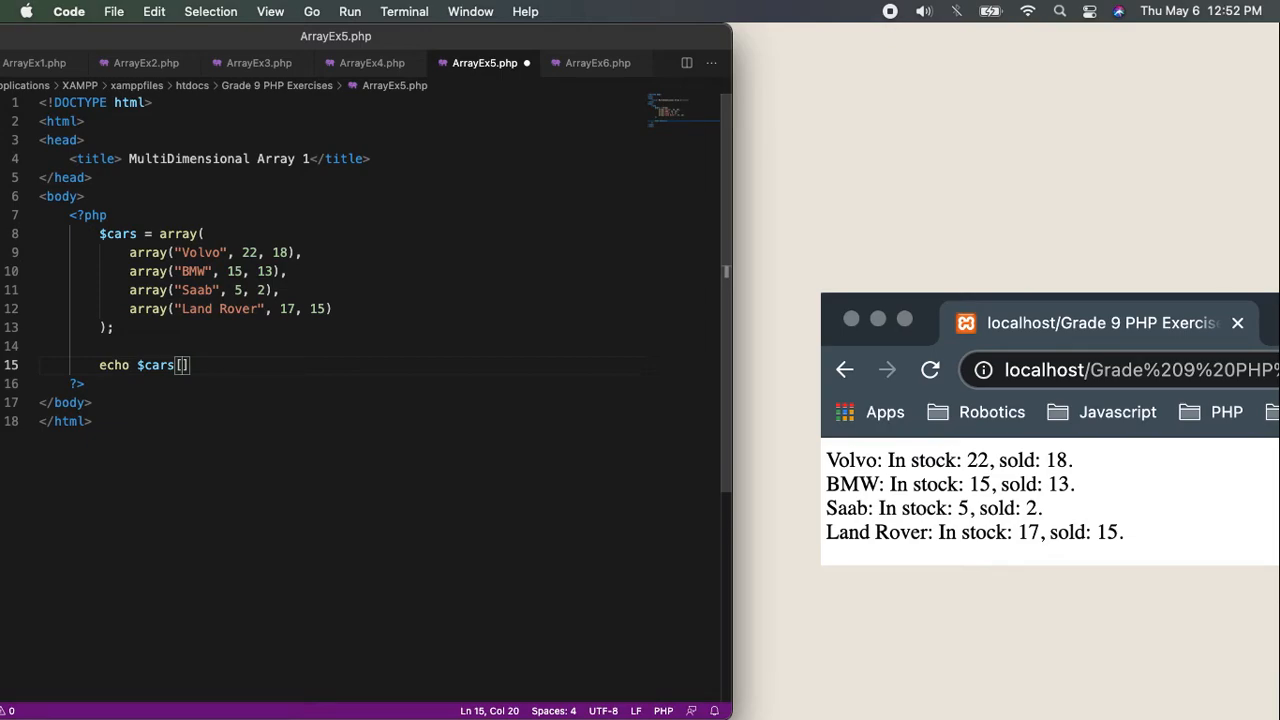
pyautogui.write('0')
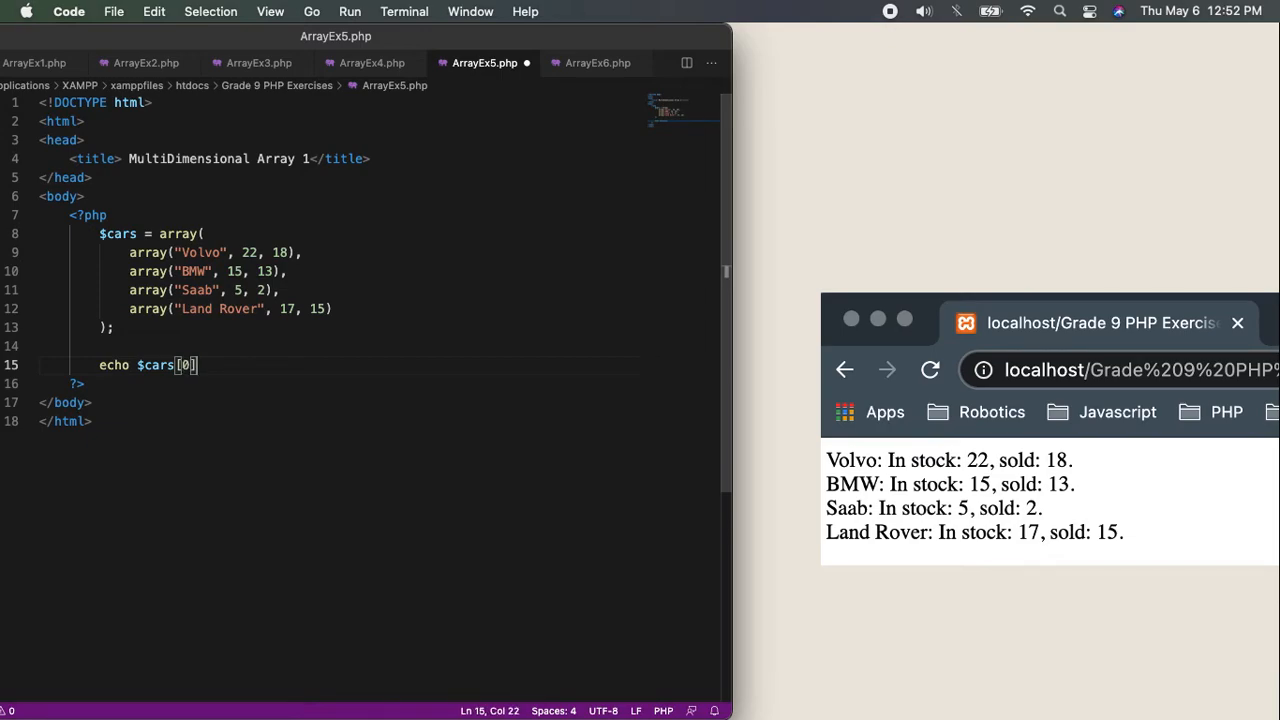
pyautogui.write('[0]')
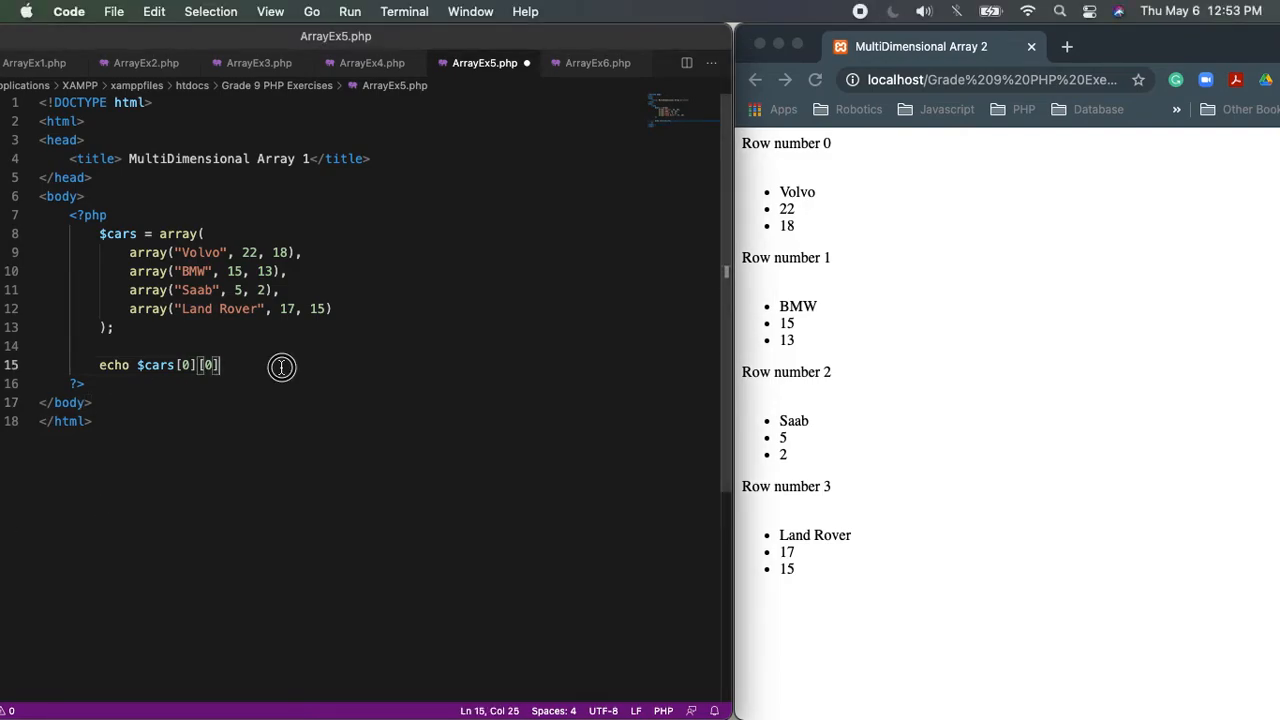
# Append a concatenation dot to the echo and return to the car stock summary window
pyautogui.write('. "')
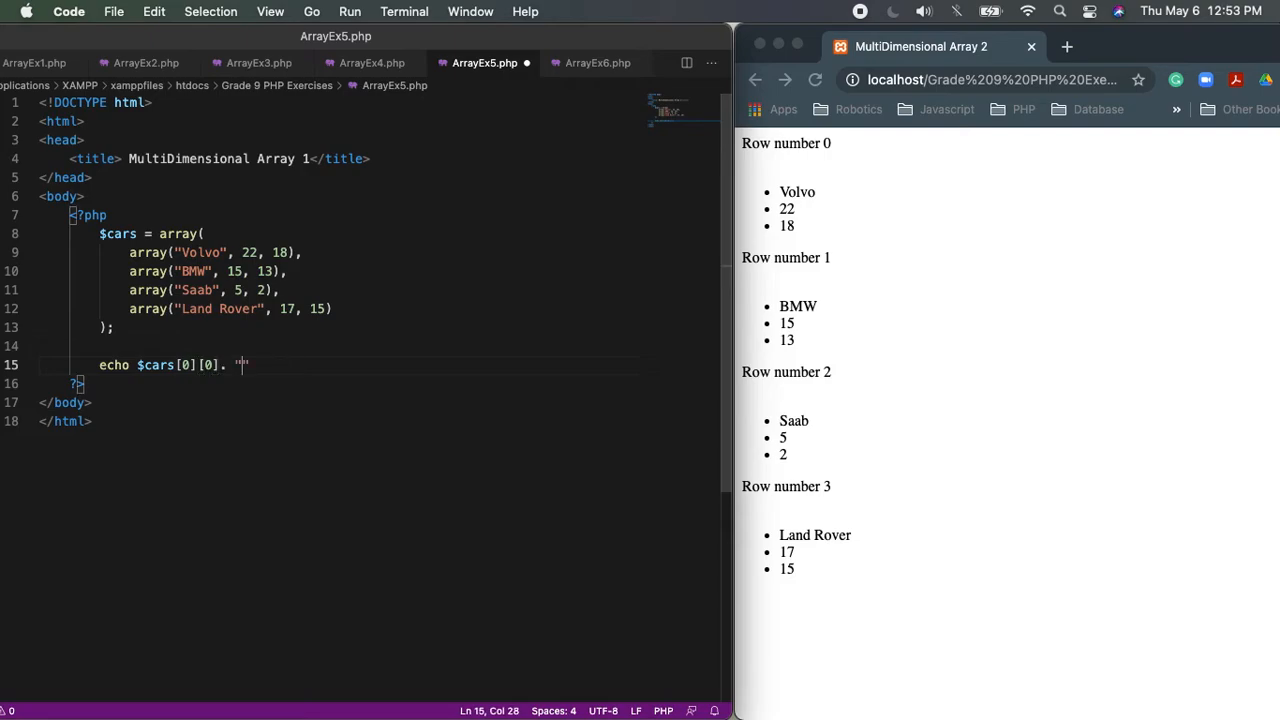
pyautogui.click(980, 79)
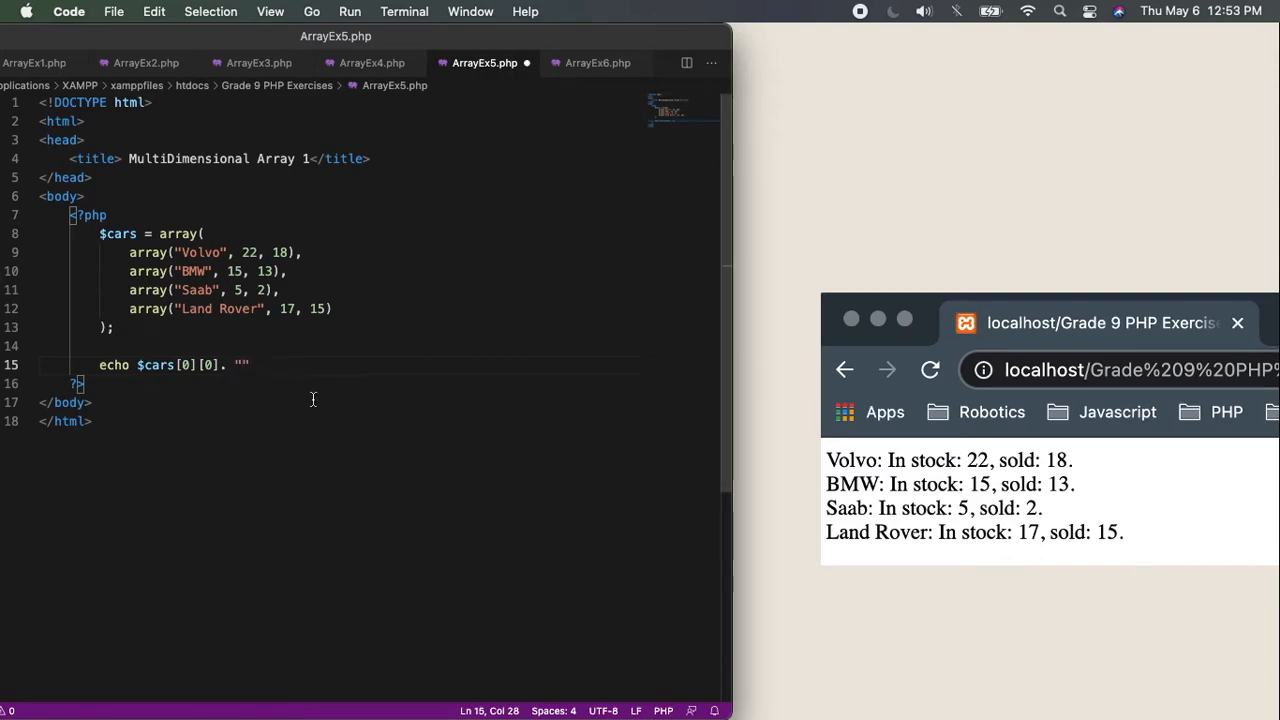
# Extend the echo with ": In stock: " $cars[0][1], ", Sold: " $cars[0][2] and "<br>"
pyautogui.write(':')
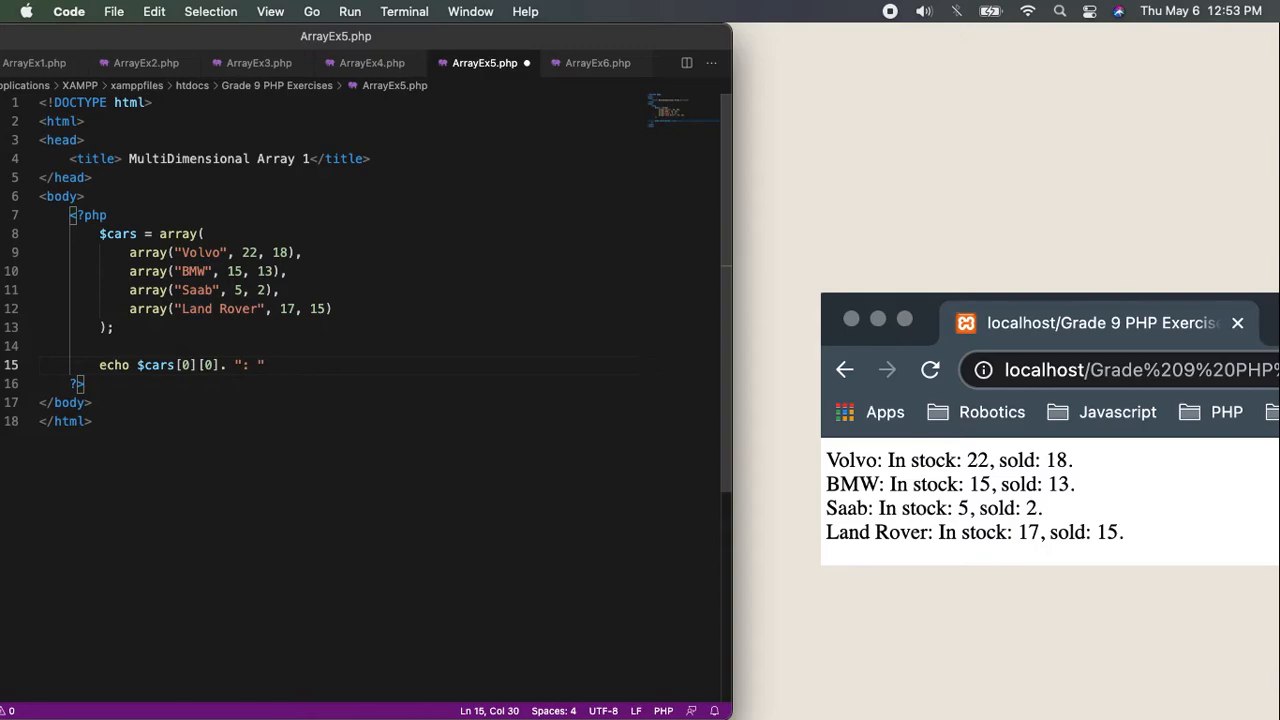
pyautogui.write('In stic')
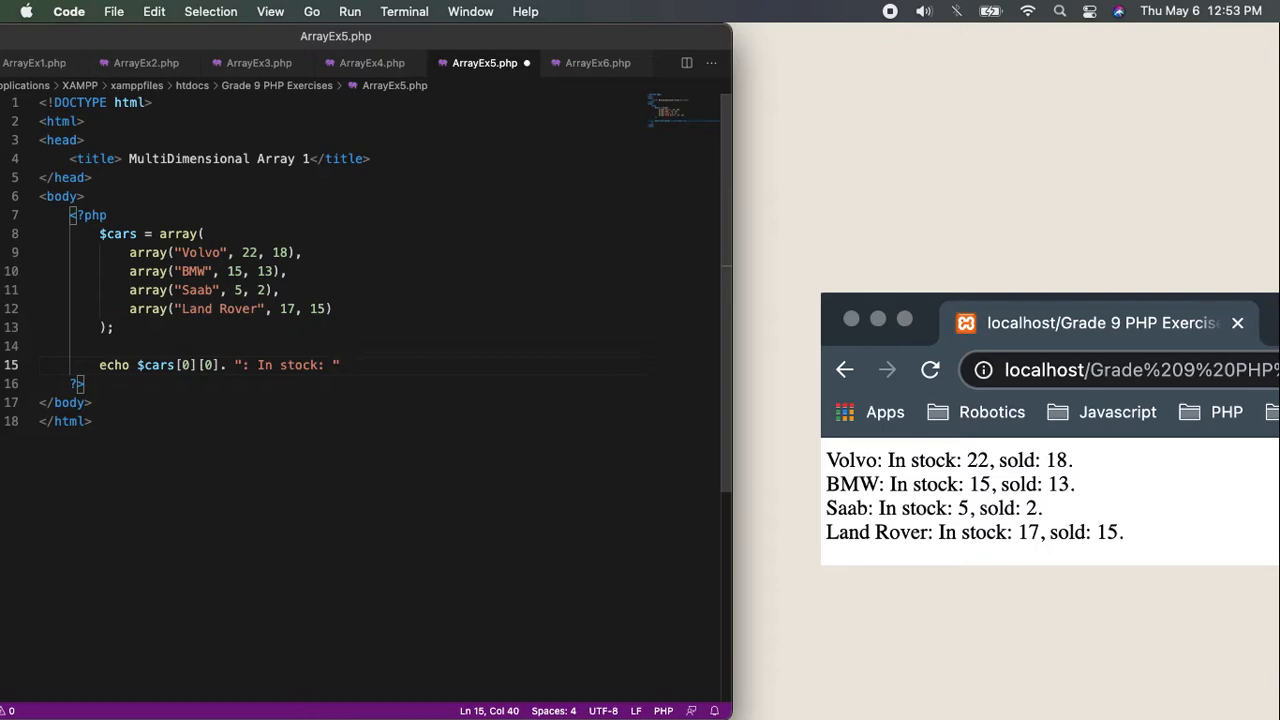
pyautogui.write('.')
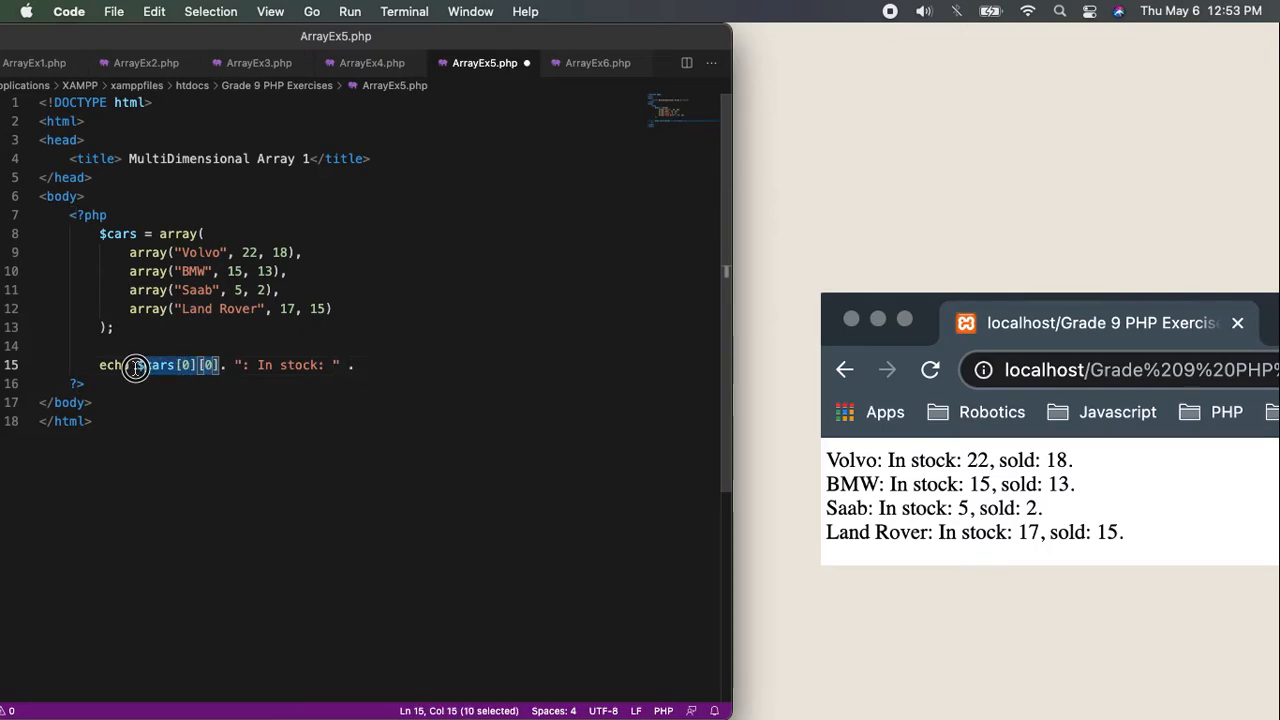
pyautogui.click(365, 365)
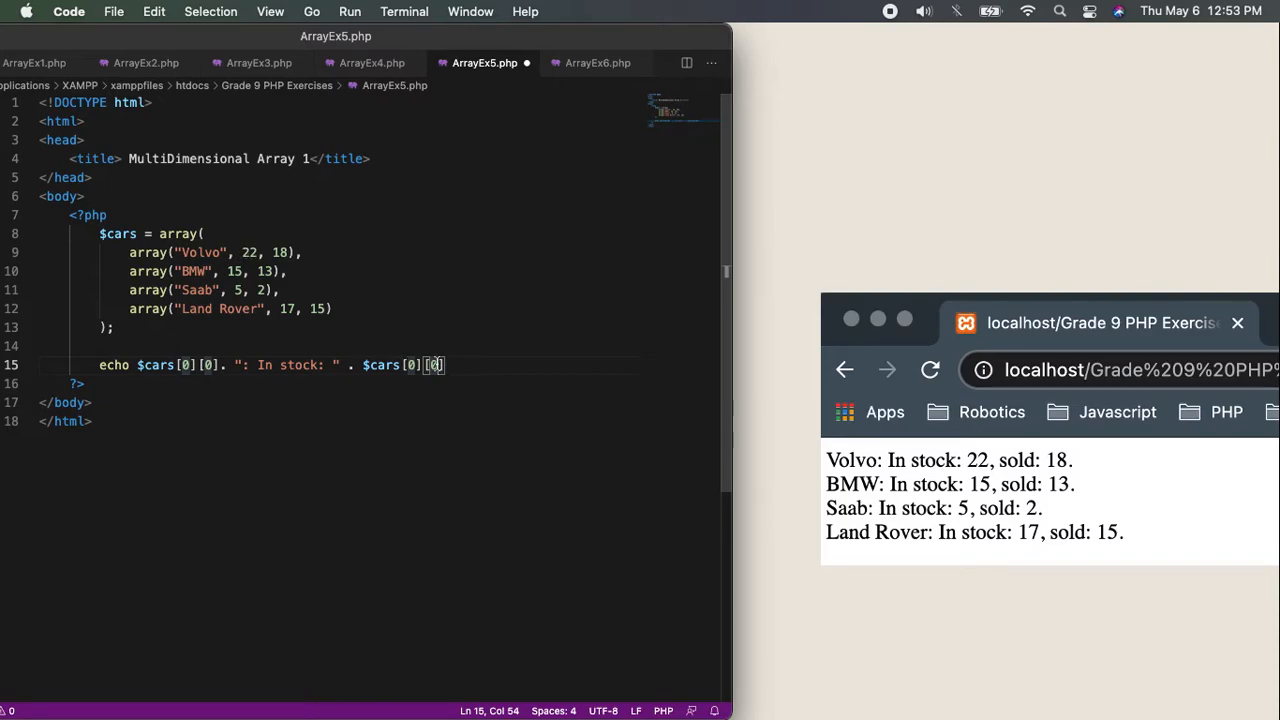
pyautogui.write('1')
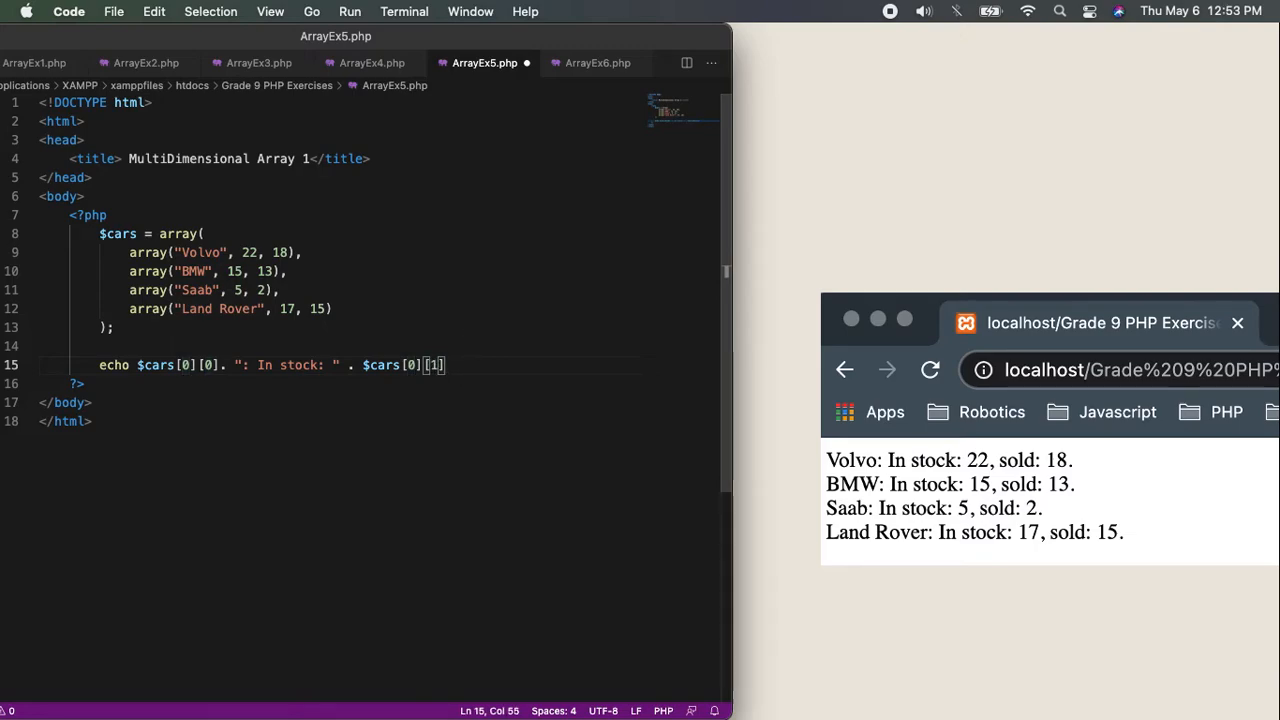
pyautogui.write('. "')
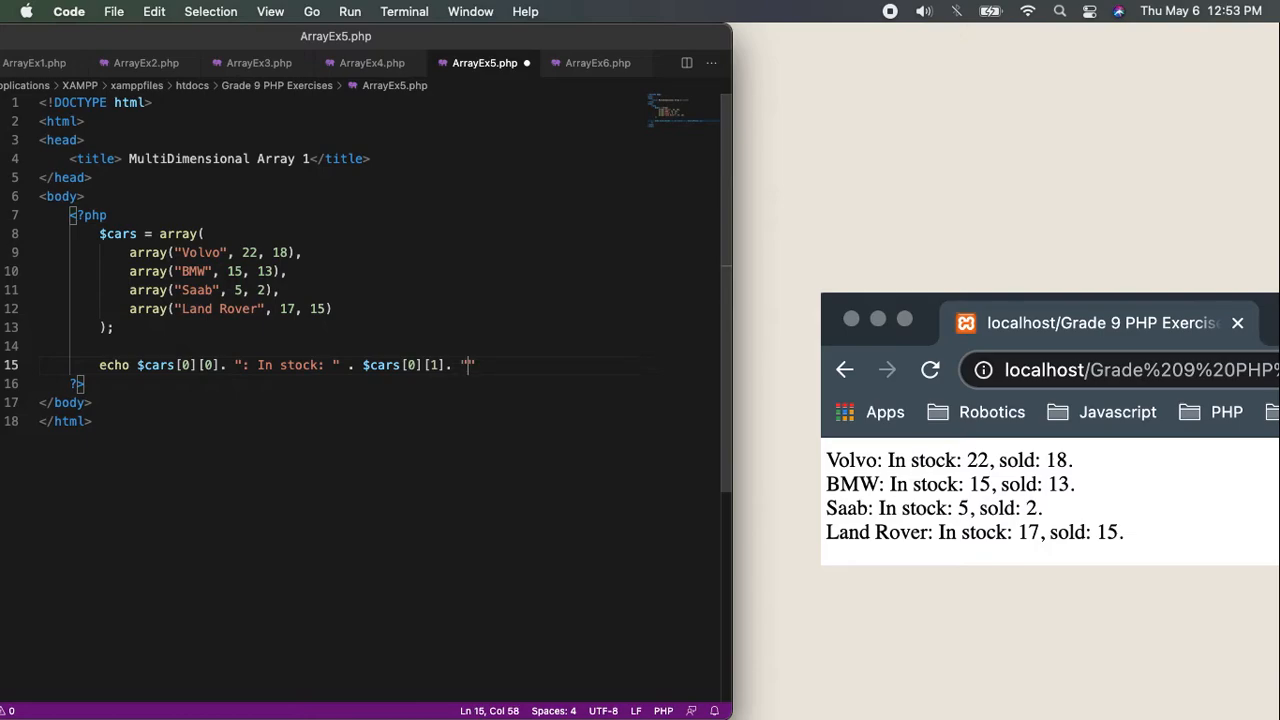
pyautogui.write('", C')
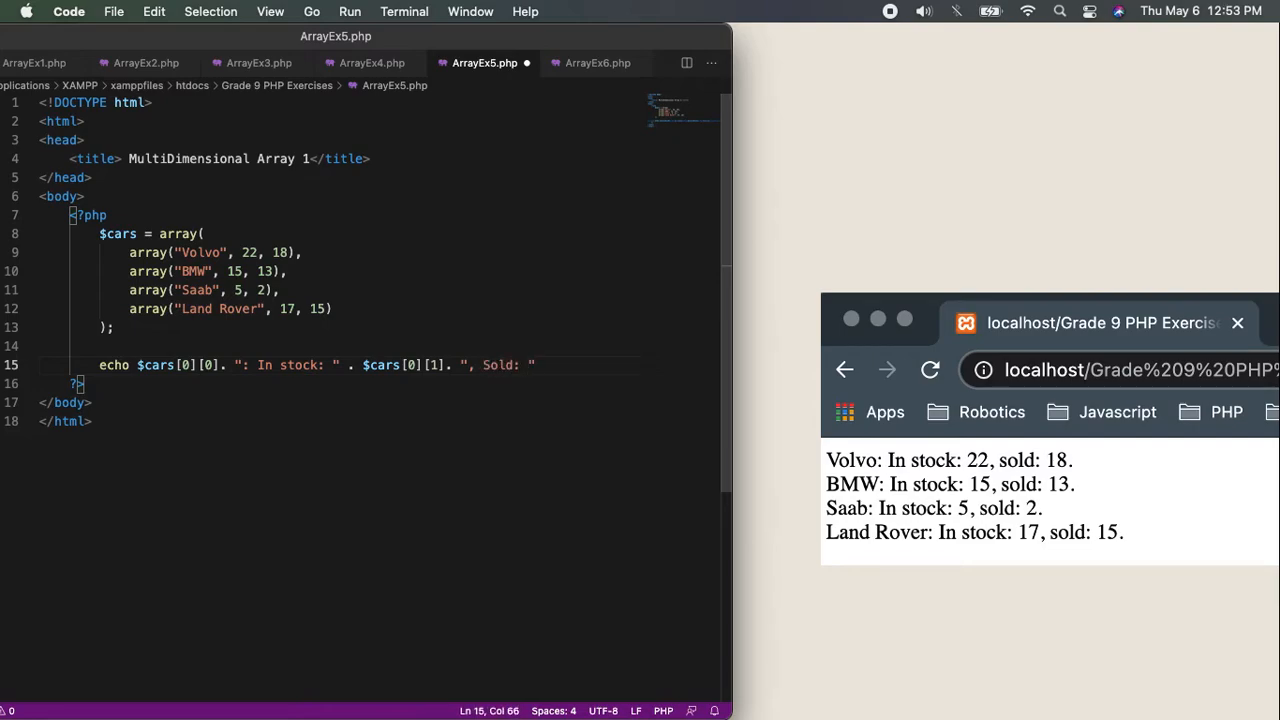
pyautogui.write('$cars[0][0]')
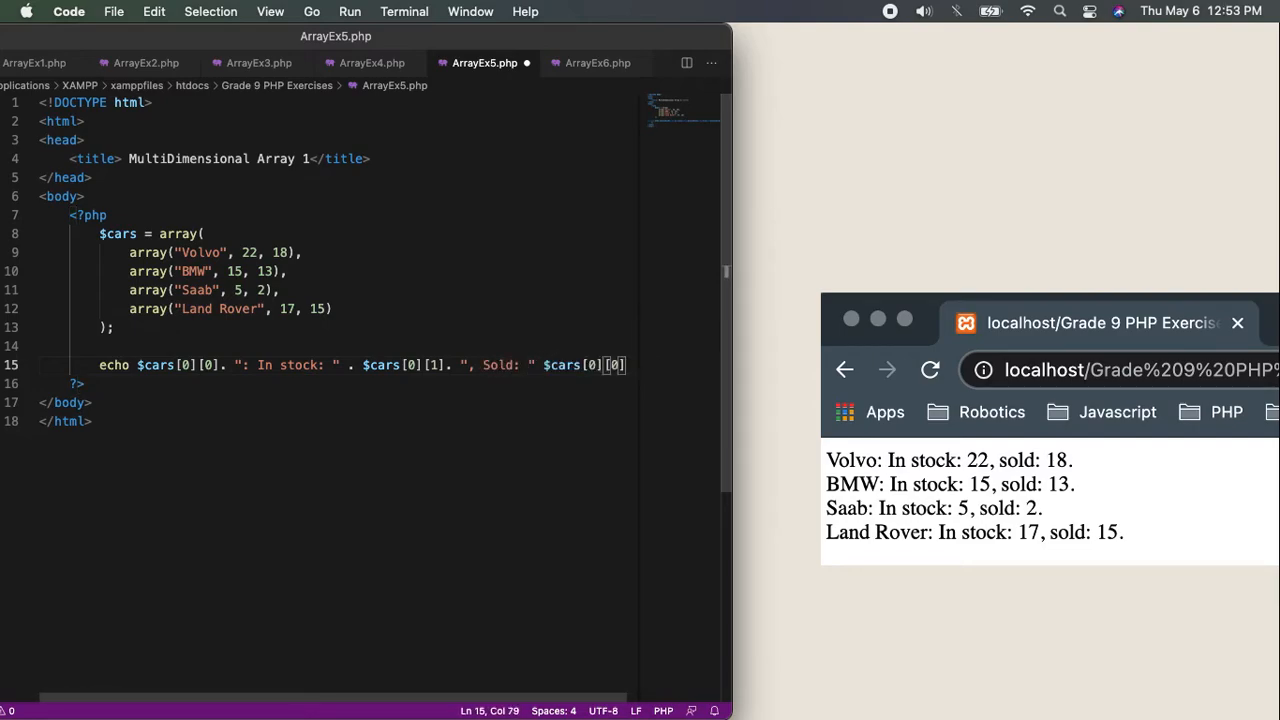
pyautogui.press('backspace')
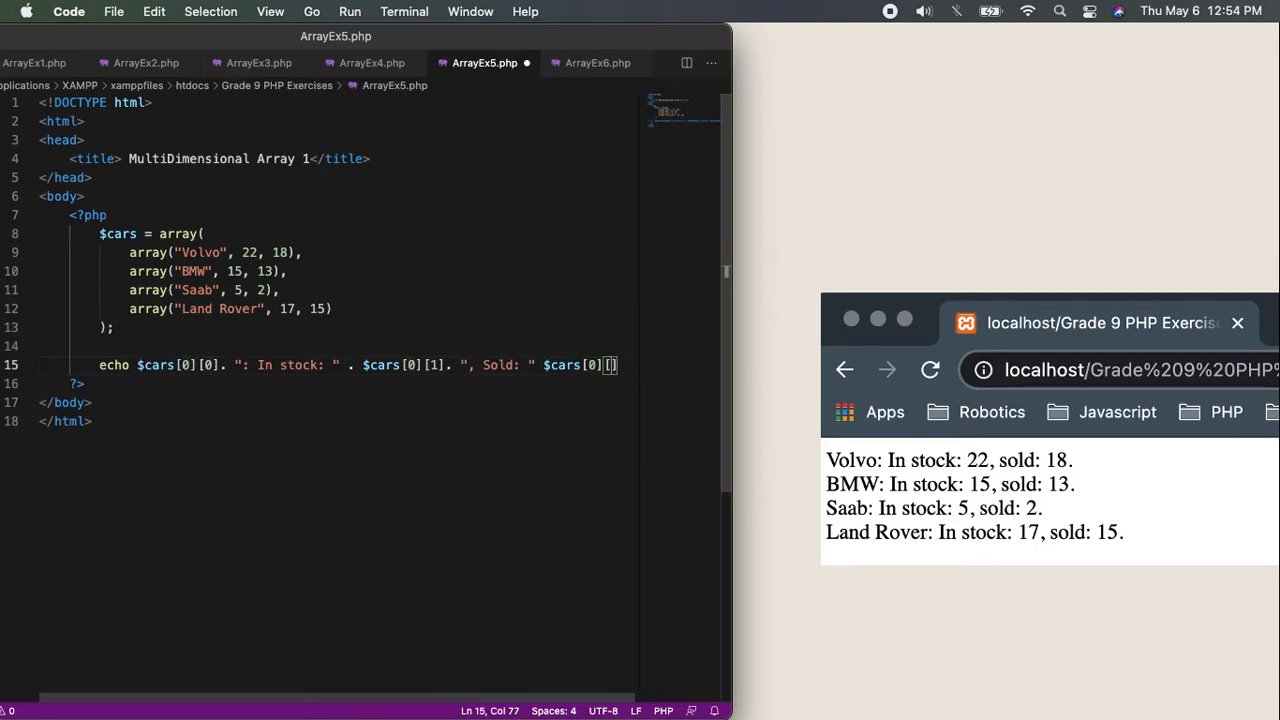
pyautogui.write('2')
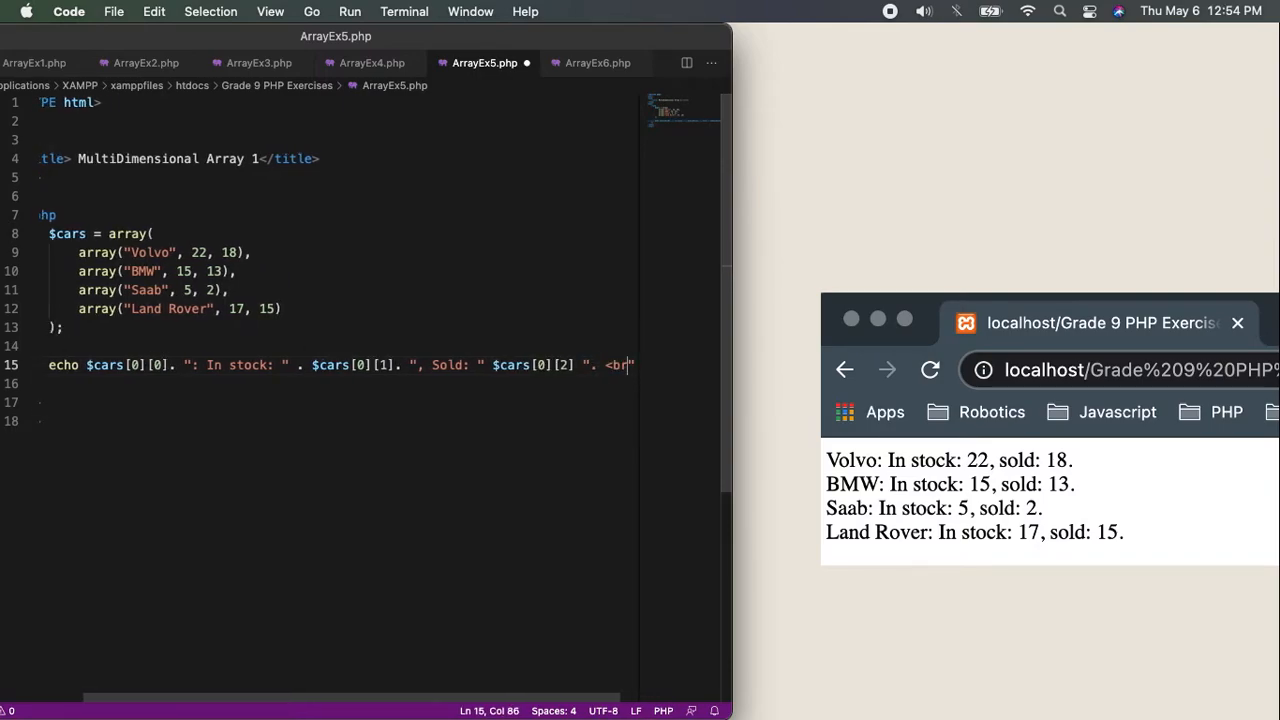
pyautogui.write('>";')
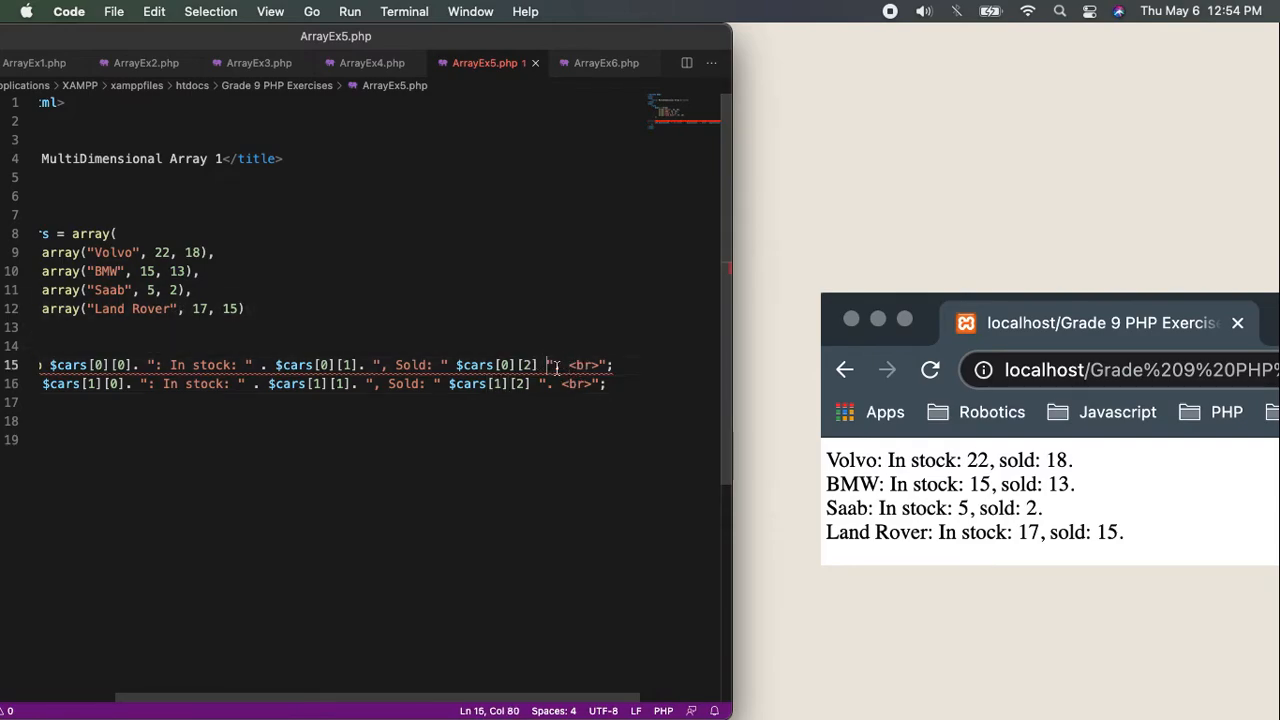
pyautogui.moveTo(610, 400)
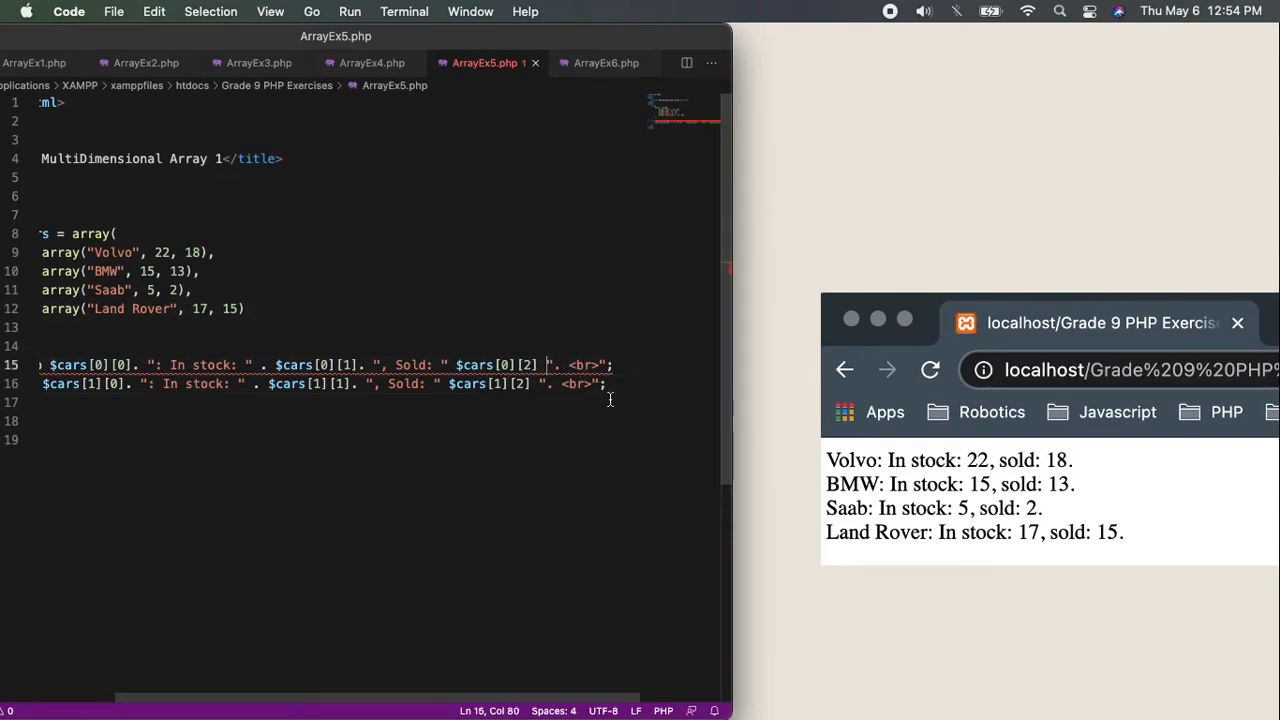
# Add the BMW echo line with index [1] and insert the missing concatenation dots
pyautogui.write('.')
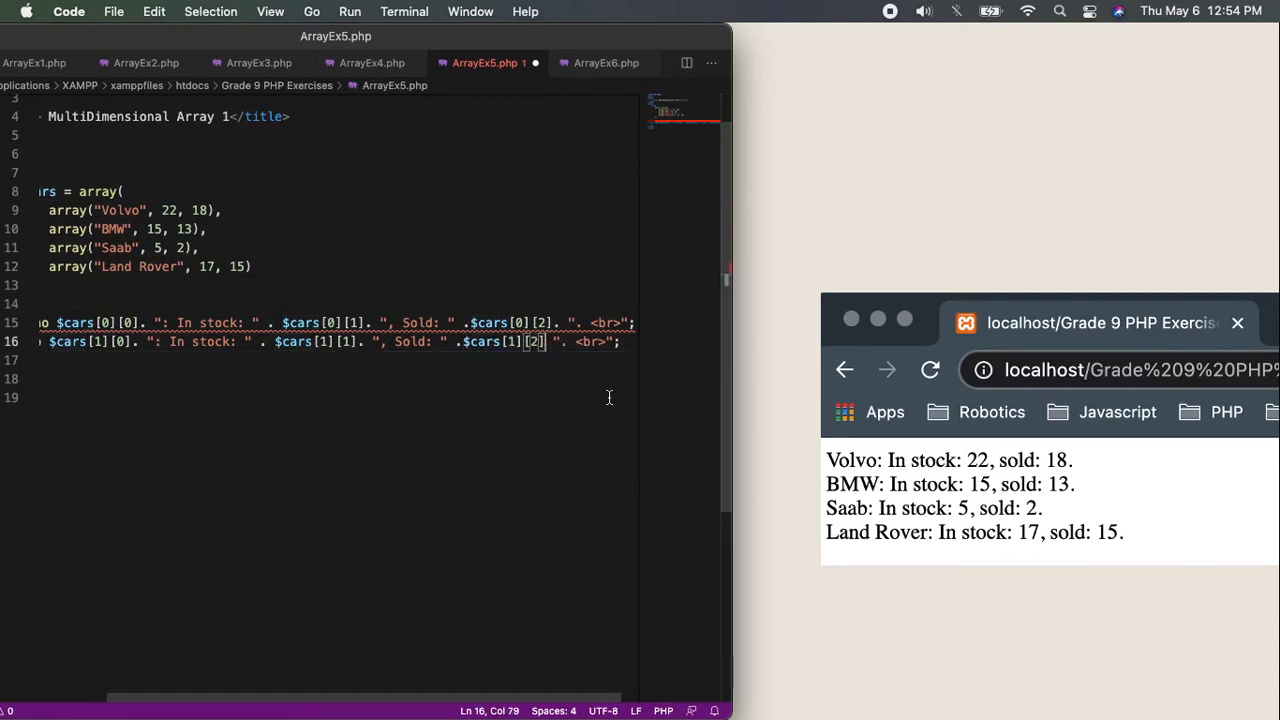
pyautogui.write('2')
pyautogui.click(1120, 370)
pyautogui.write('lo')
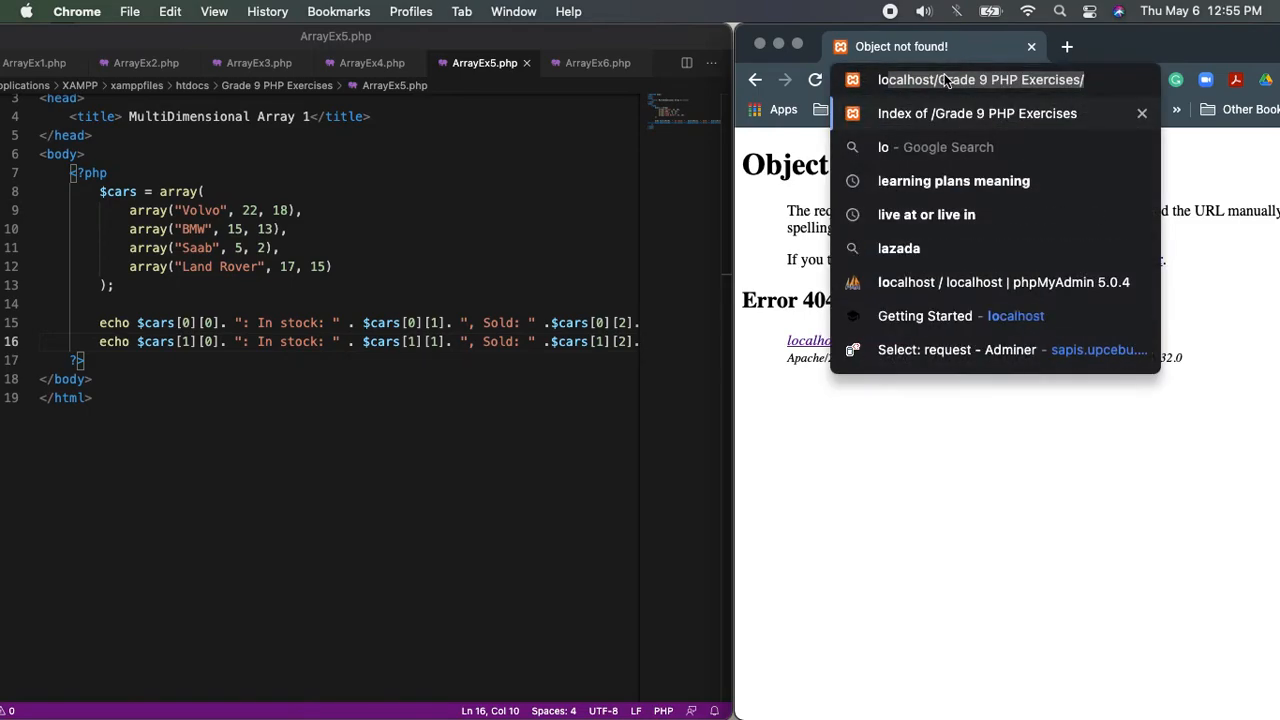
# Reload ArrayEx5.php in Chrome to show the Volvo and BMW stock and sold lines
pyautogui.click(977, 113)
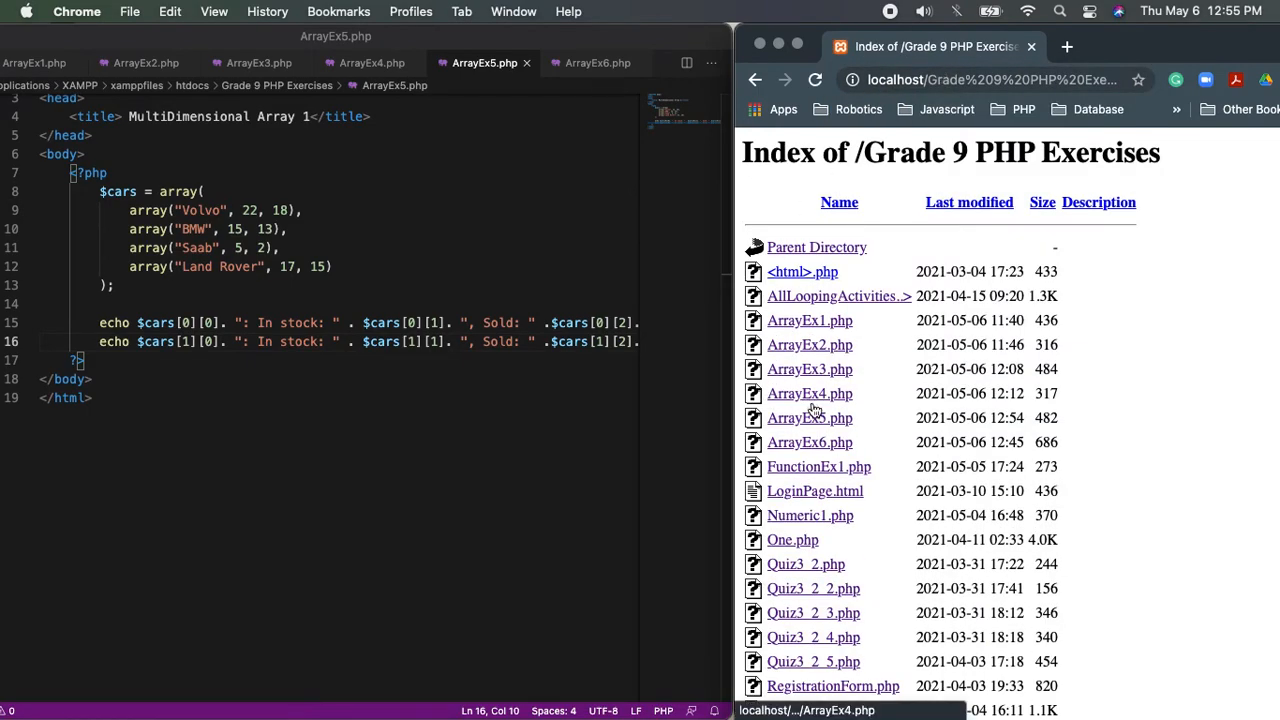
pyautogui.click(809, 417)
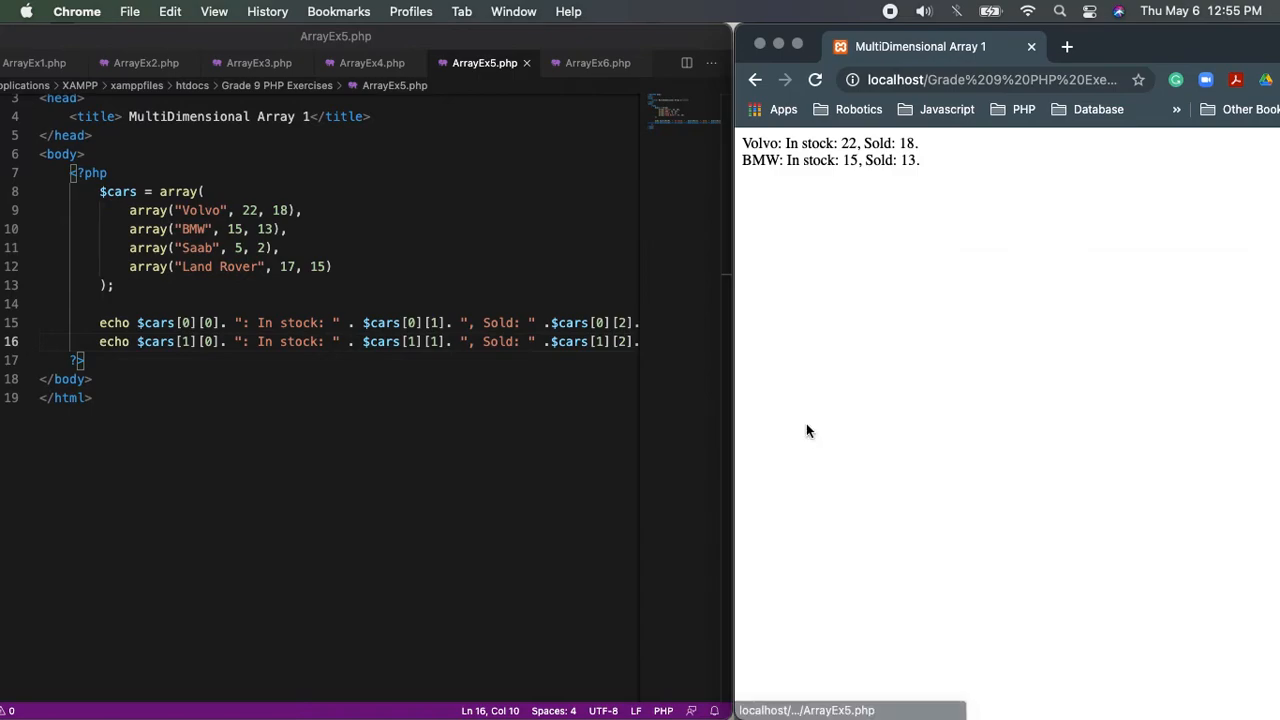
pyautogui.moveTo(953, 159)
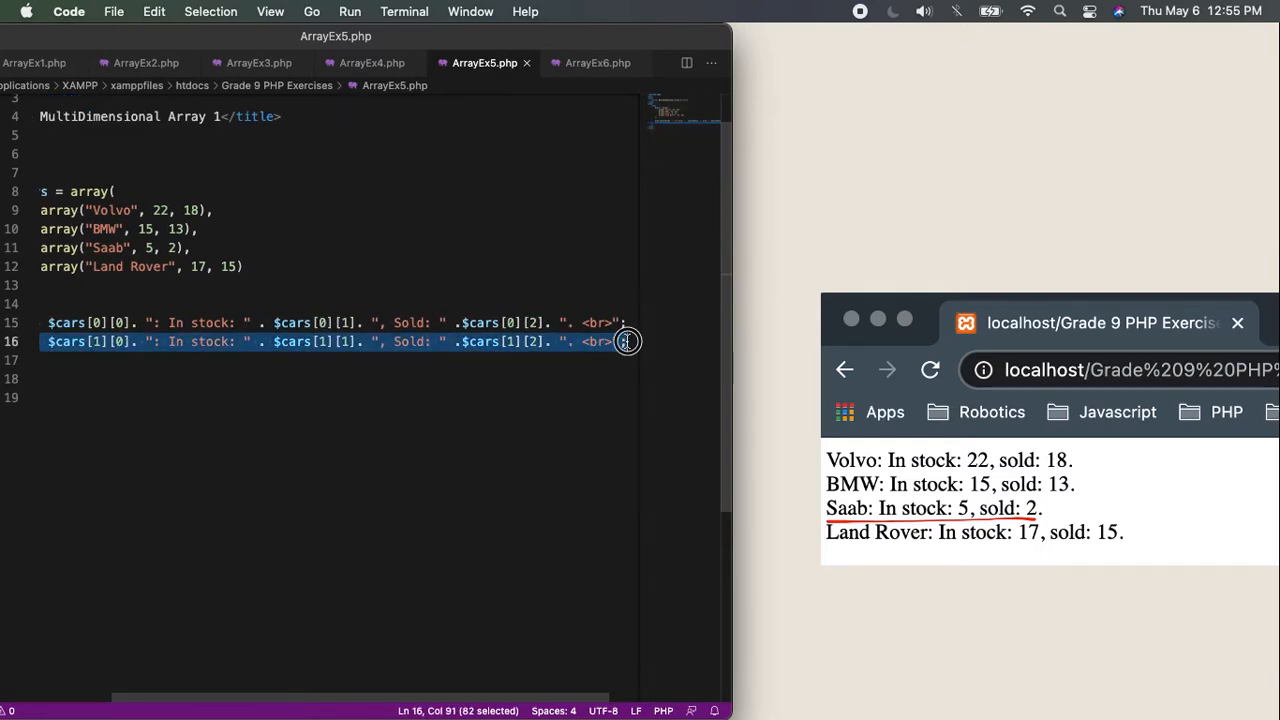
# Duplicate the BMW echo line twice, changing the indexes to [2] and [3]
pyautogui.click(628, 341)
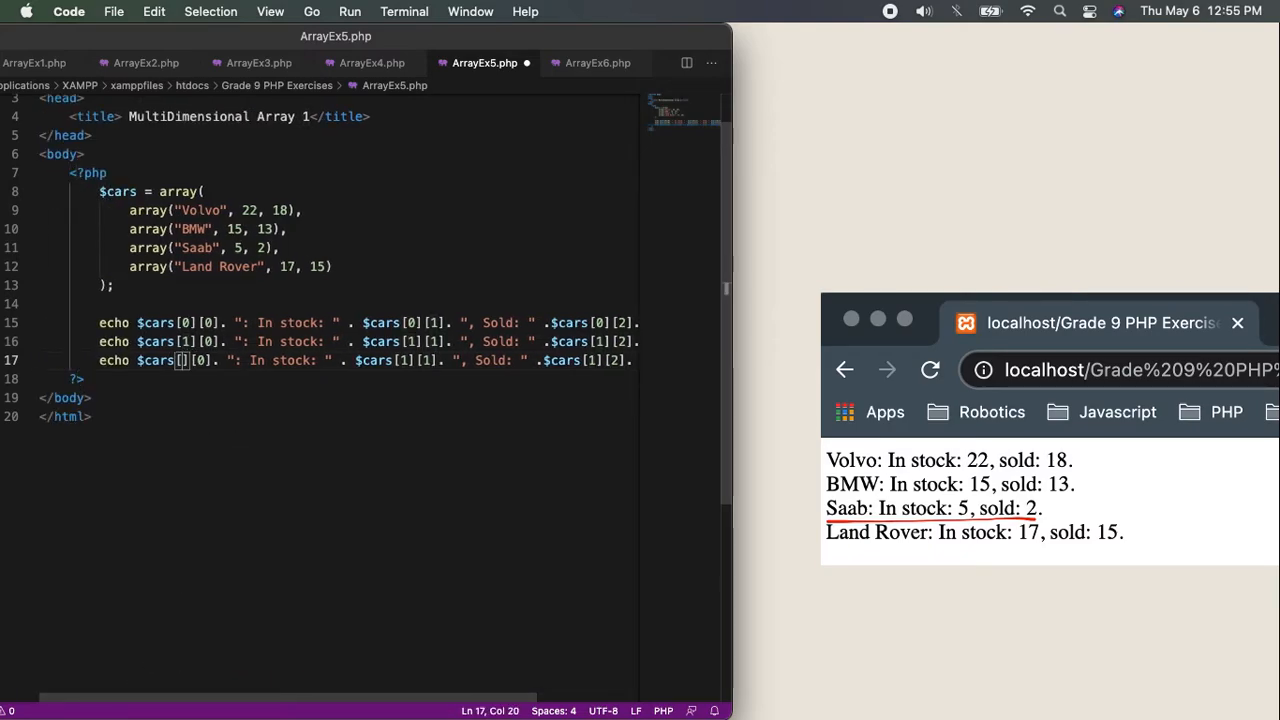
pyautogui.write('2')
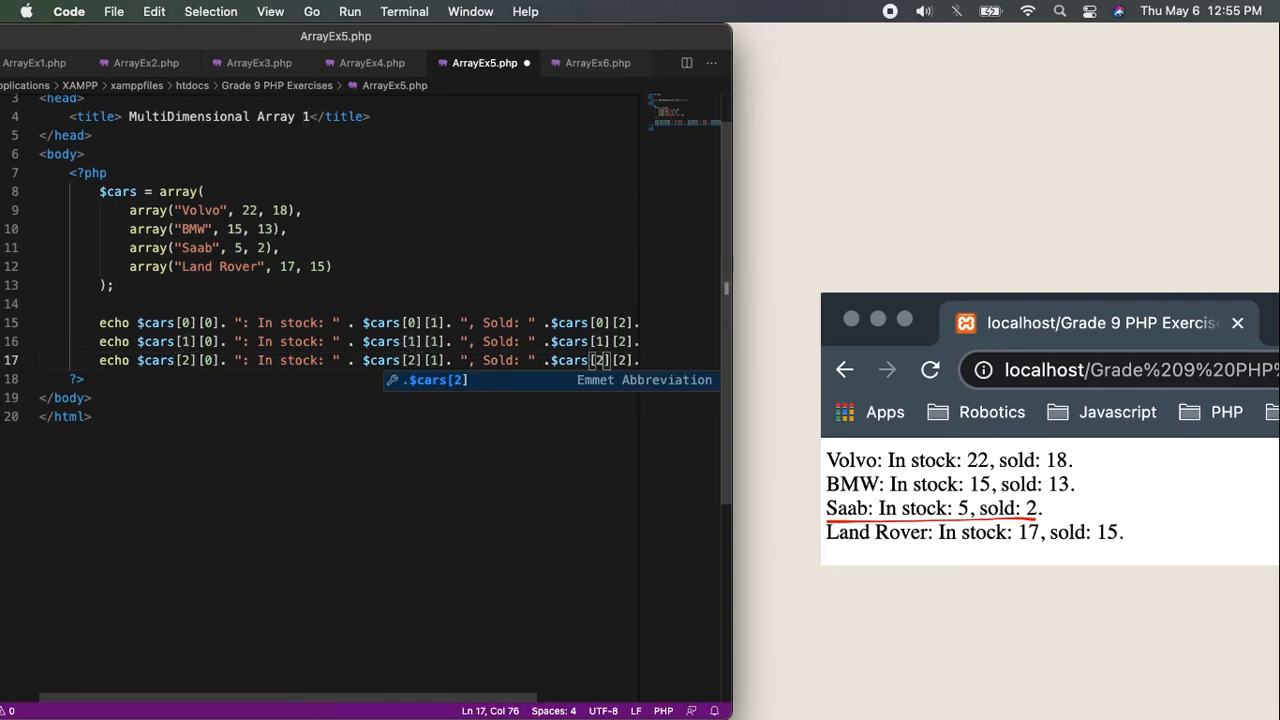
pyautogui.moveTo(100, 360); pyautogui.dragTo(595, 341)
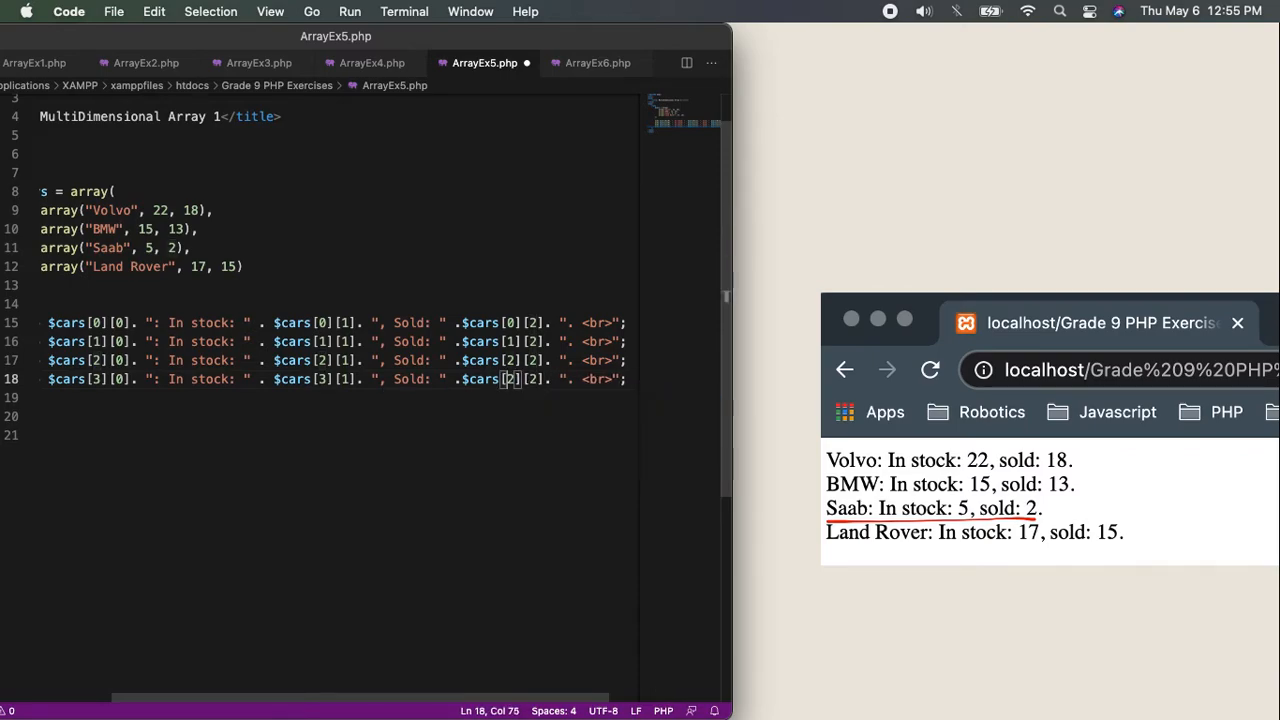
pyautogui.write('3')
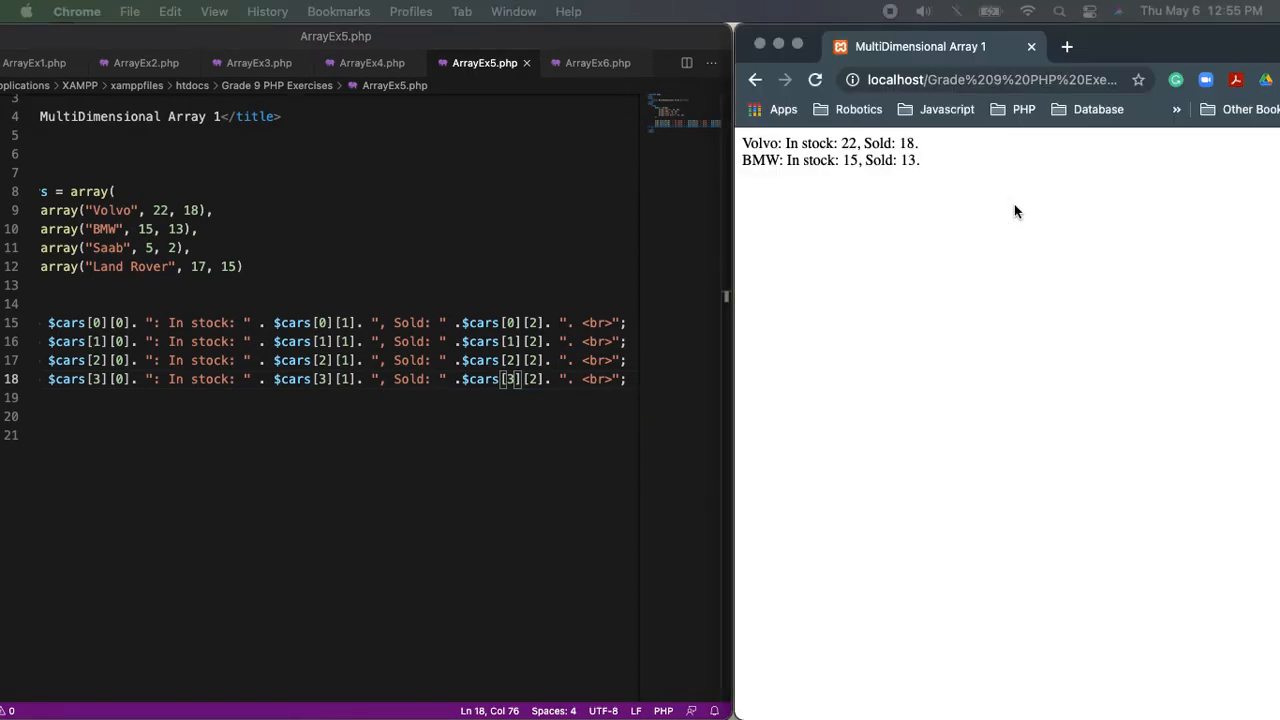
# Reload the MultiDimensional Array 1 page in Chrome to check all four cars' output
pyautogui.click(815, 79)
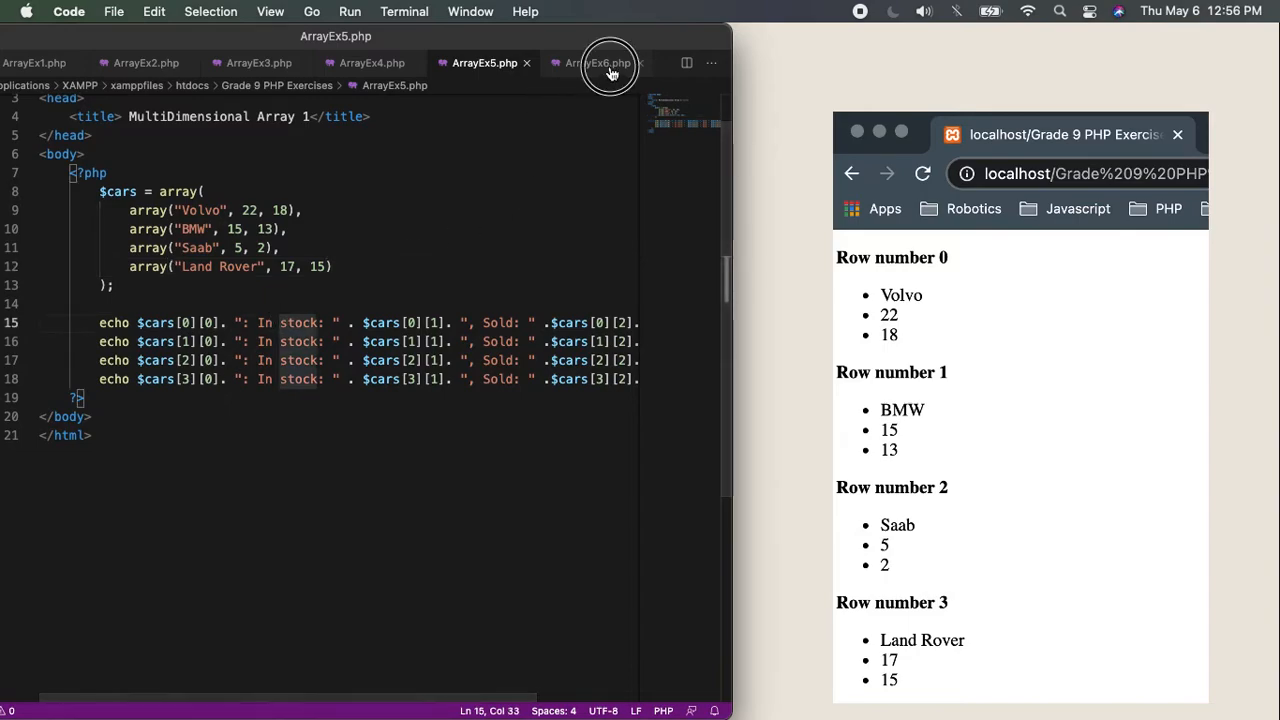
# Delete the stray closing brace in ArrayEx6.php, checking ArrayEx5's cars array for comparison
pyautogui.click(598, 63)
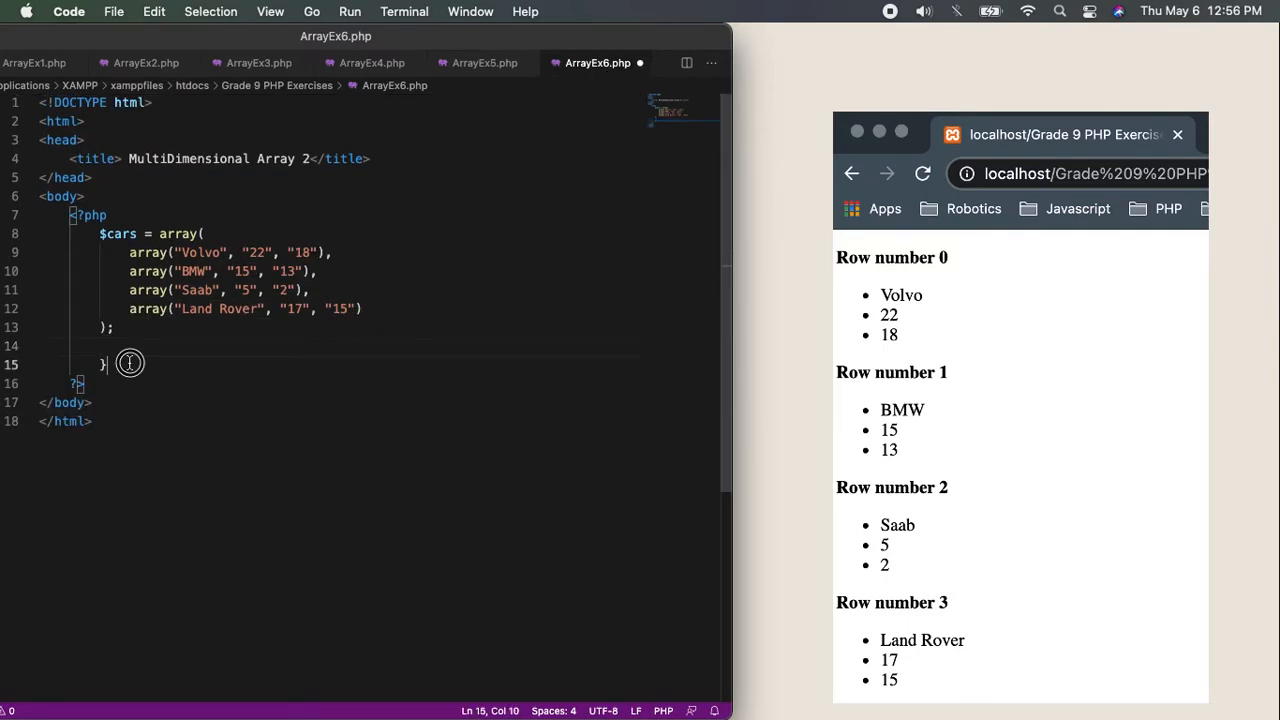
pyautogui.press('Backspace')
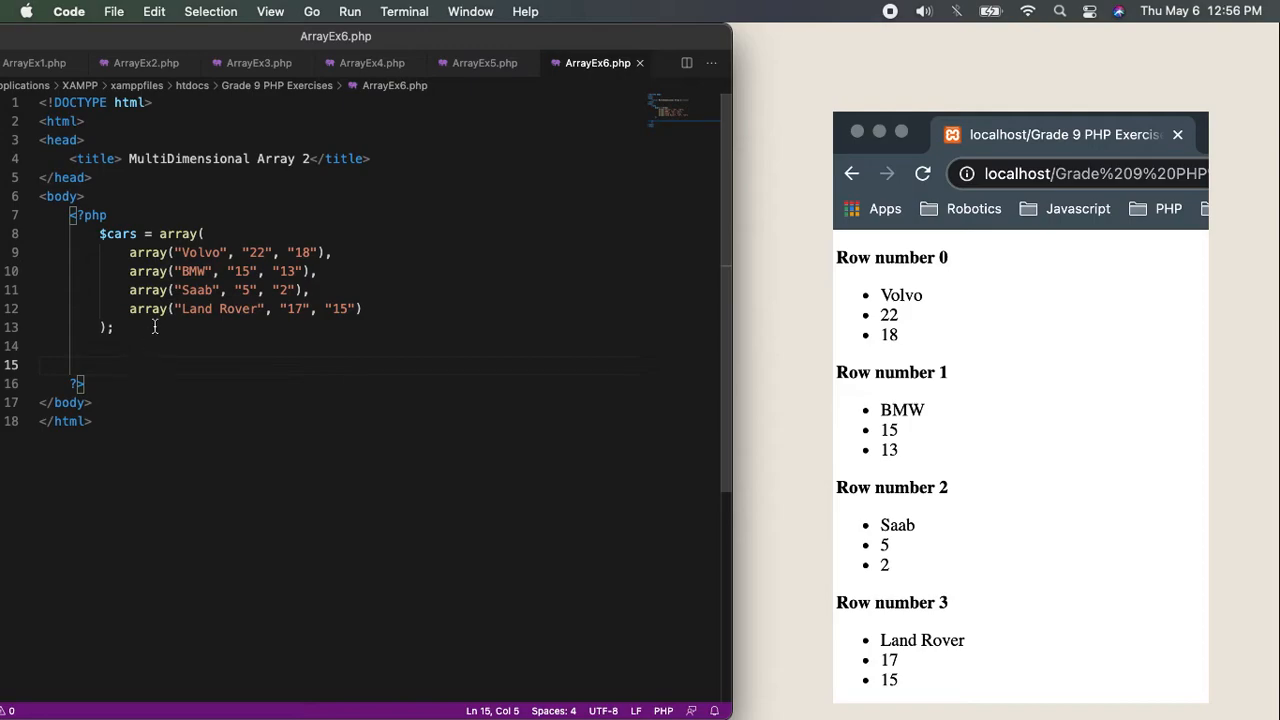
pyautogui.click(484, 62)
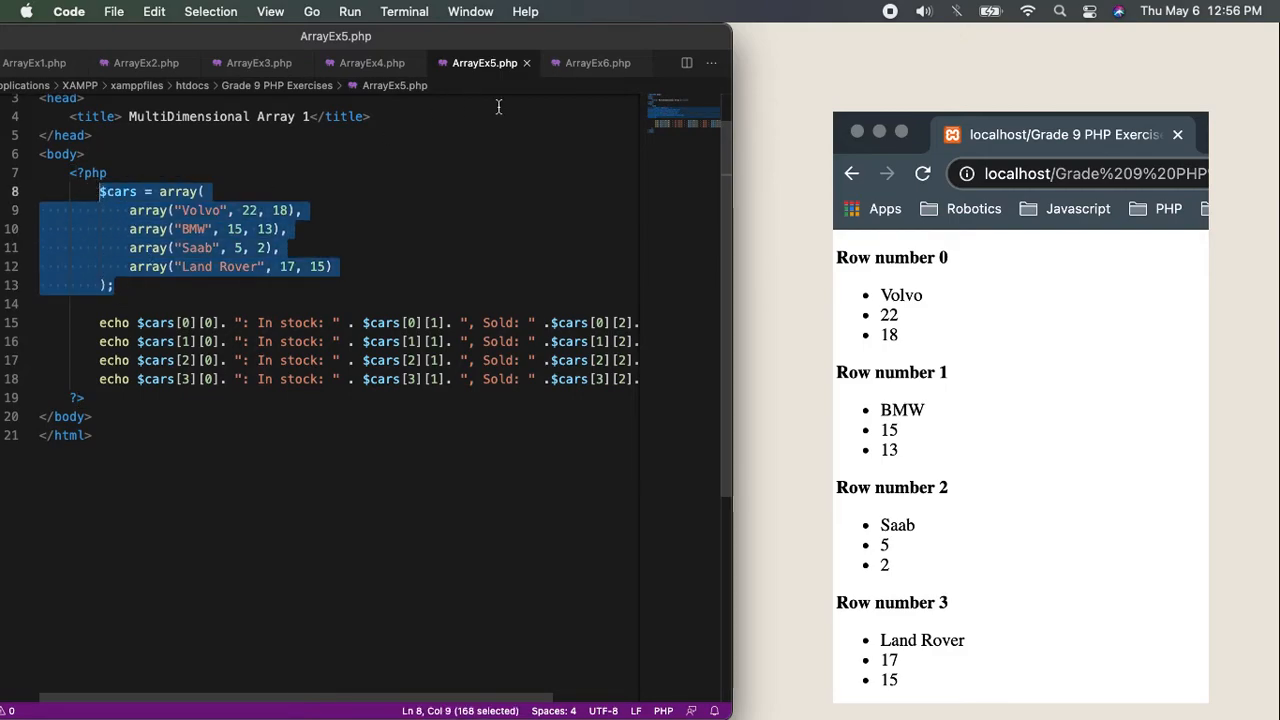
pyautogui.click(597, 62)
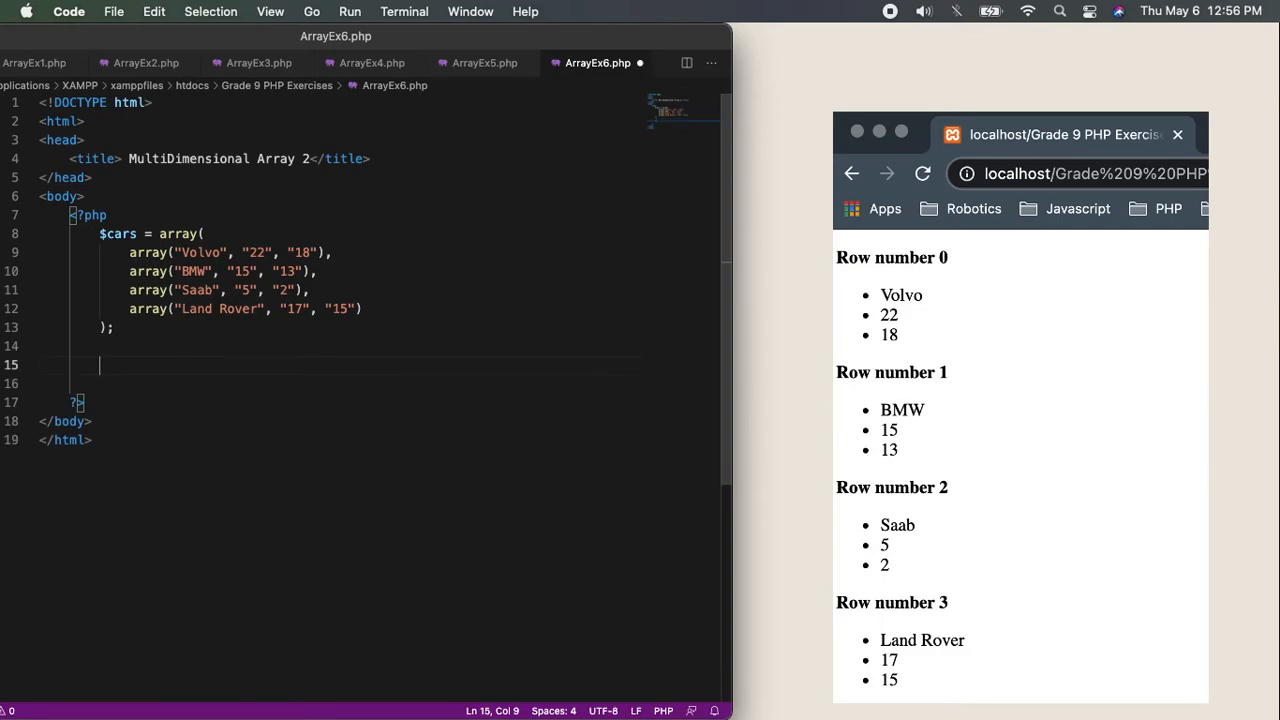
# Add $arraylength = count($cars); on the line beneath the cars array
pyautogui.write('a')
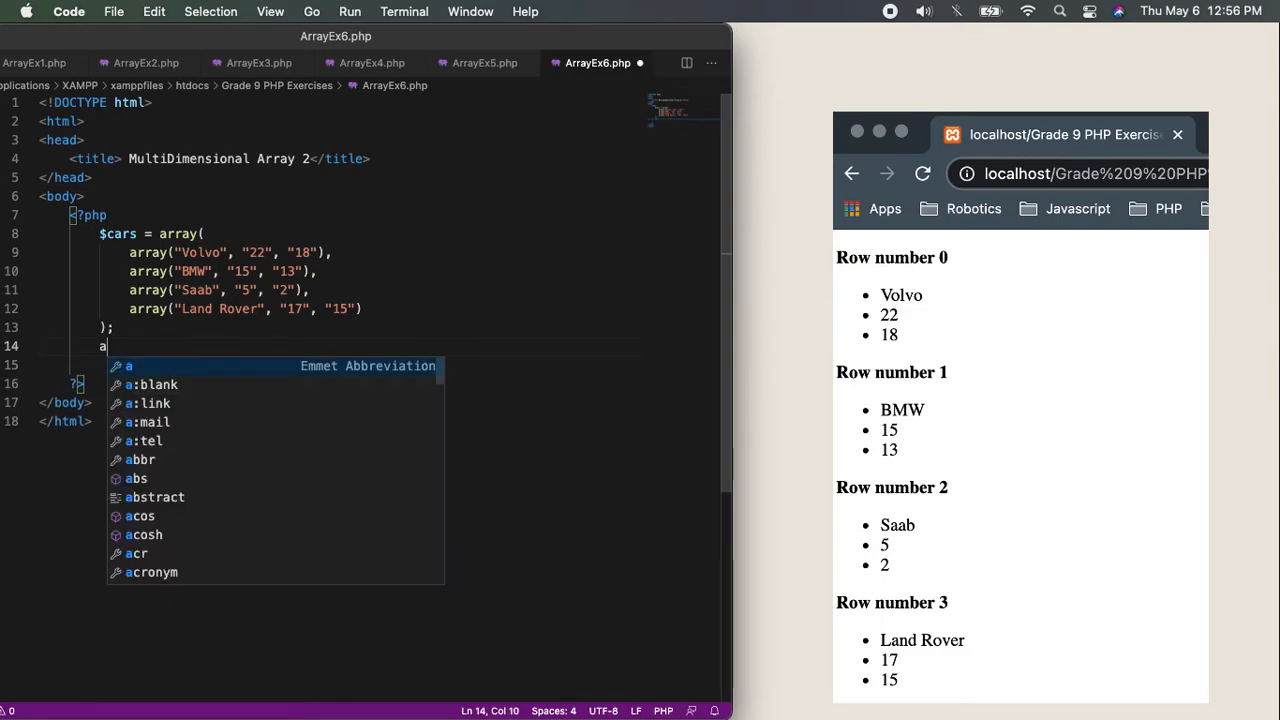
pyautogui.write('$arra')
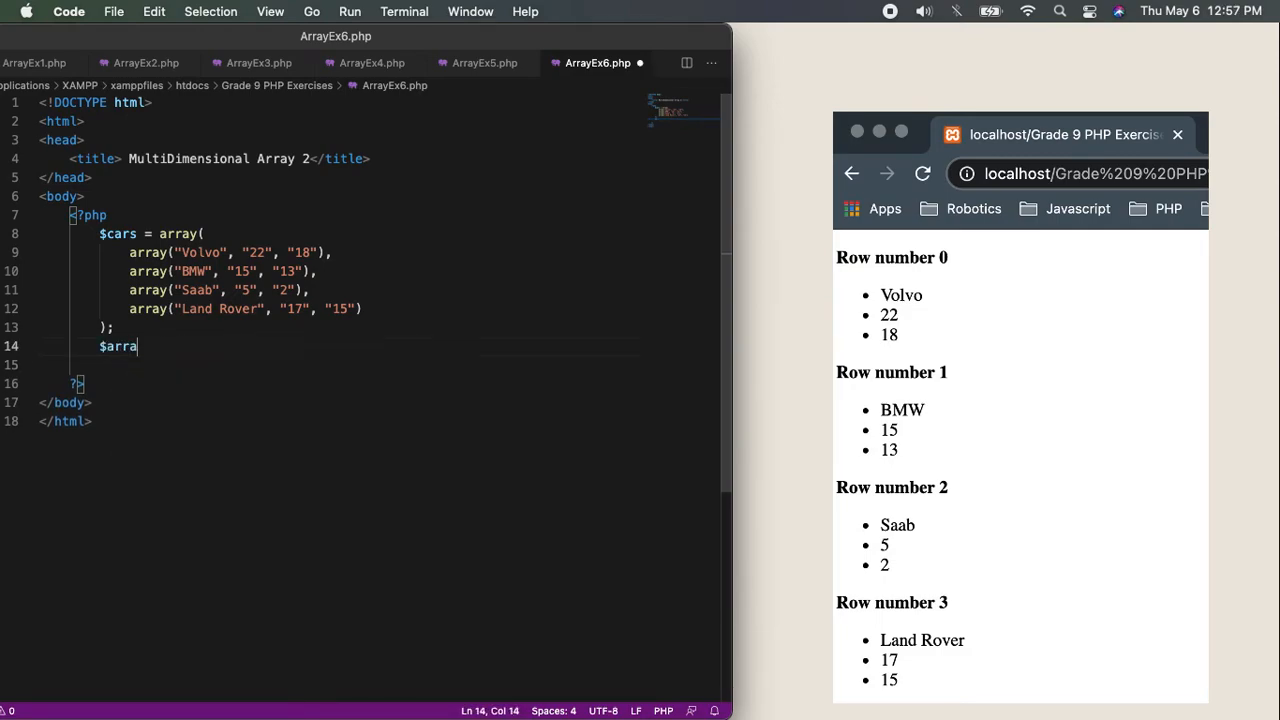
pyautogui.write('yleng')
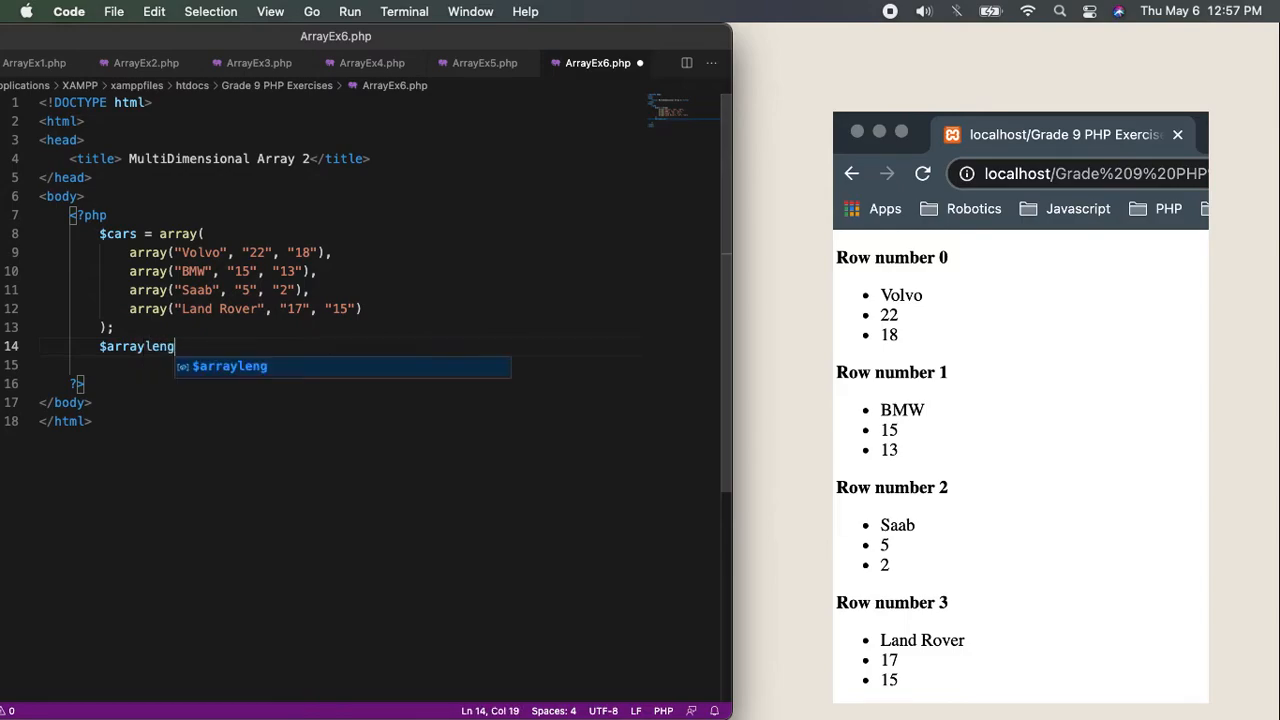
pyautogui.write('th =')
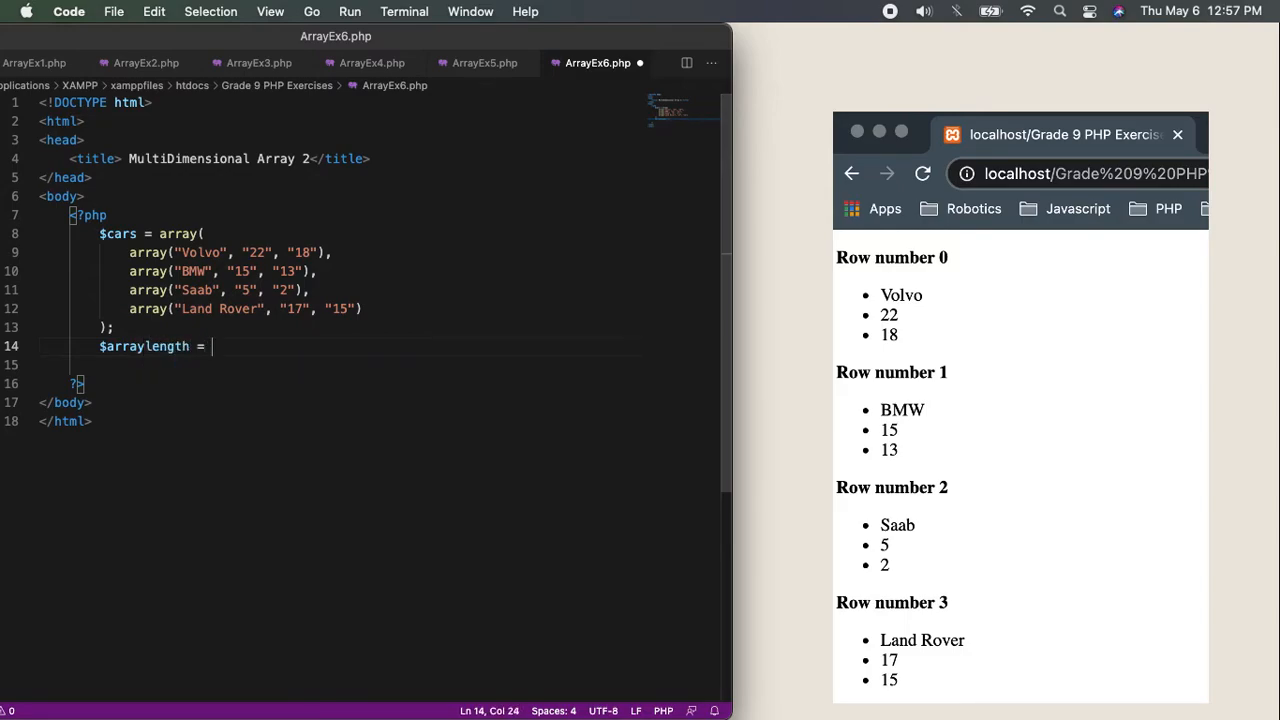
pyautogui.write('a')
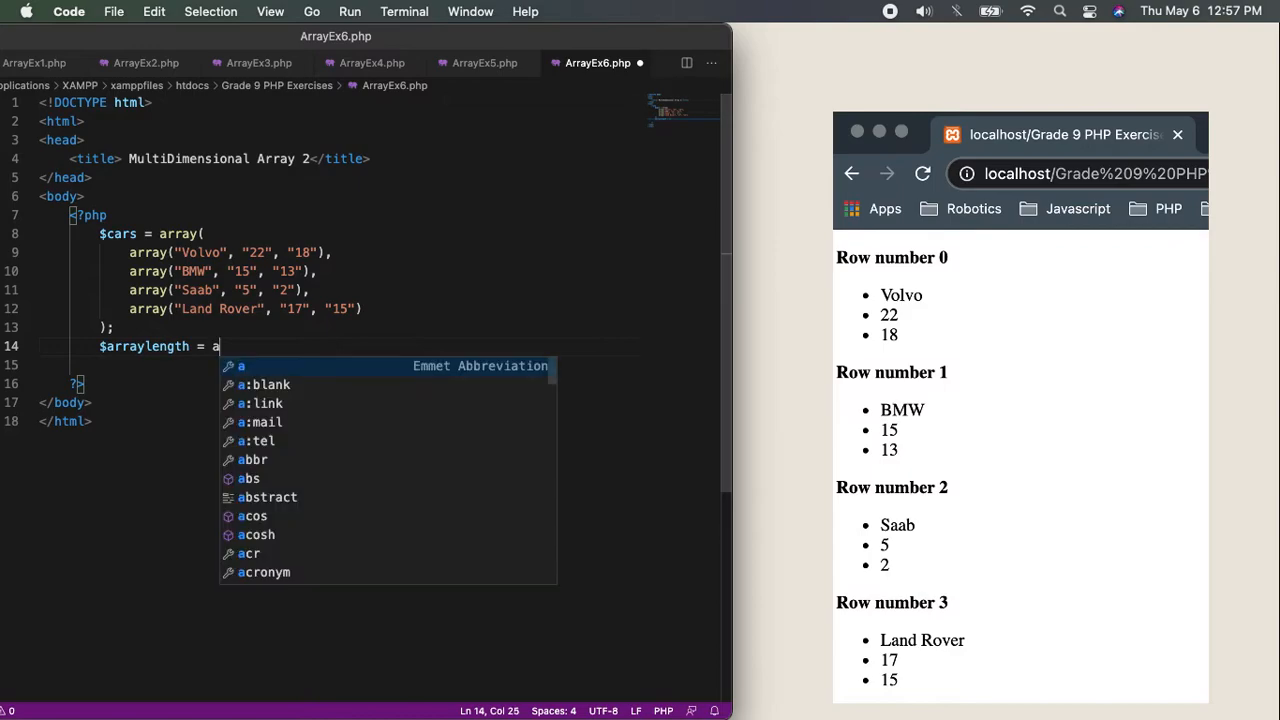
pyautogui.write('count(')
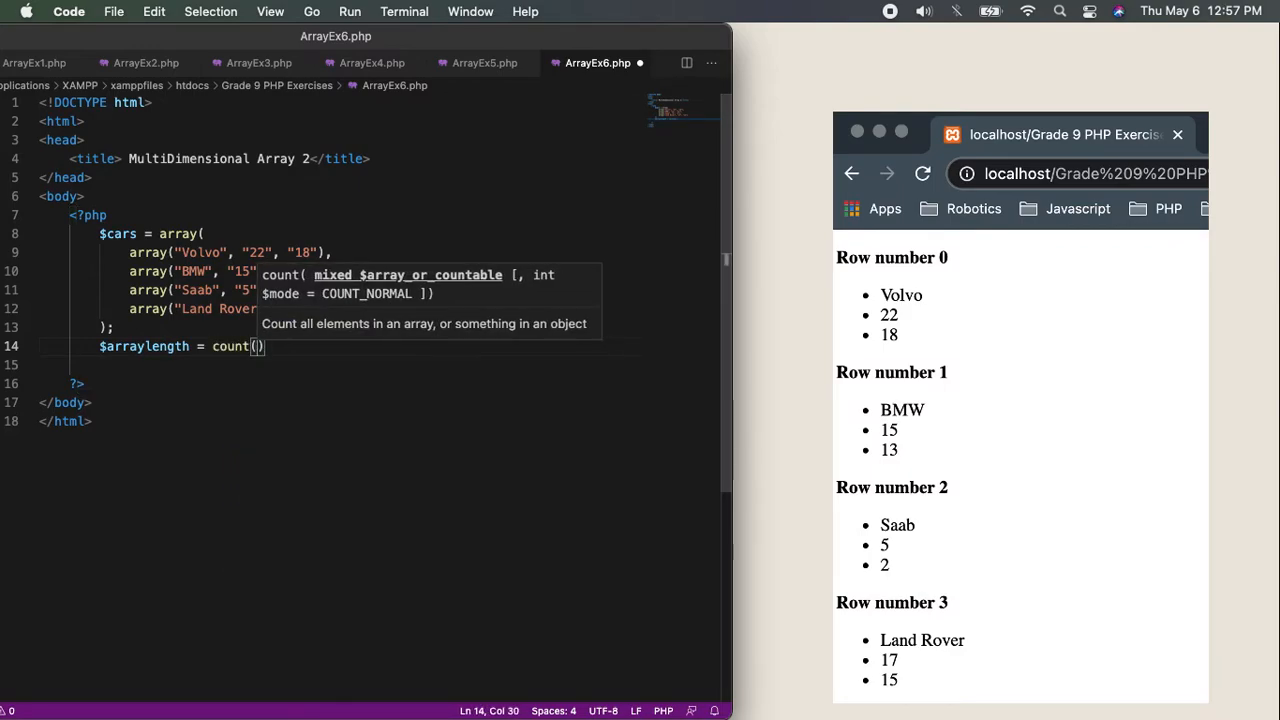
pyautogui.write('$cars')
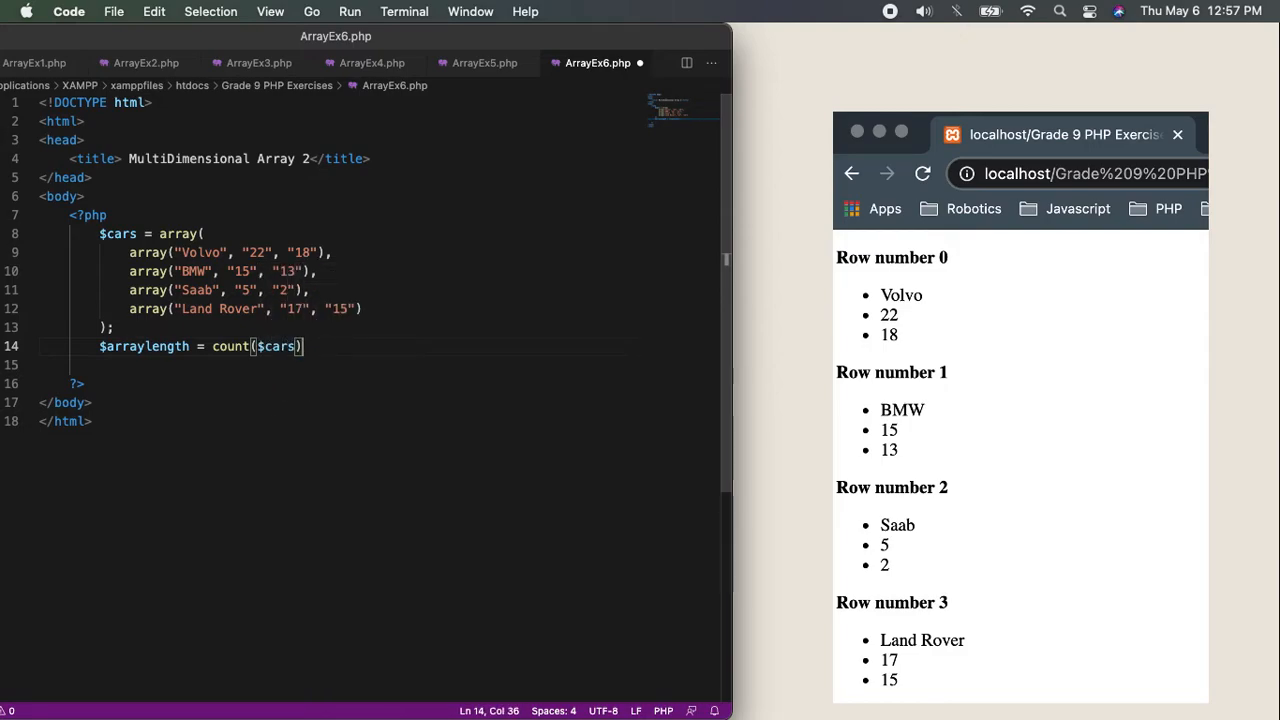
pyautogui.write(';')
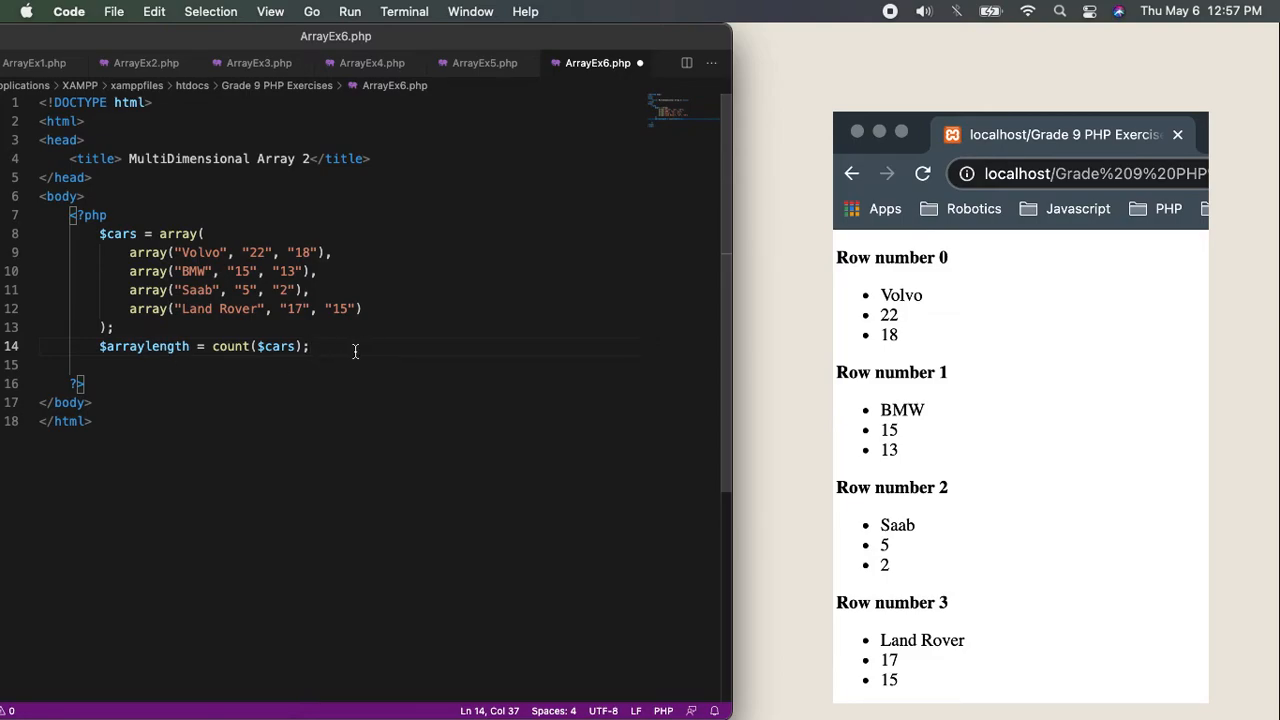
pyautogui.press('Return')
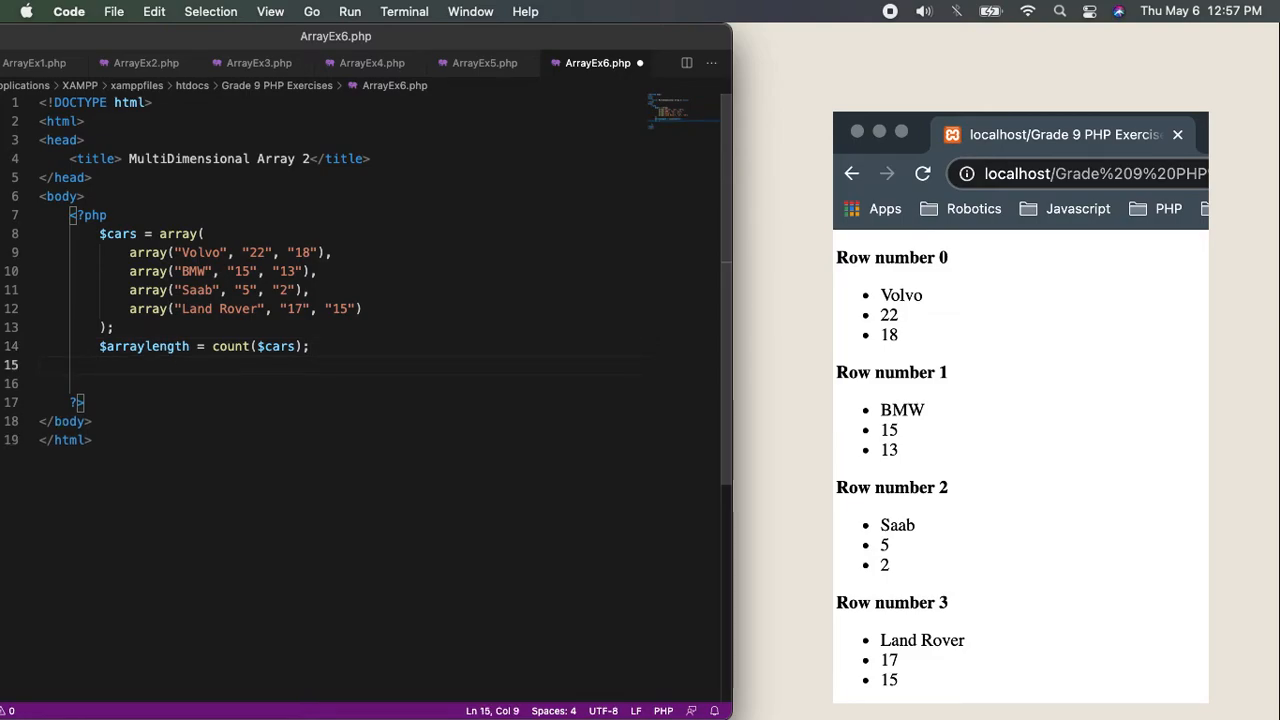
pyautogui.write('for($')
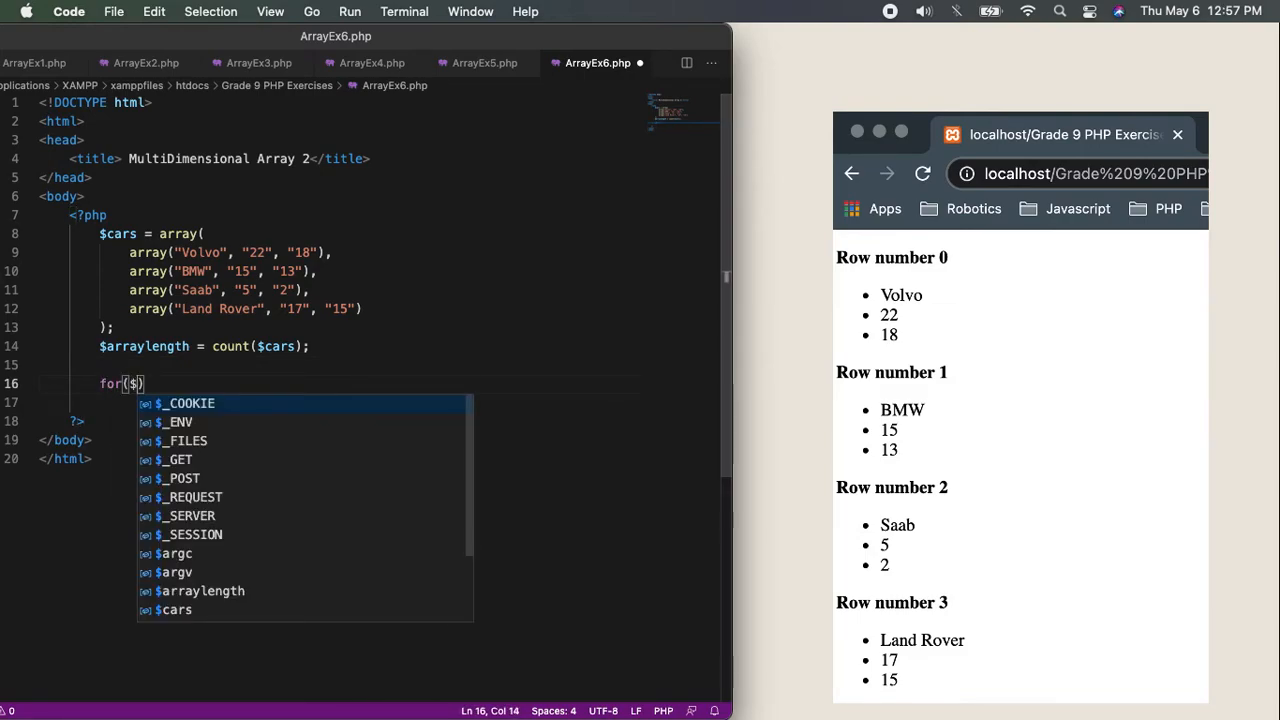
pyautogui.write('row')
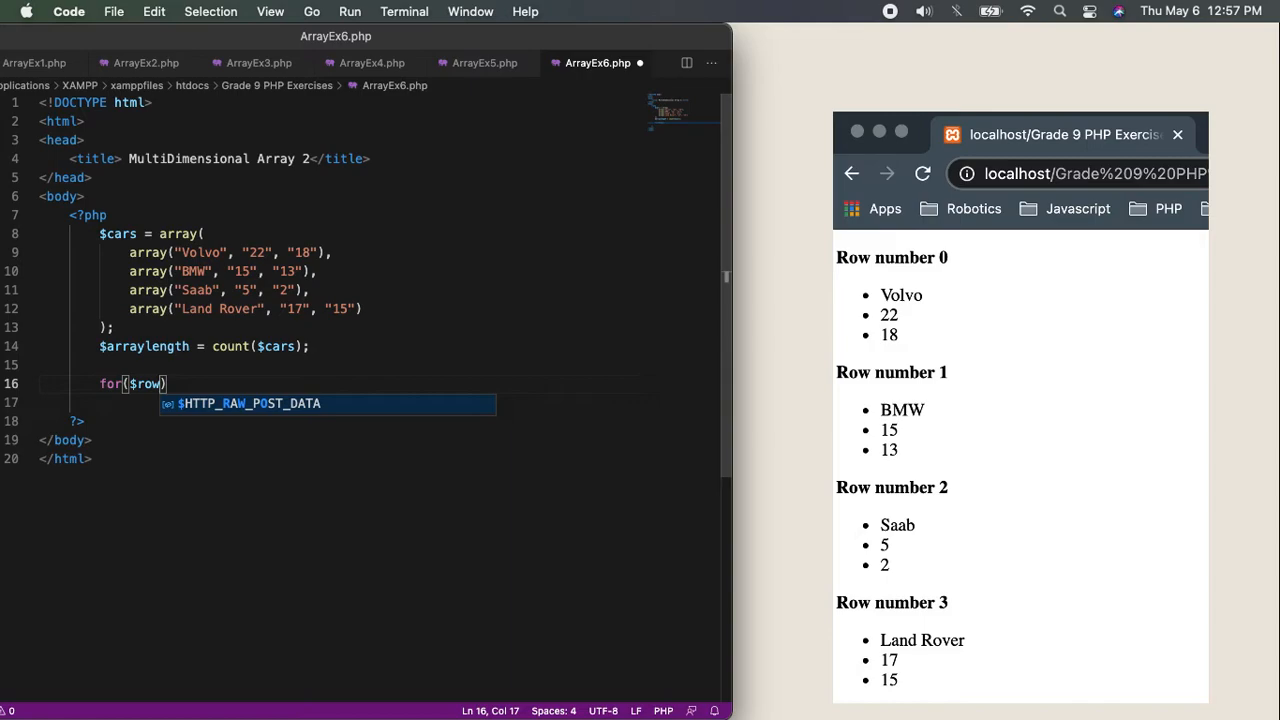
pyautogui.write('=0')
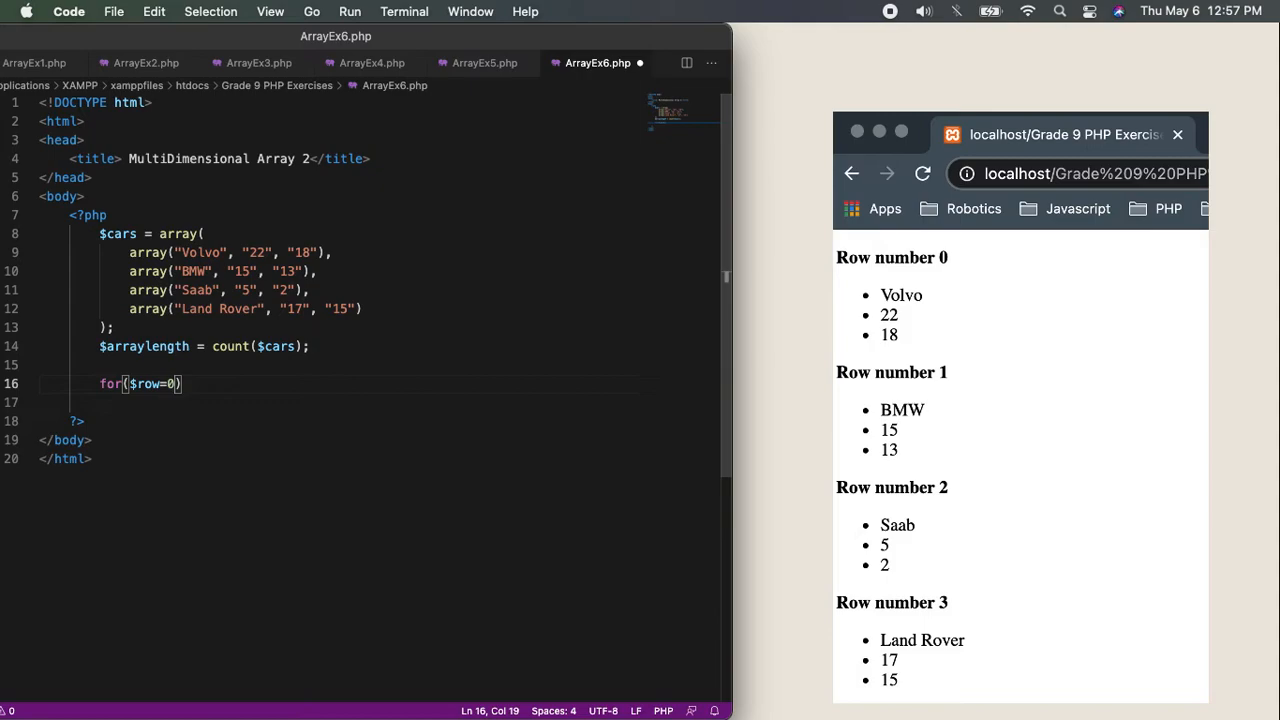
pyautogui.write('; $row')
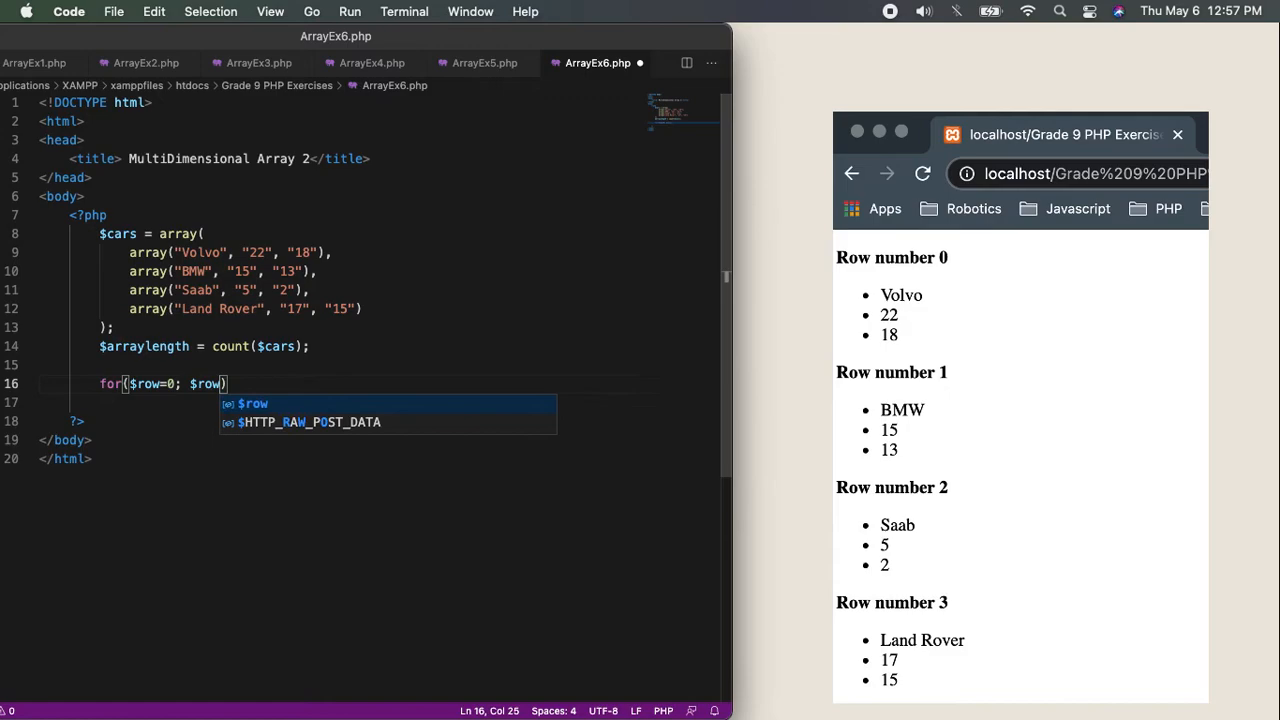
pyautogui.write('<a')
pyautogui.click(380, 402)
pyautogui.write('{}')
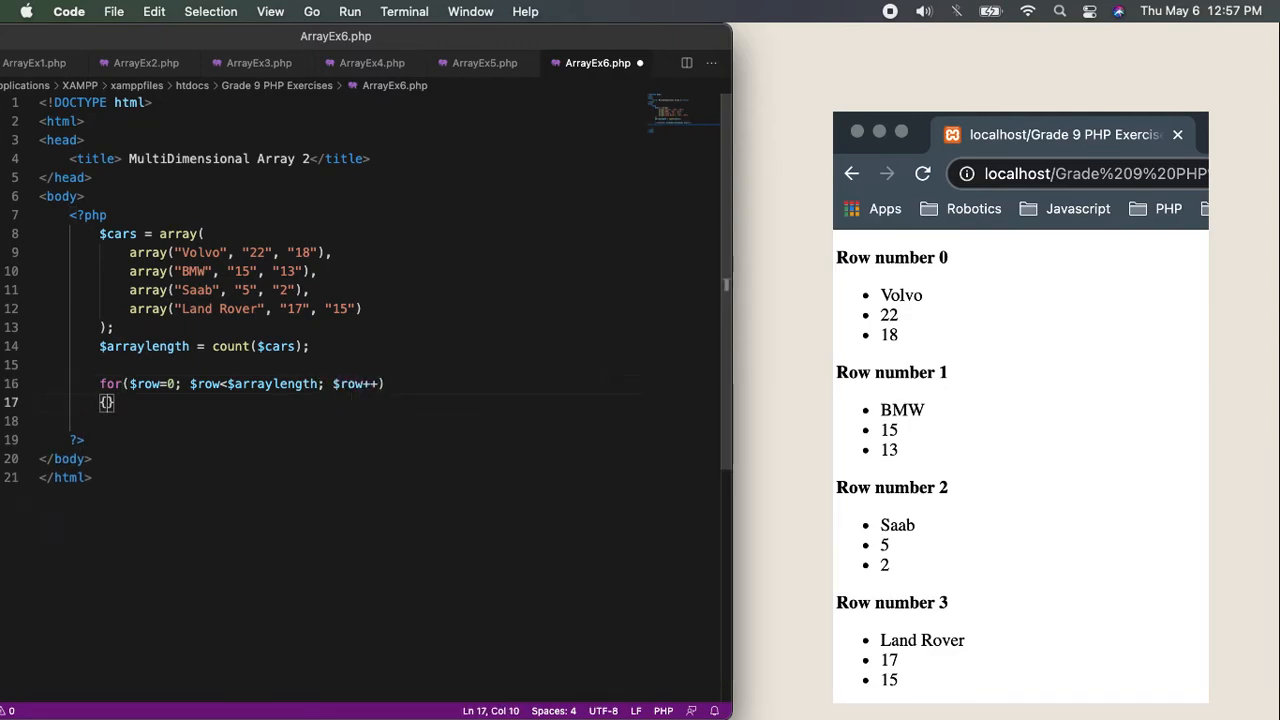
pyautogui.press('enter')
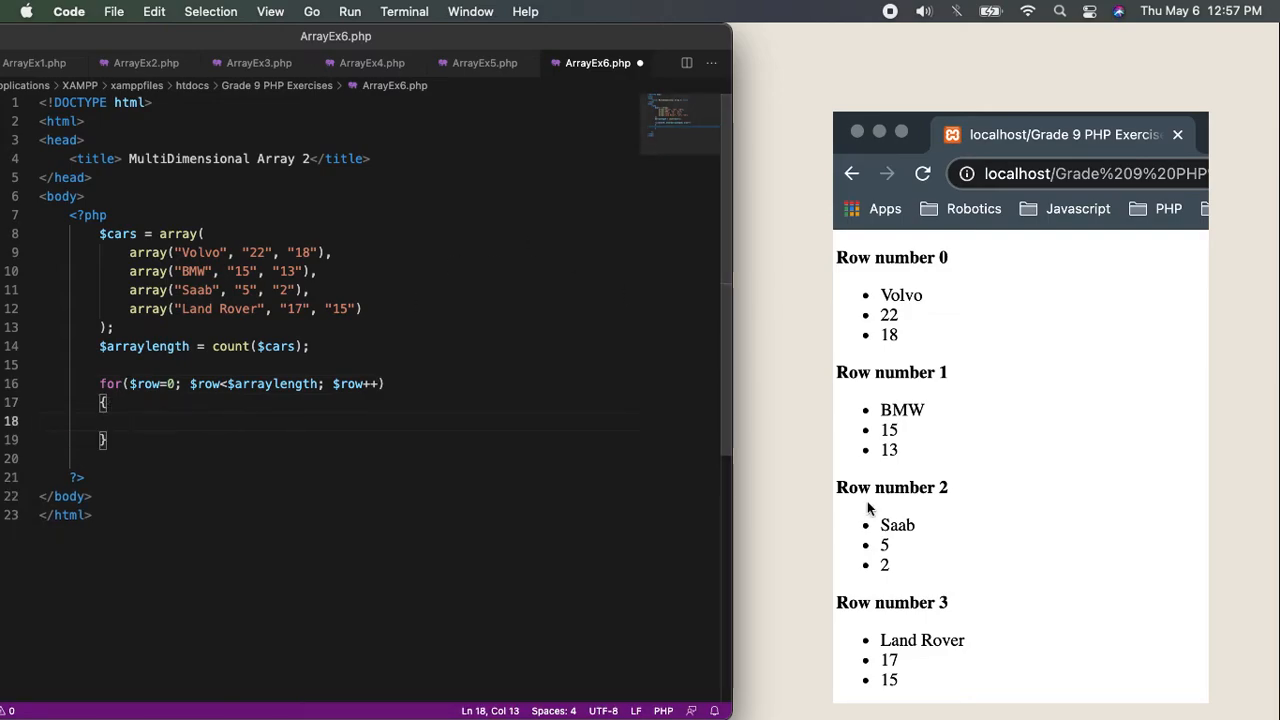
pyautogui.moveTo(895, 293)
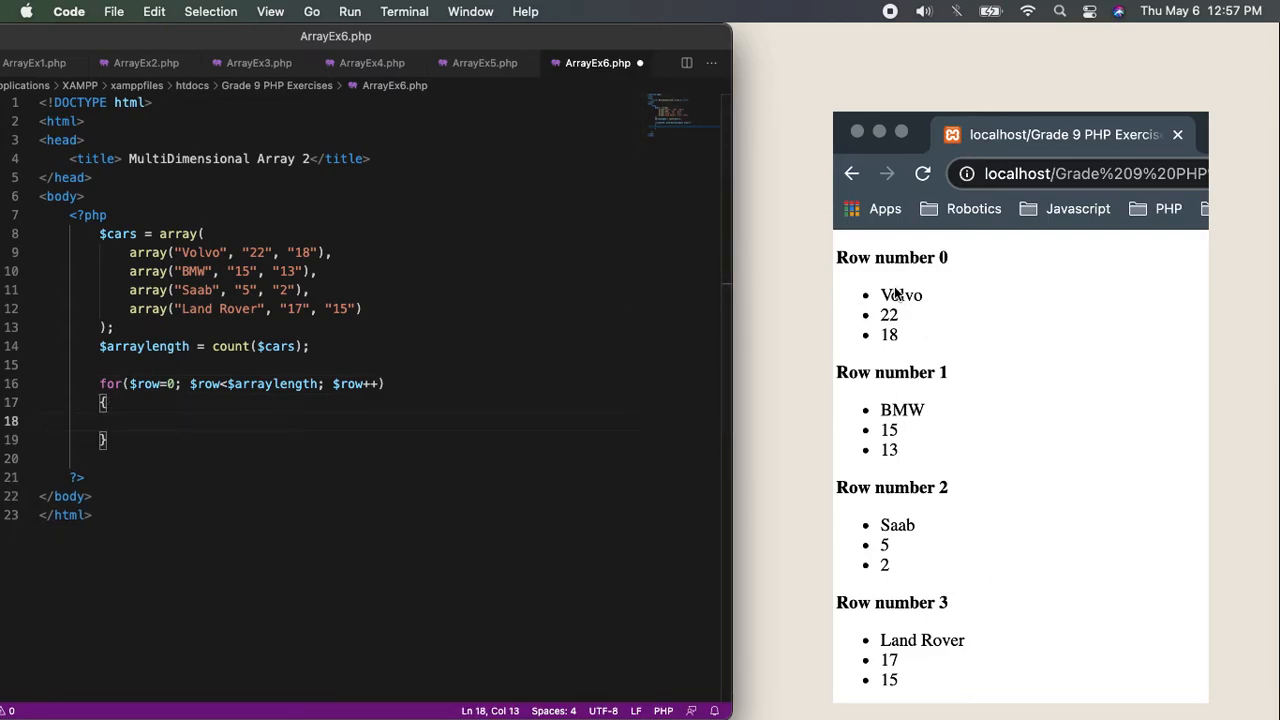
pyautogui.moveTo(840, 276)
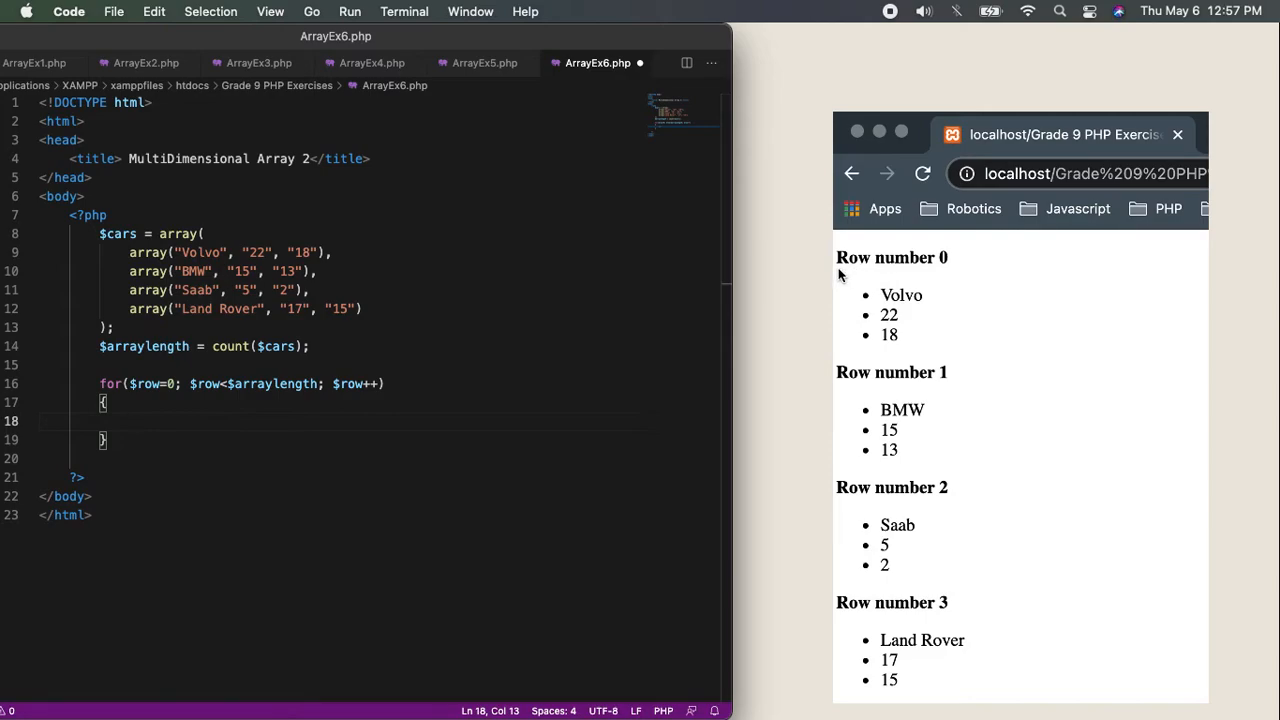
pyautogui.moveTo(878, 278)
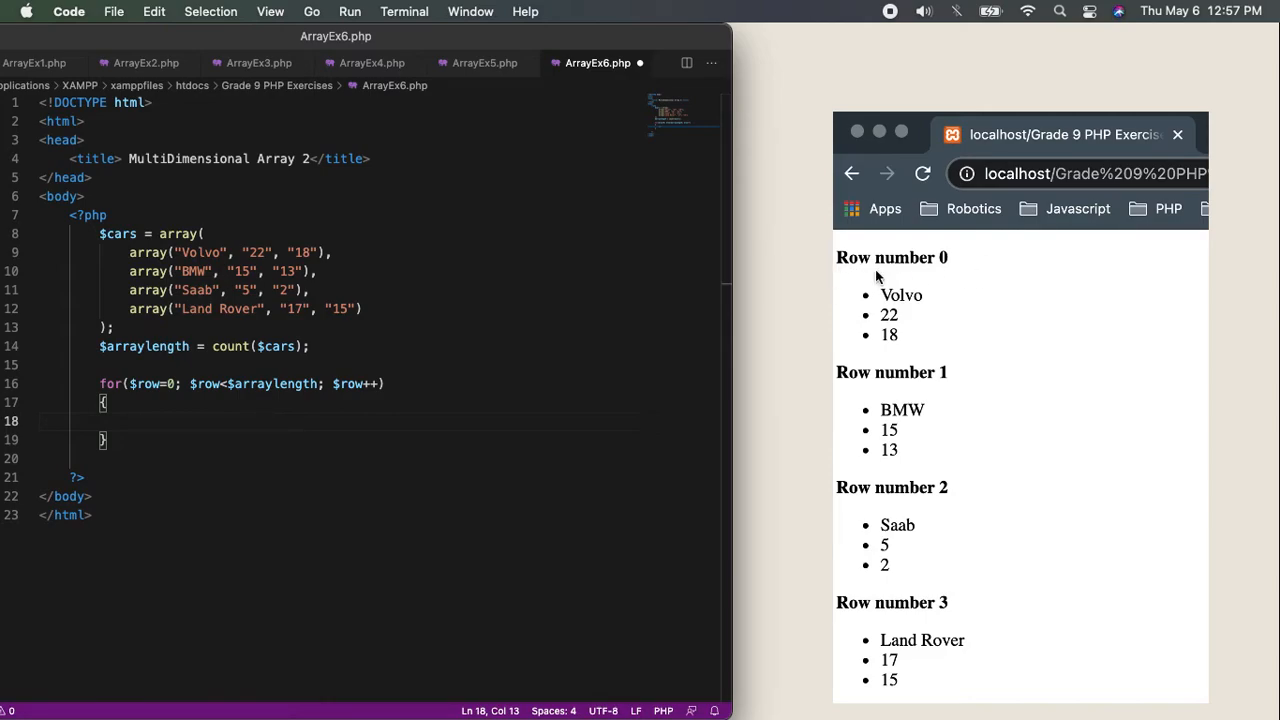
pyautogui.moveTo(947, 331)
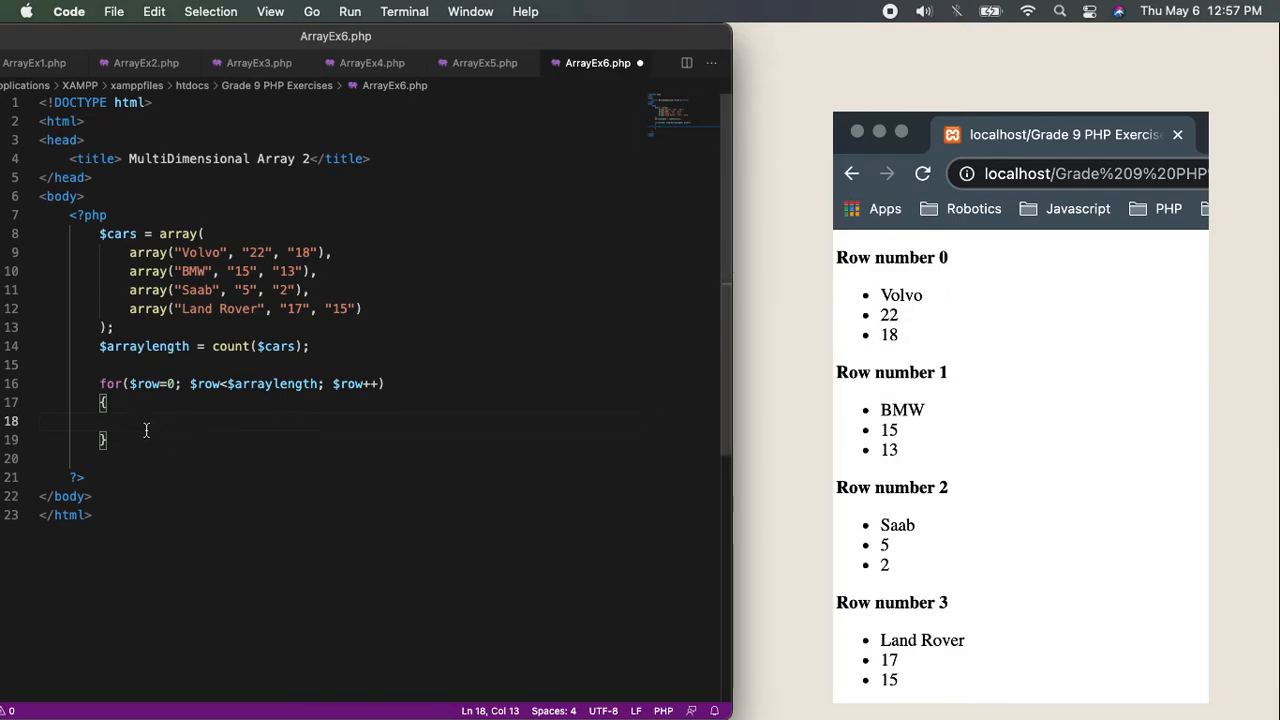
# Echo "Row number $row" inside the outer loop body
pyautogui.write('w')
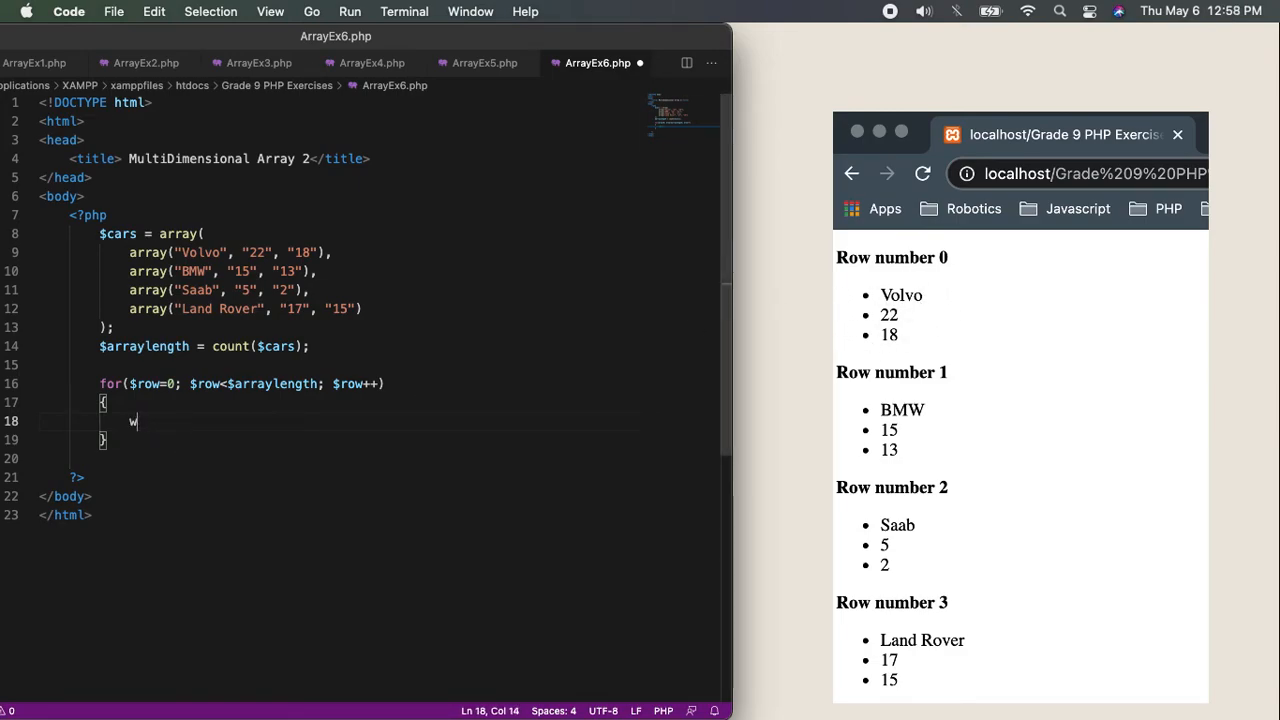
pyautogui.write('echo')
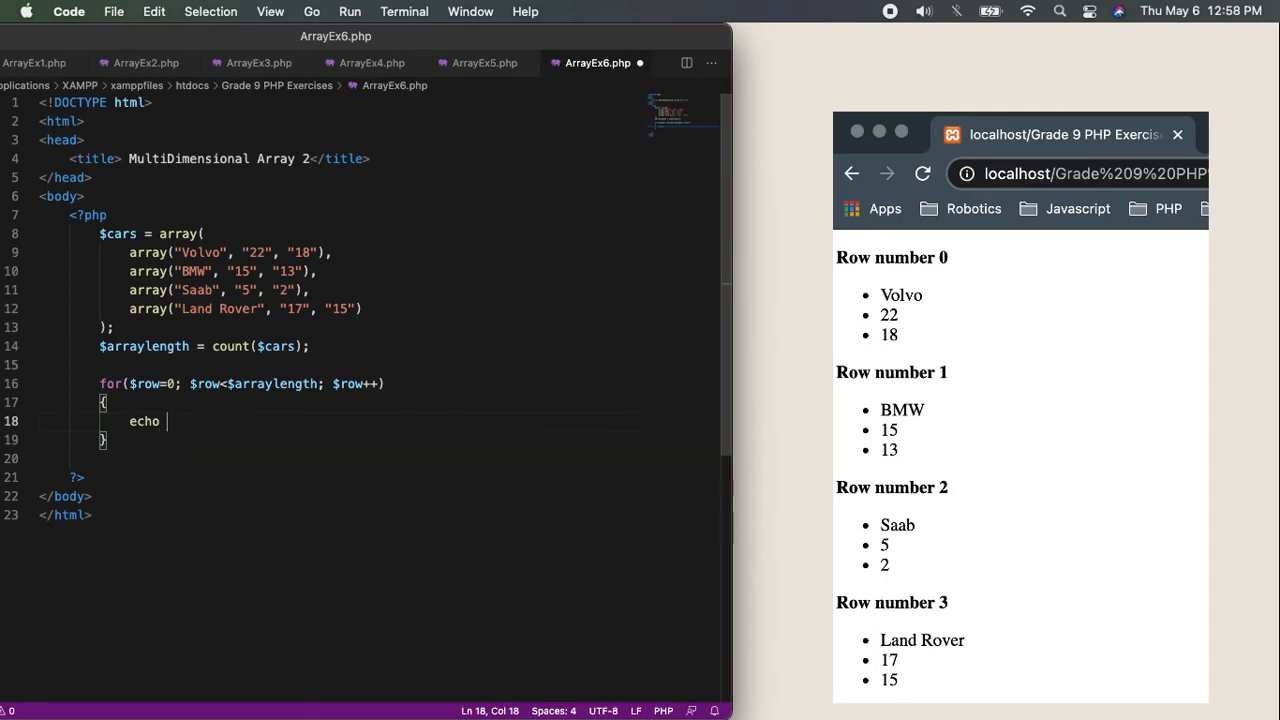
pyautogui.write('""')
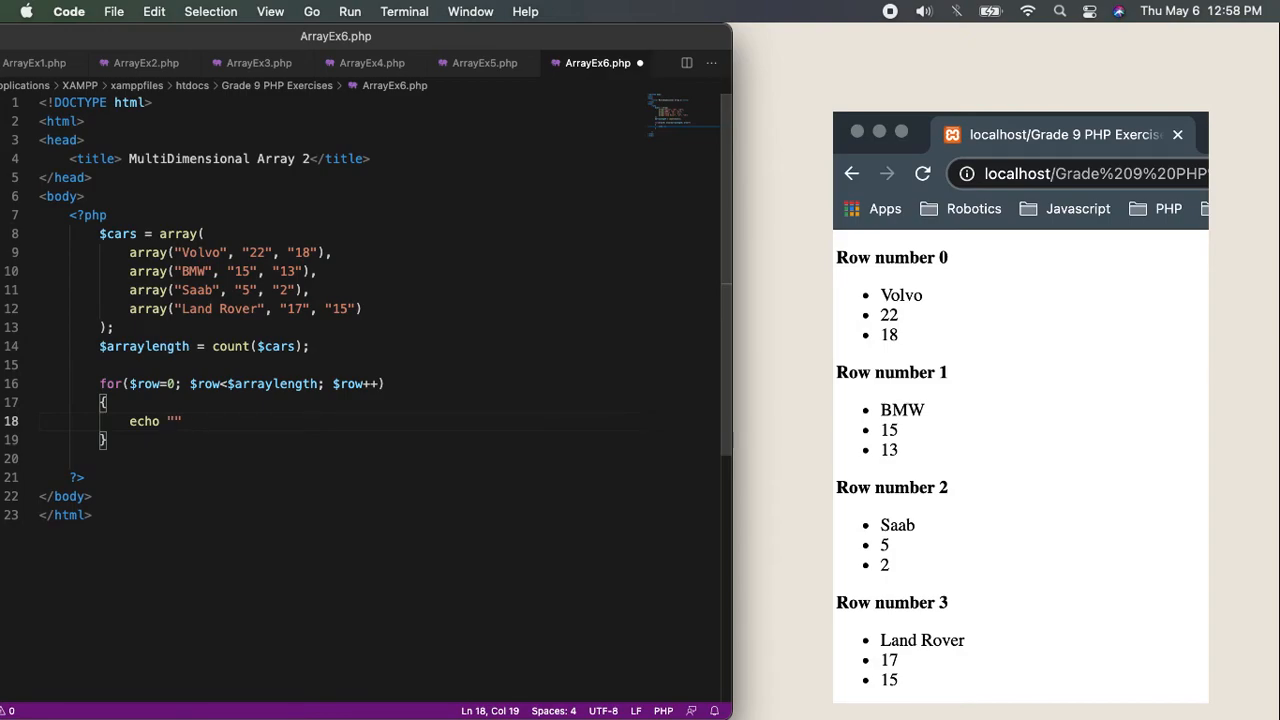
pyautogui.write('Row Number')
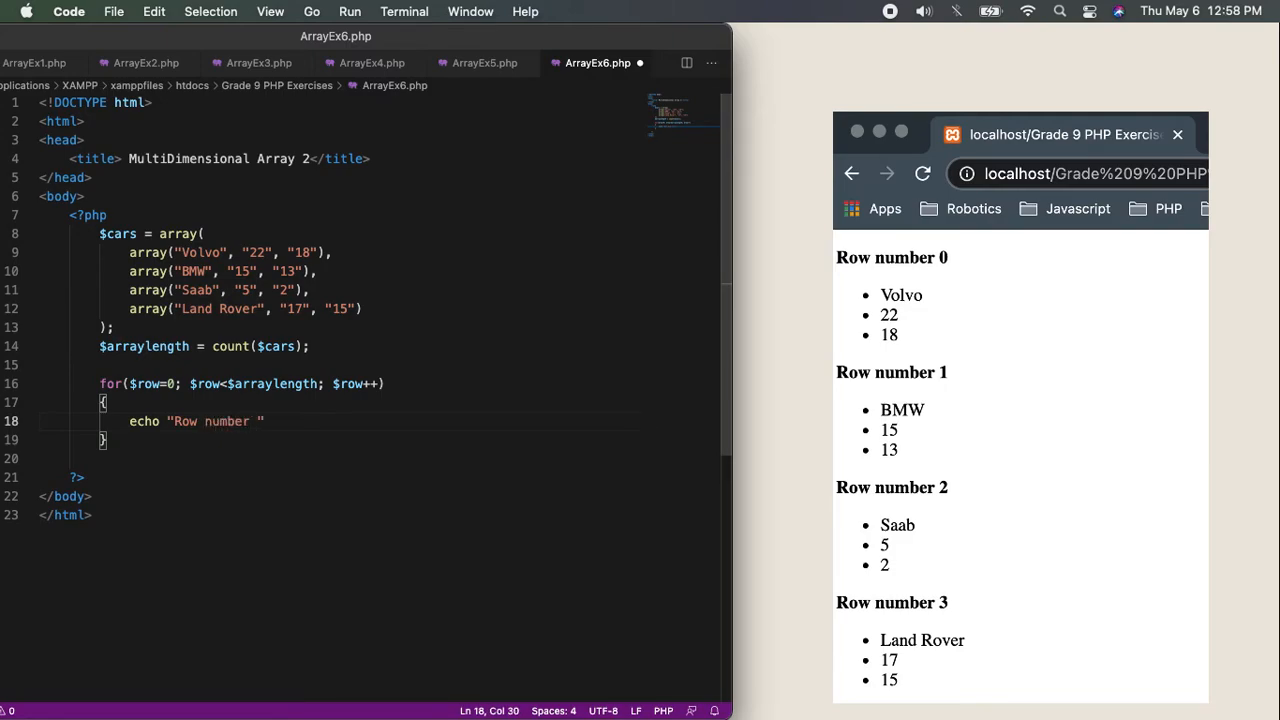
pyautogui.write('$row')
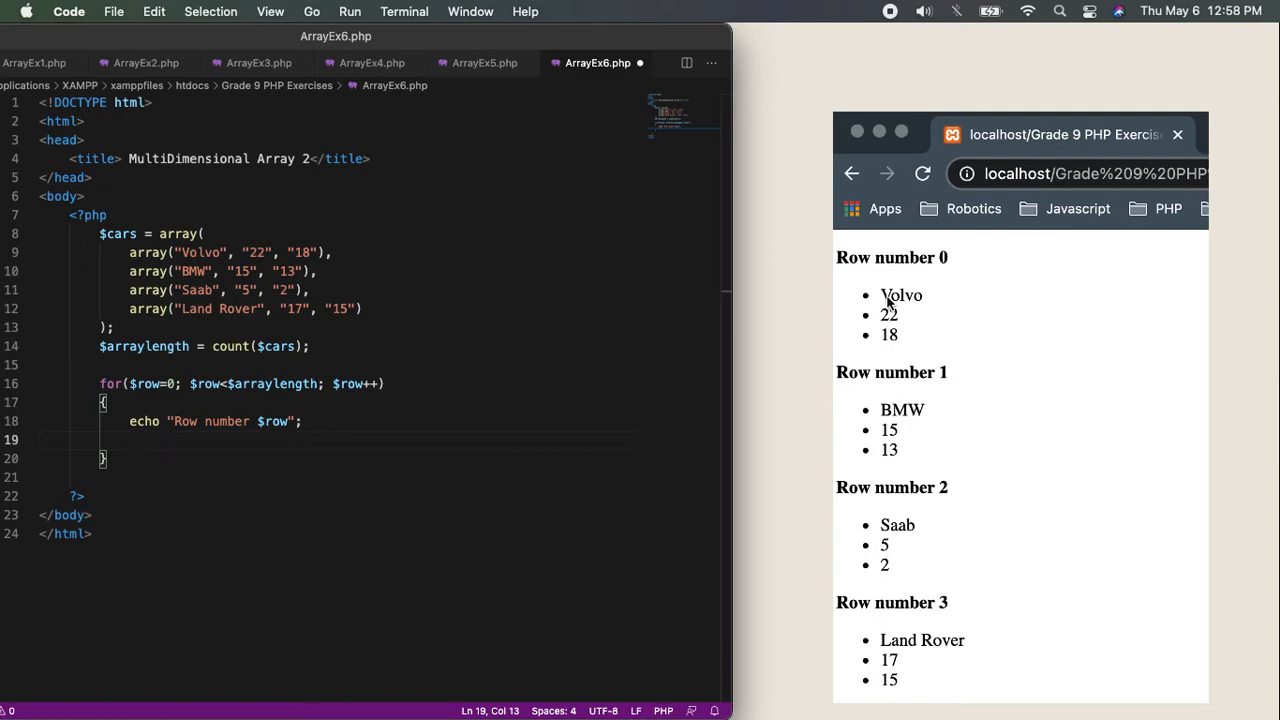
pyautogui.moveTo(888, 315)
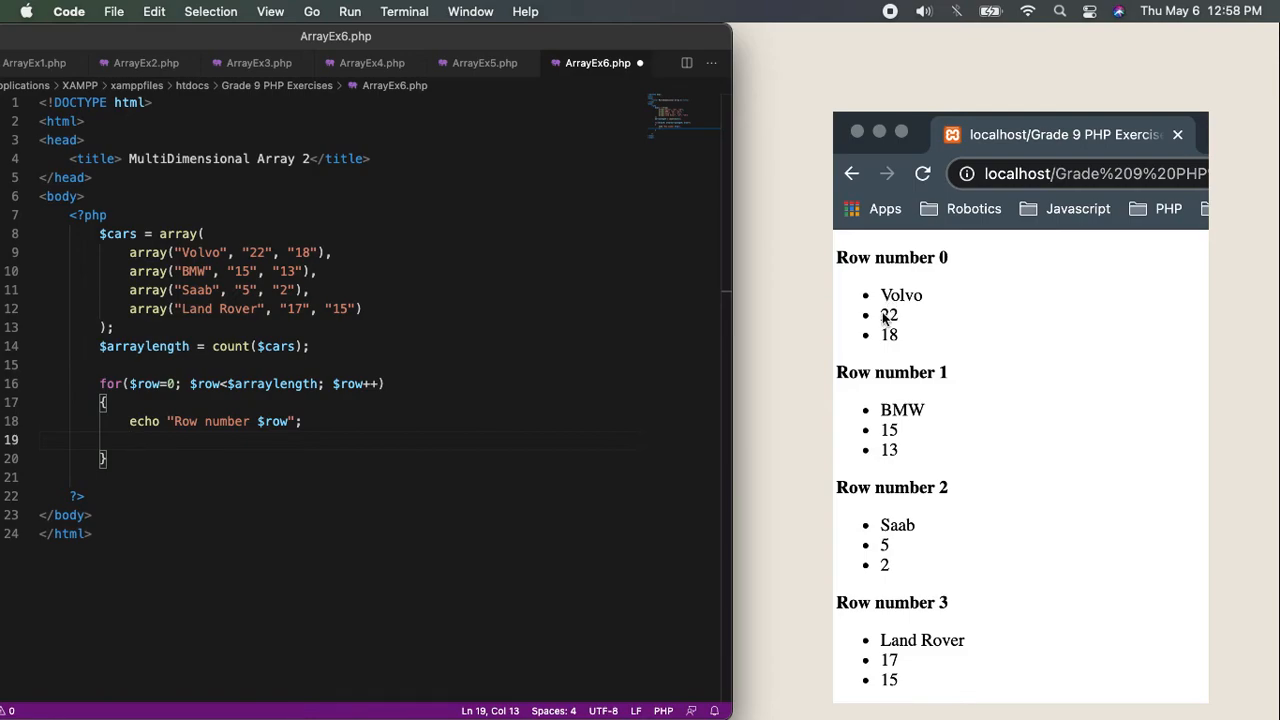
pyautogui.moveTo(910, 338)
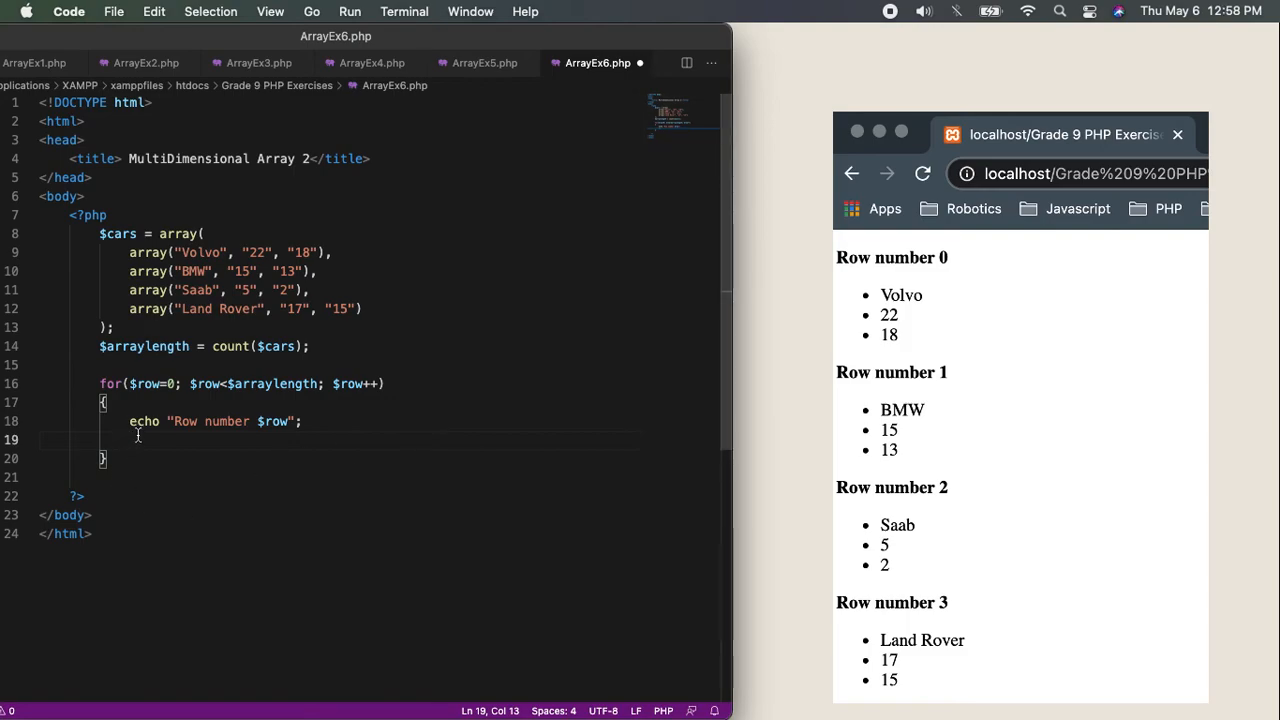
# Echo an opening "<ul>" tag to start the bulleted list
pyautogui.write('echo')
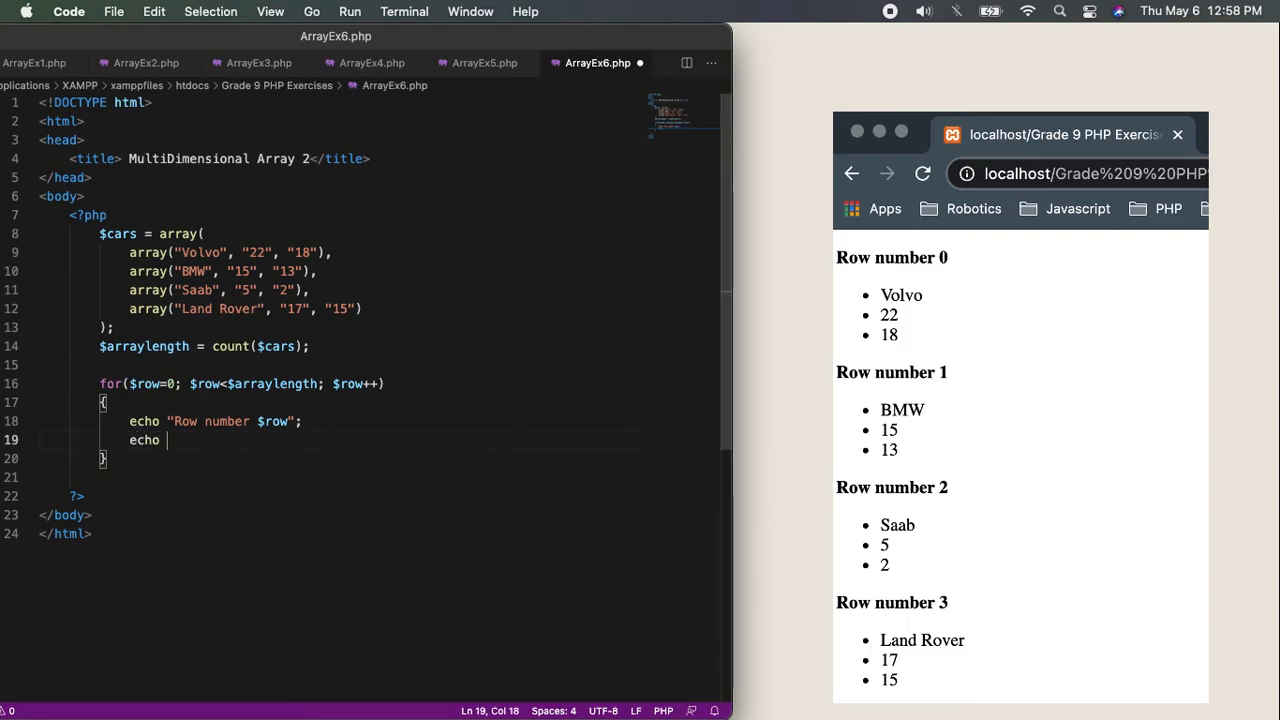
pyautogui.write('"<ul')
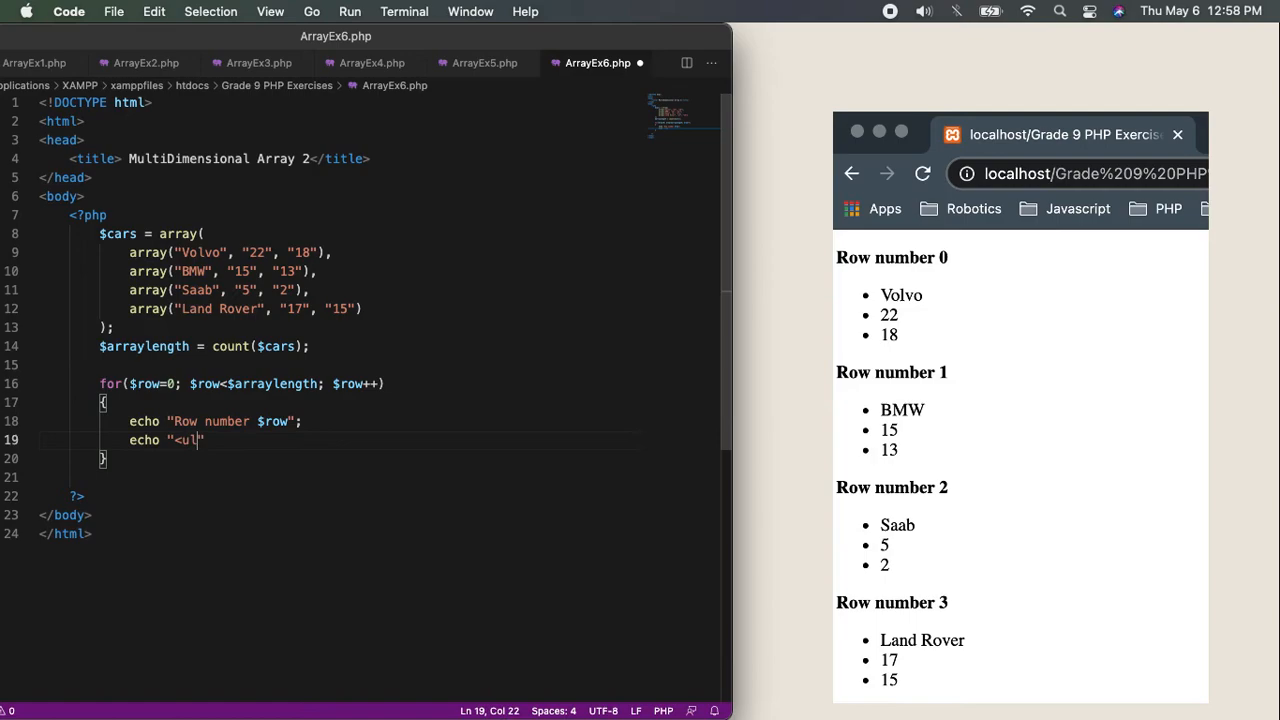
pyautogui.write('>";')
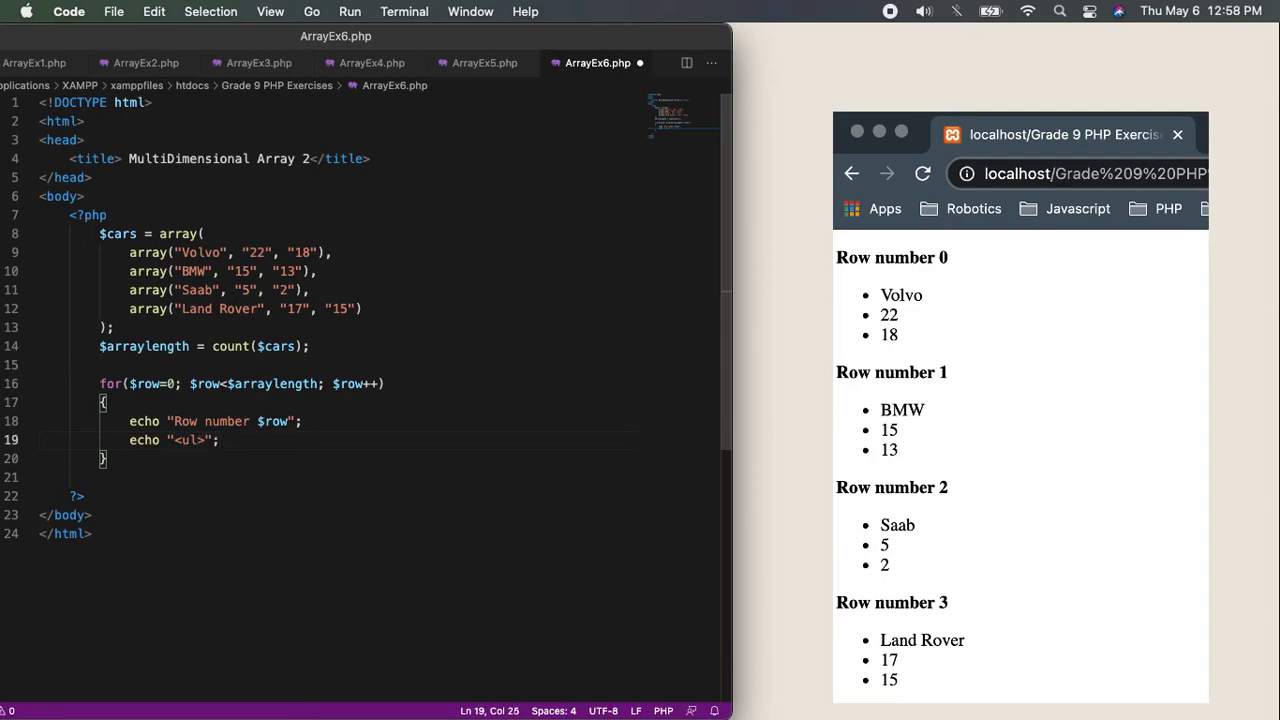
pyautogui.moveTo(920, 327)
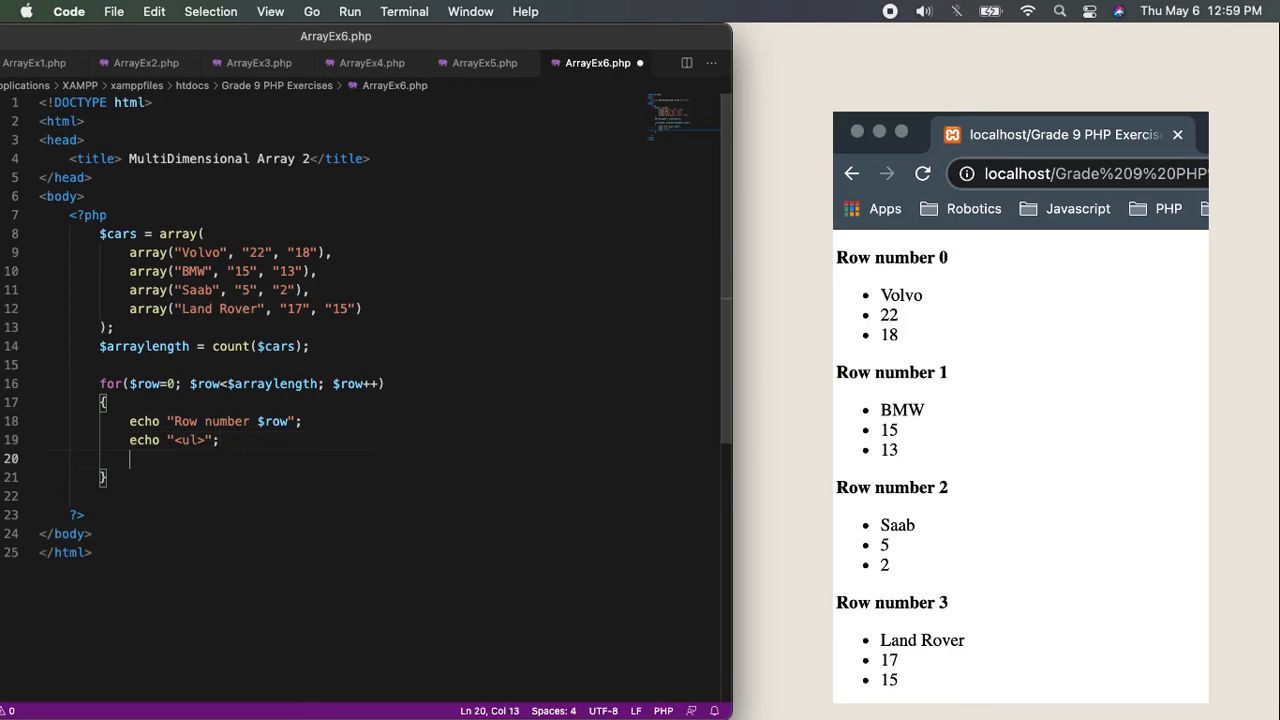
# Type the partial inner loop header for($column=0; $column<$ on the new line
pyautogui.write('for(')
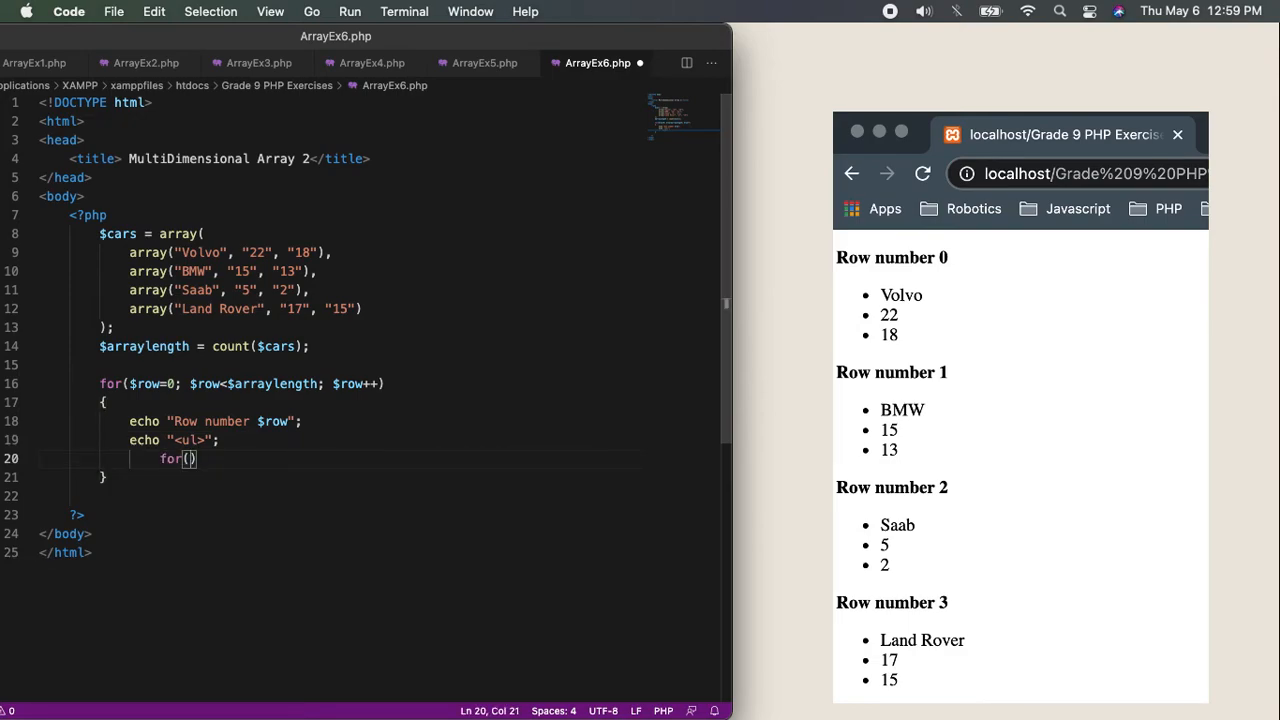
pyautogui.write('$')
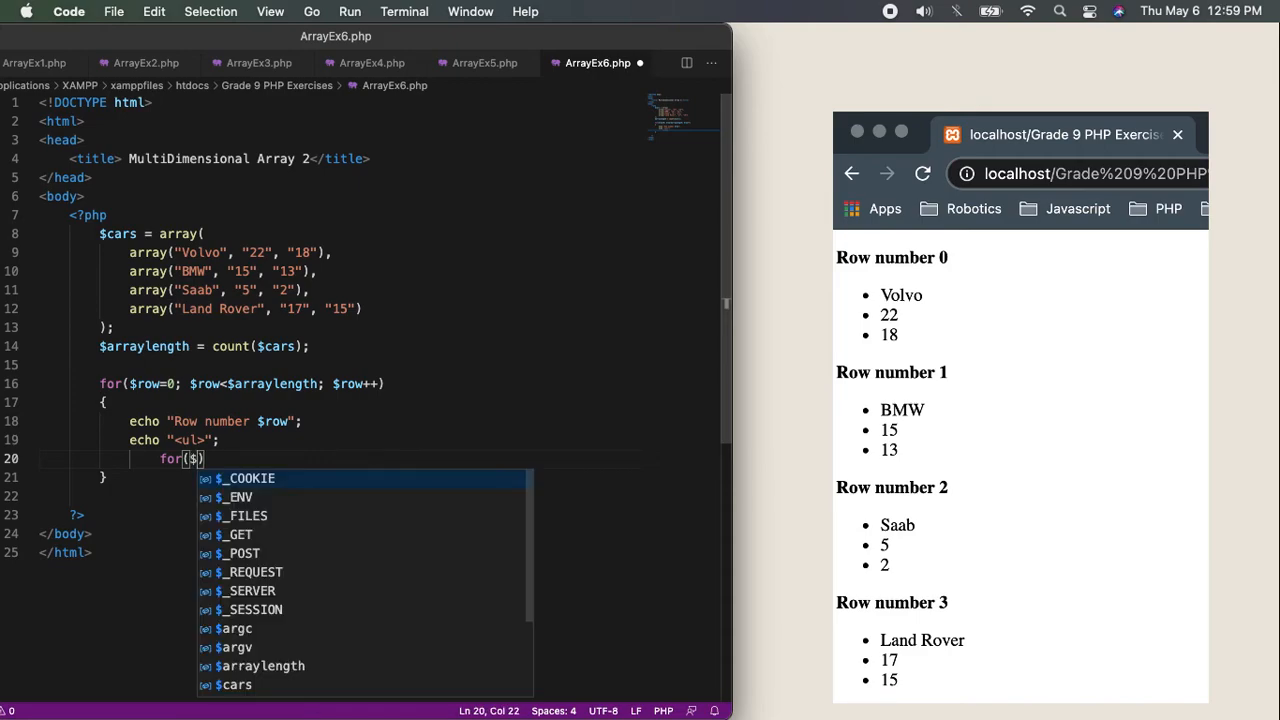
pyautogui.write('column=')
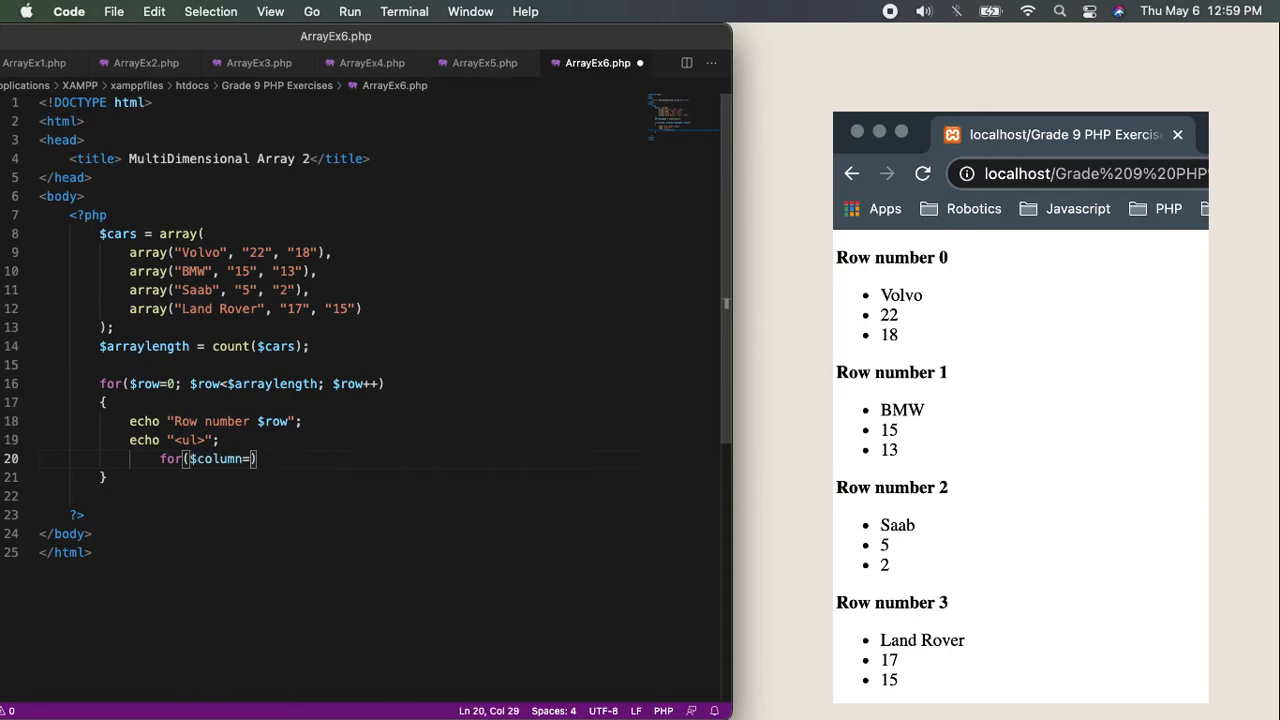
pyautogui.write('0;')
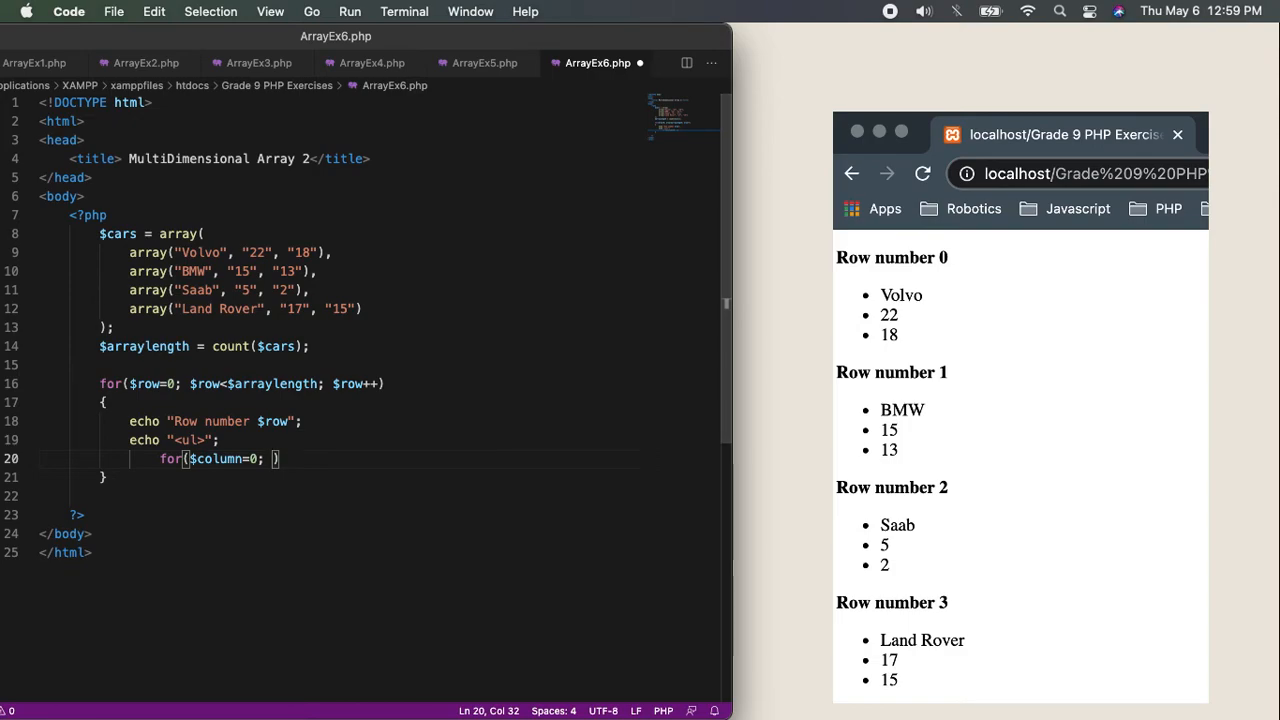
pyautogui.write('col')
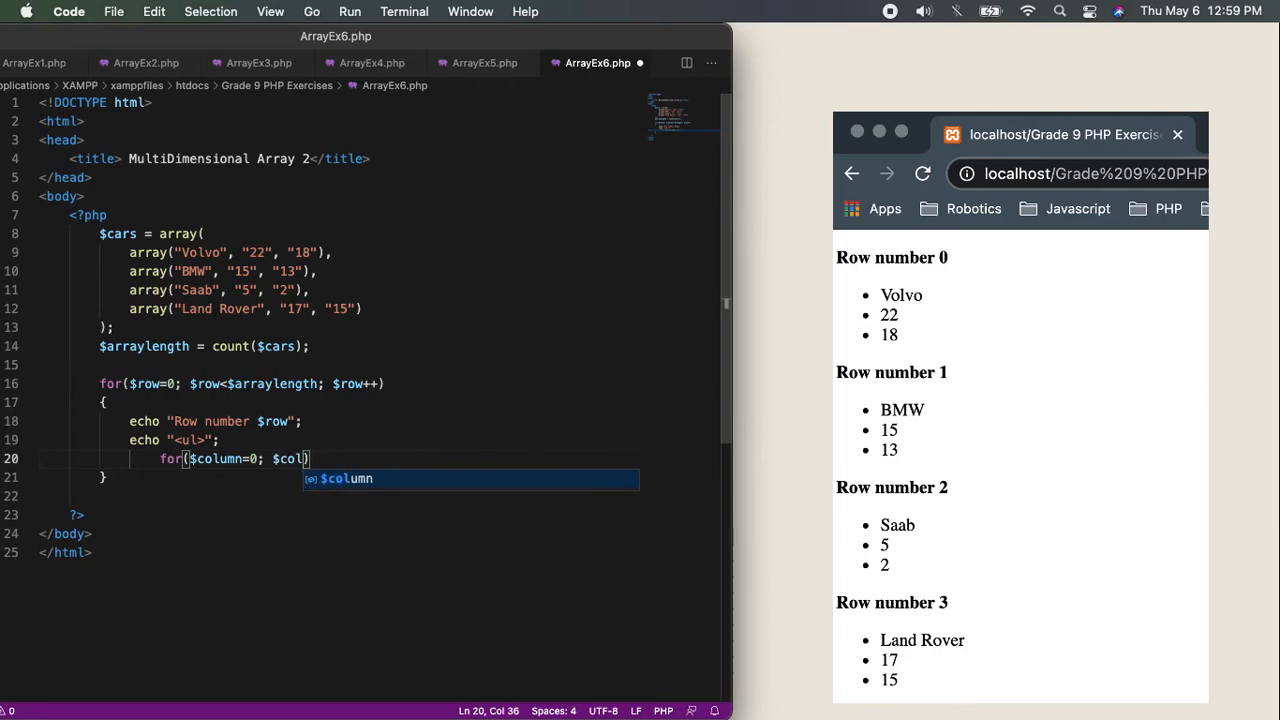
pyautogui.write('<')
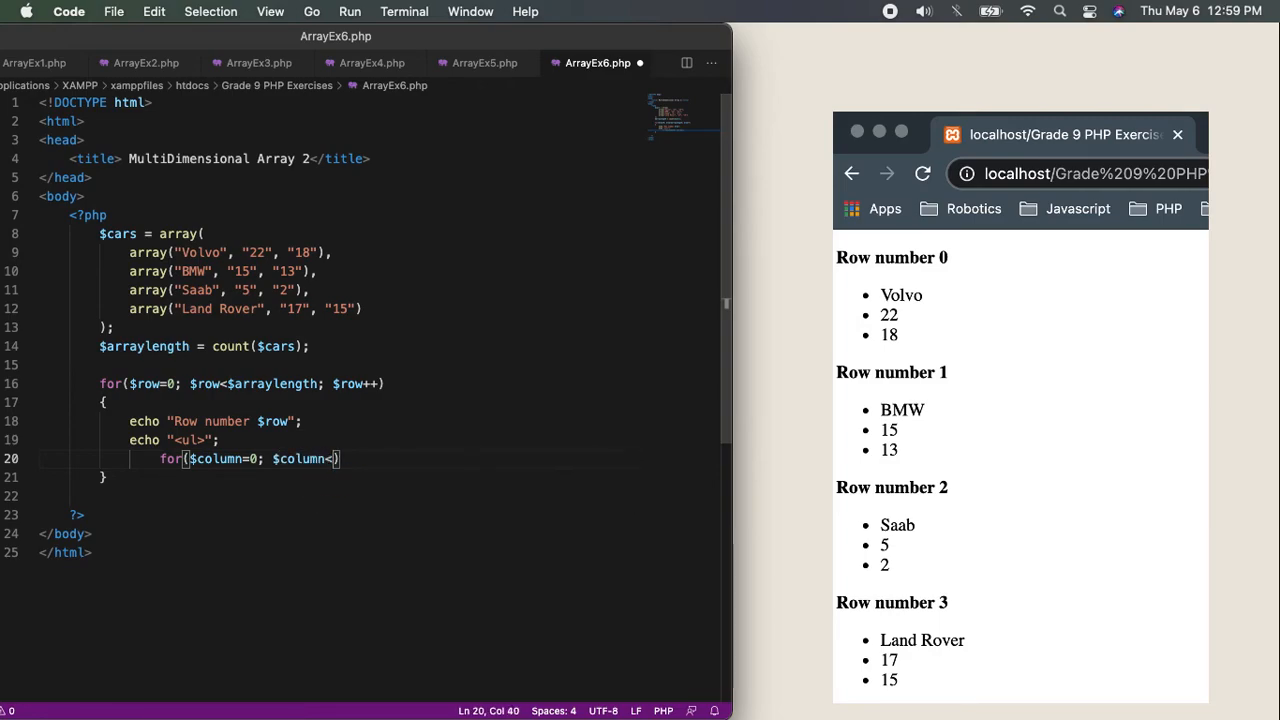
pyautogui.write('$')
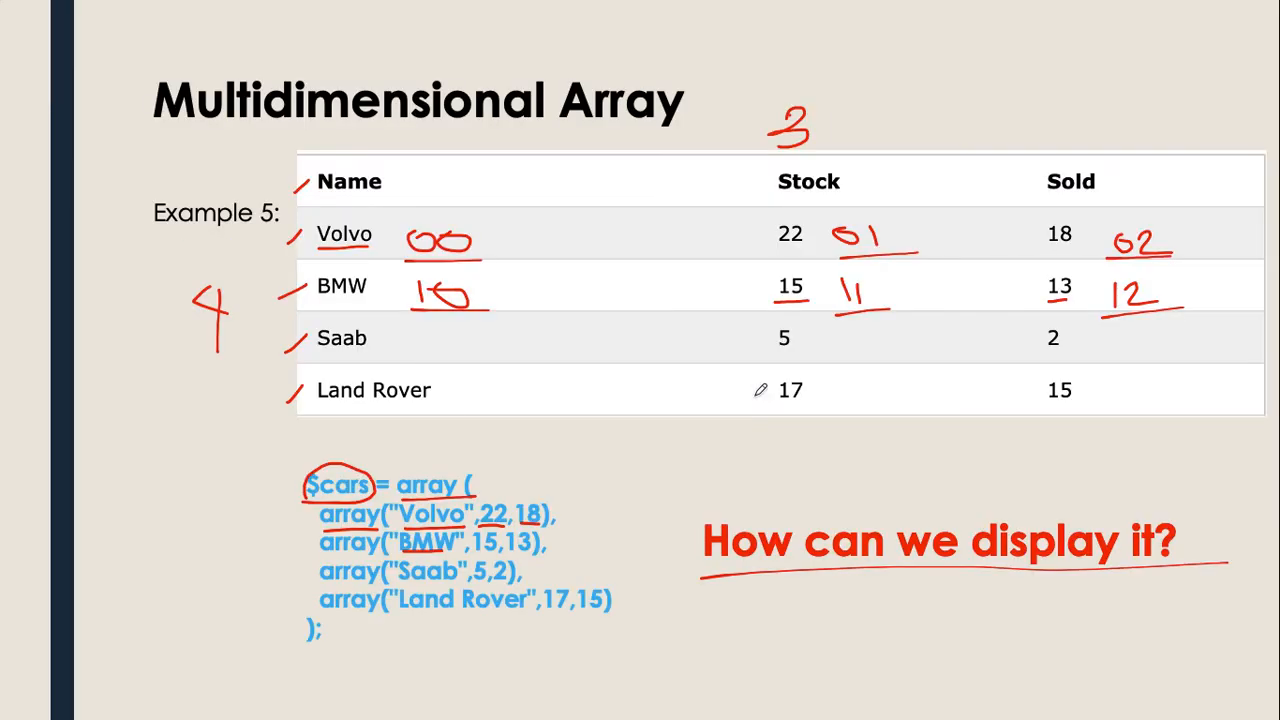
pyautogui.moveTo(233, 345)
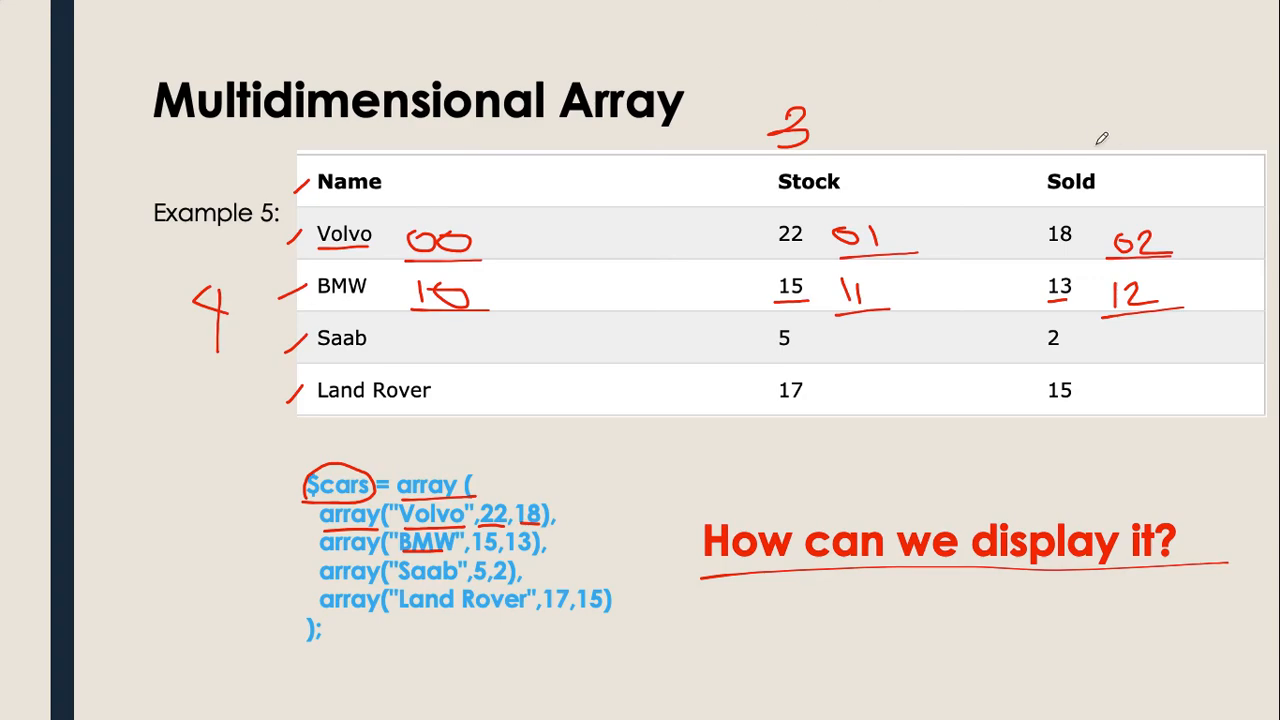
pyautogui.moveTo(855, 17)
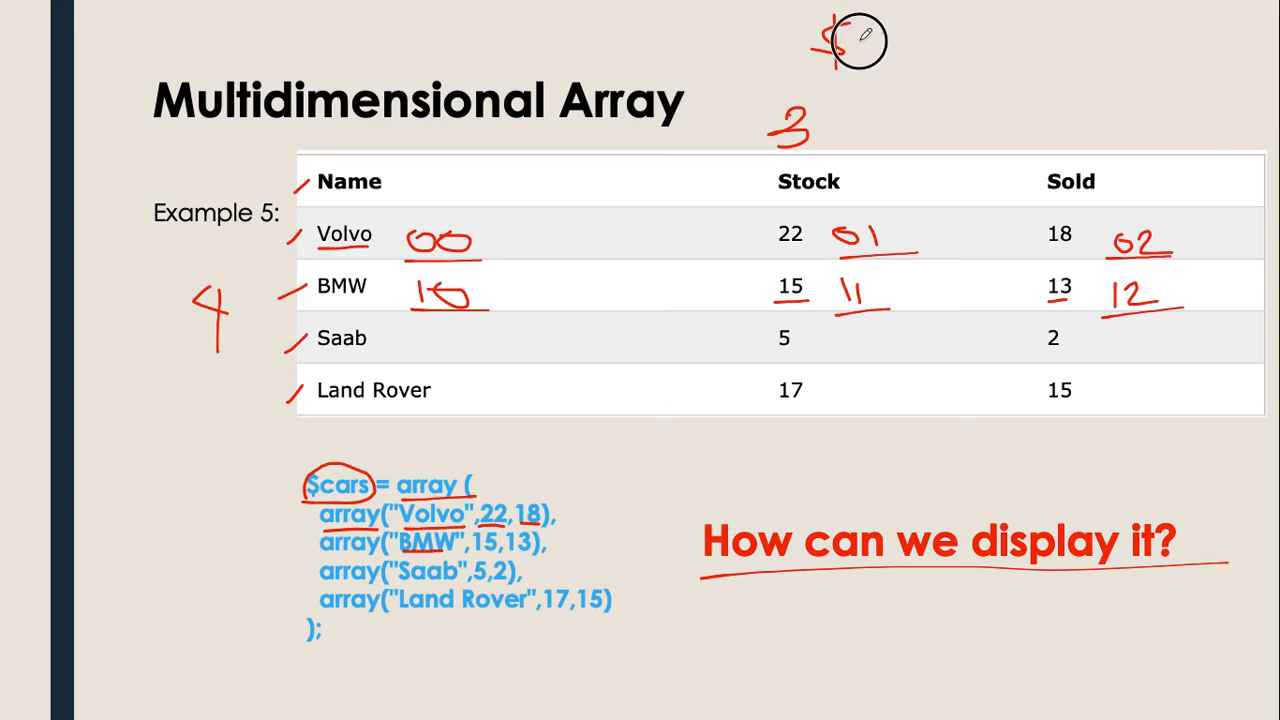
# Handwrite the $column< loop condition above the car table on the Keynote slide
pyautogui.moveTo(855, 40); pyautogui.dragTo(935, 65)
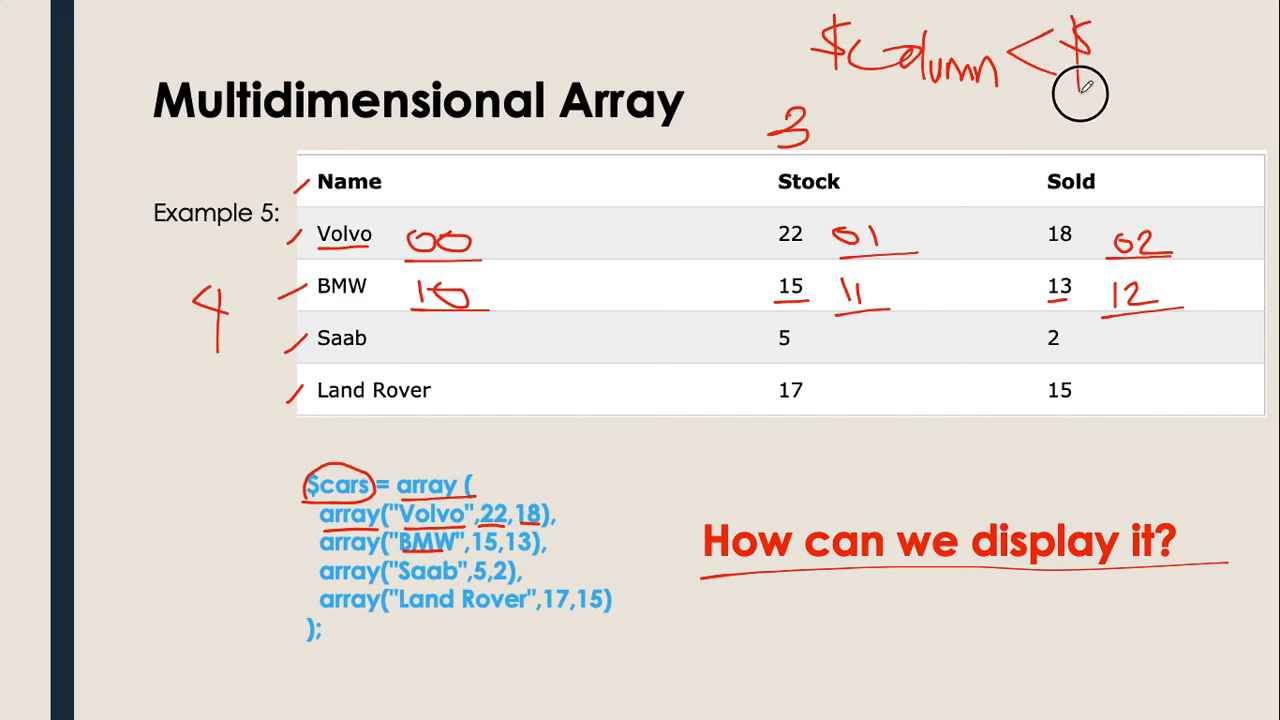
pyautogui.moveTo(1130, 57)
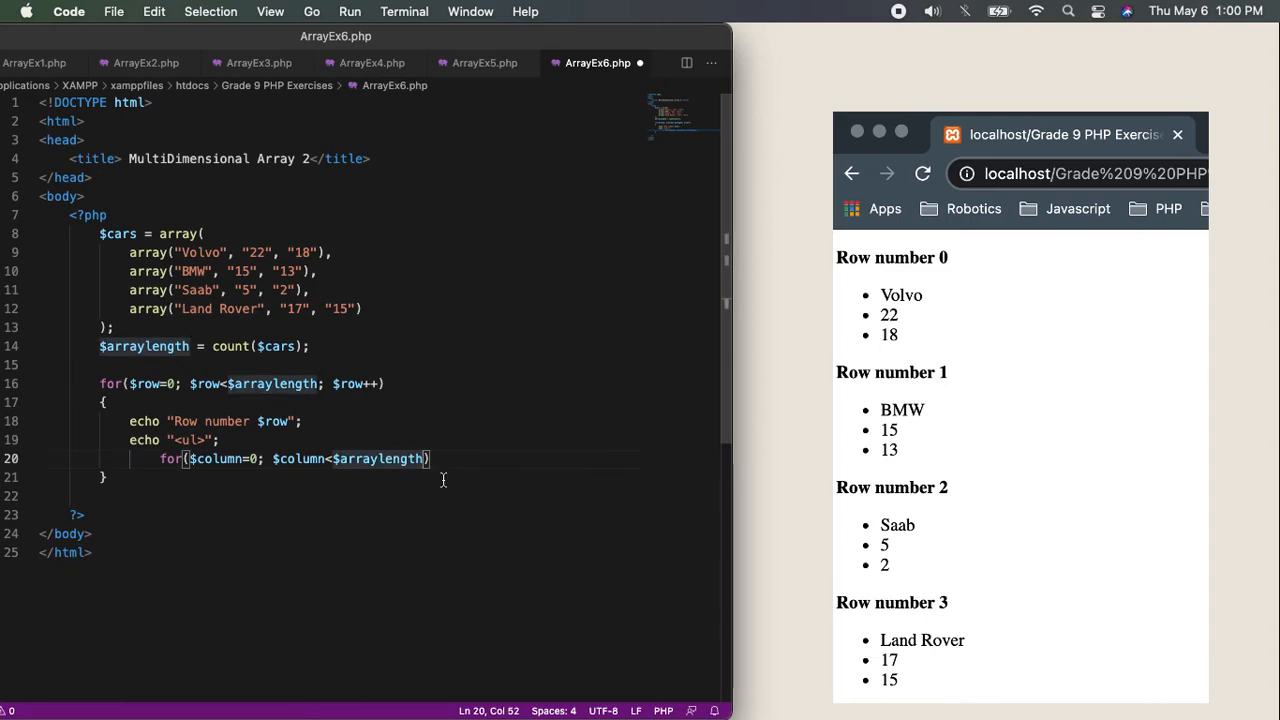
# Complete the inner loop as $column<$arraylength-1; $column++ and start a new line
pyautogui.write('-1;')
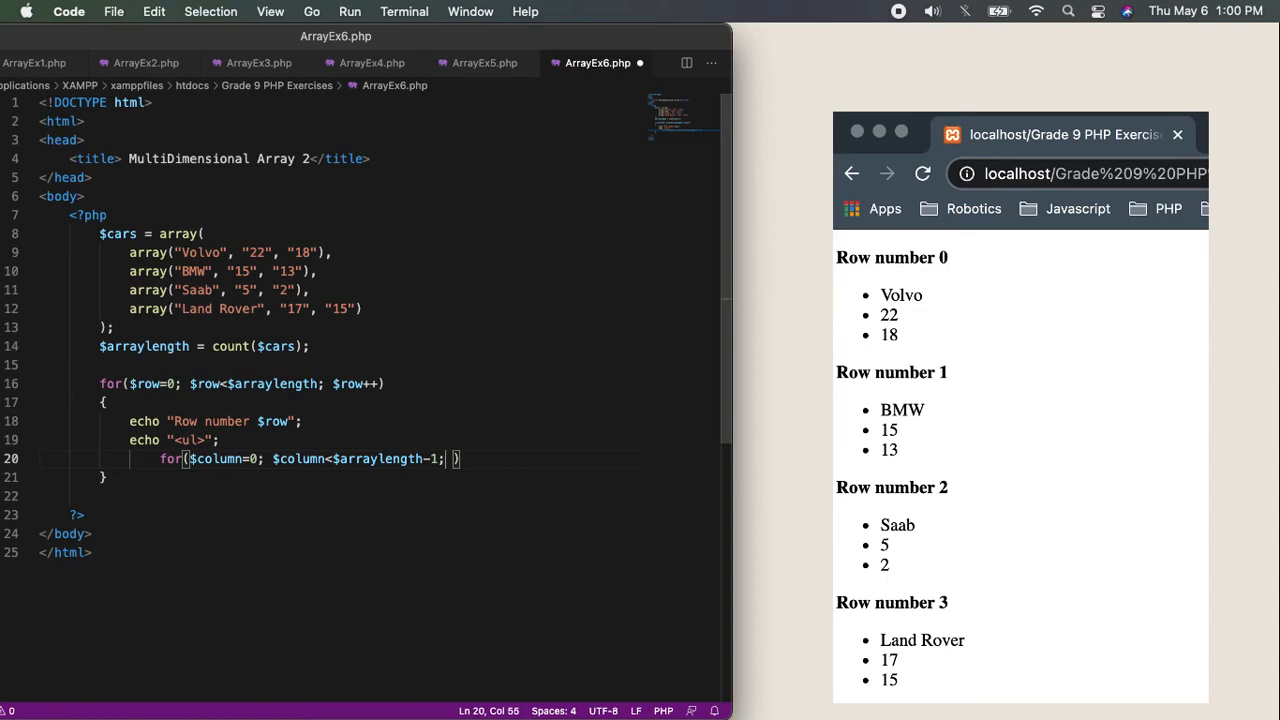
pyautogui.write('$')
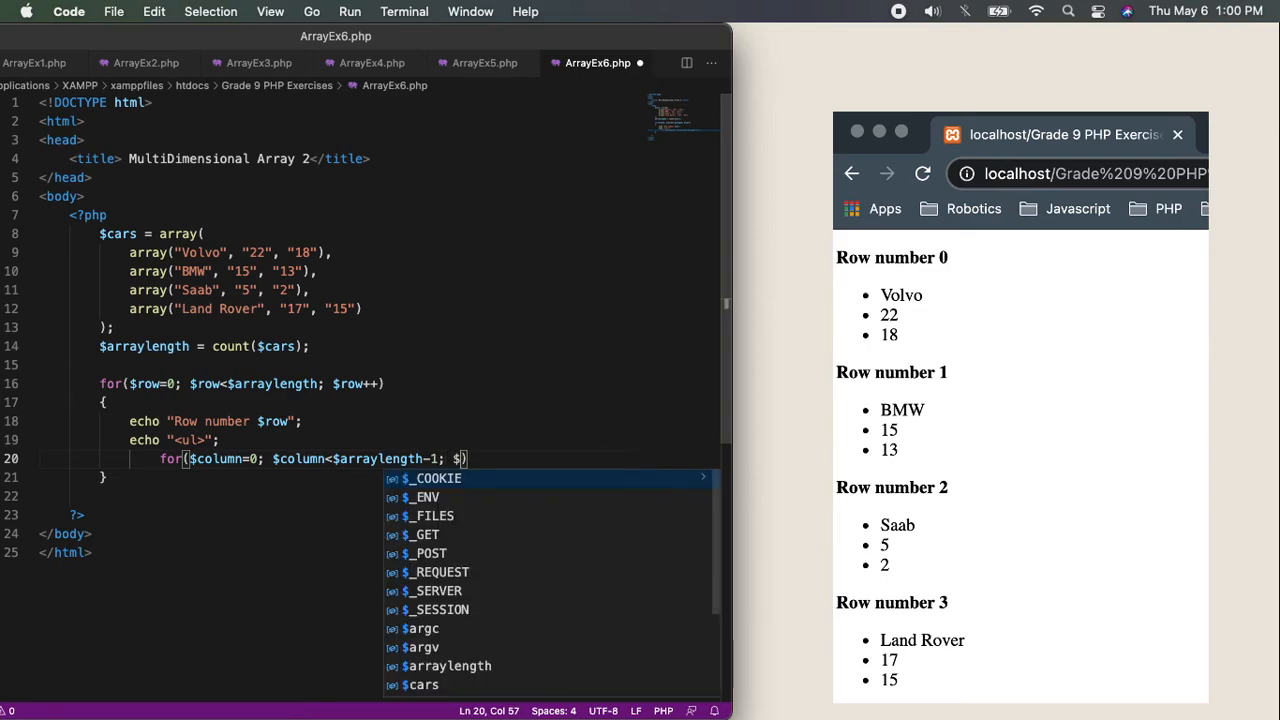
pyautogui.write('colim')
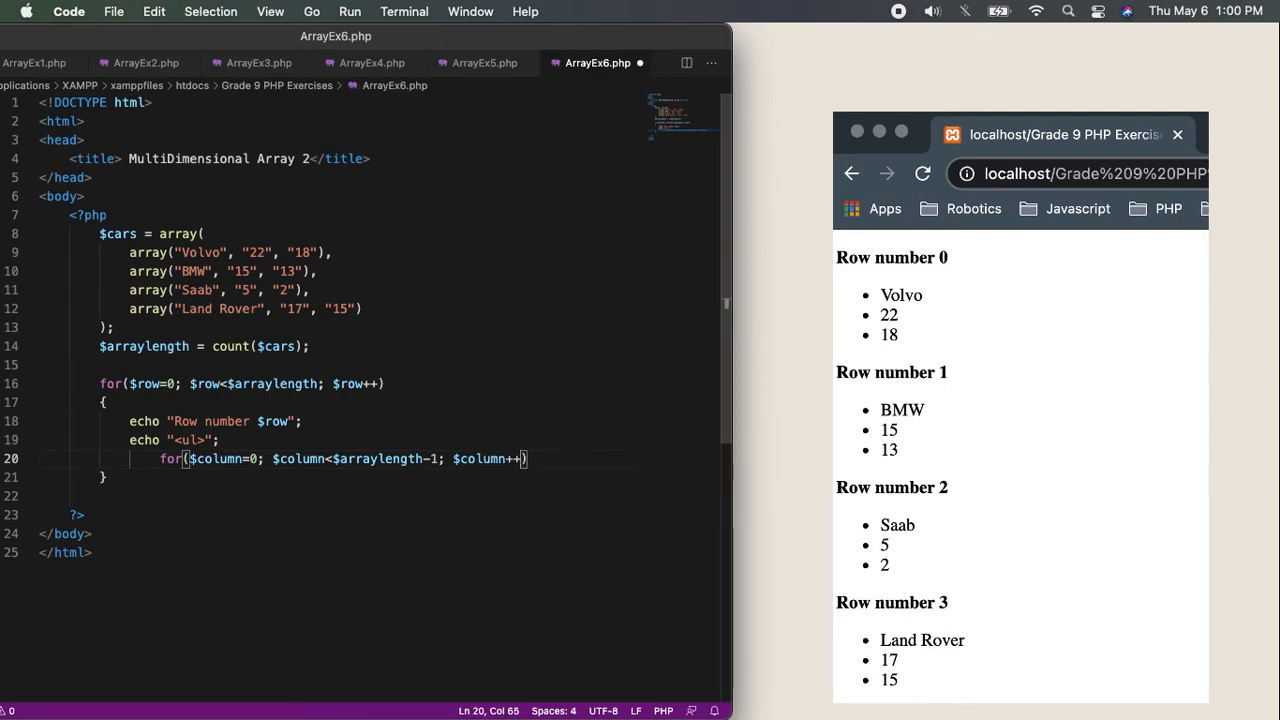
pyautogui.press('Return')
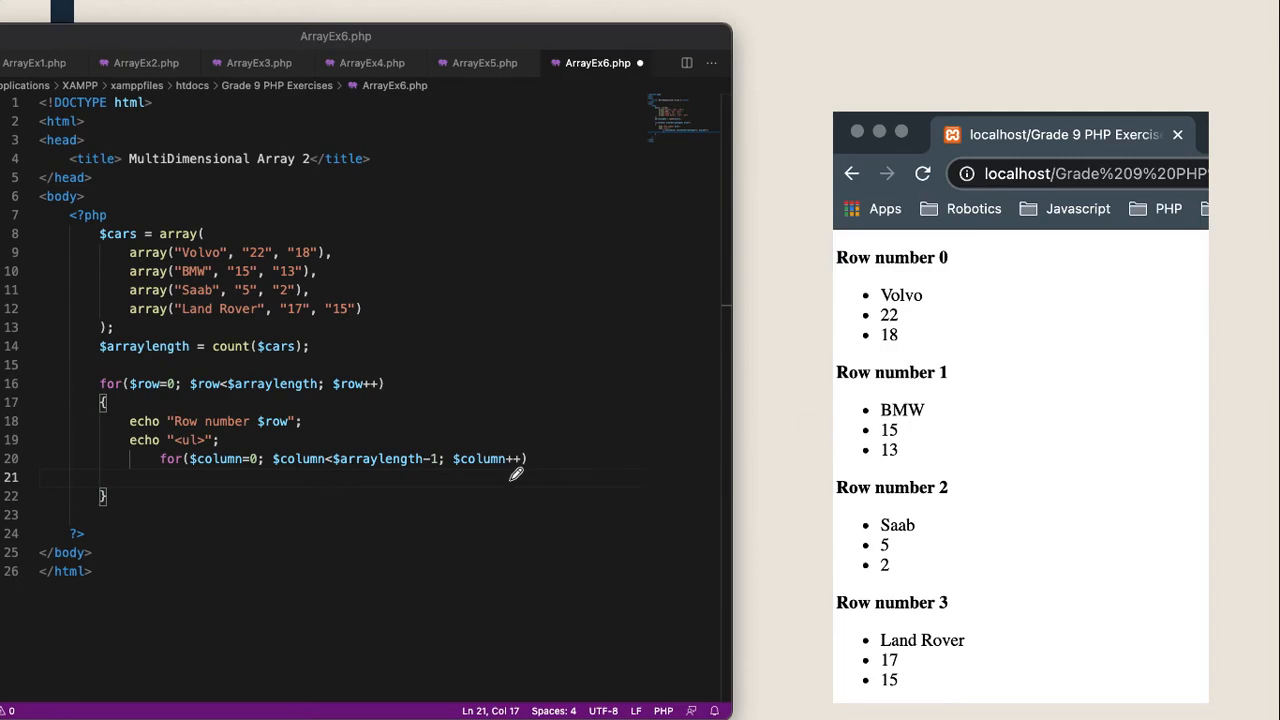
# Add the inner loop body echoing "<li>" . $cars[$row][$column] . "</li>"; for each value
pyautogui.write('{')
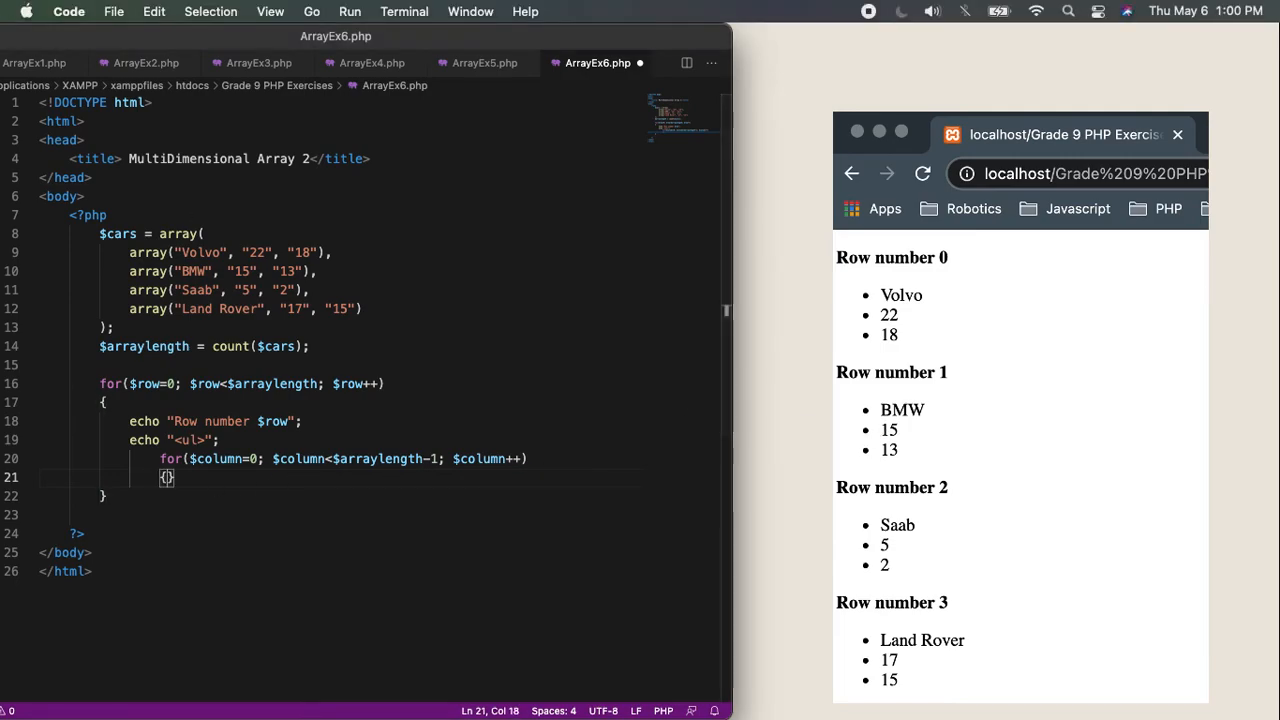
pyautogui.press('Return')
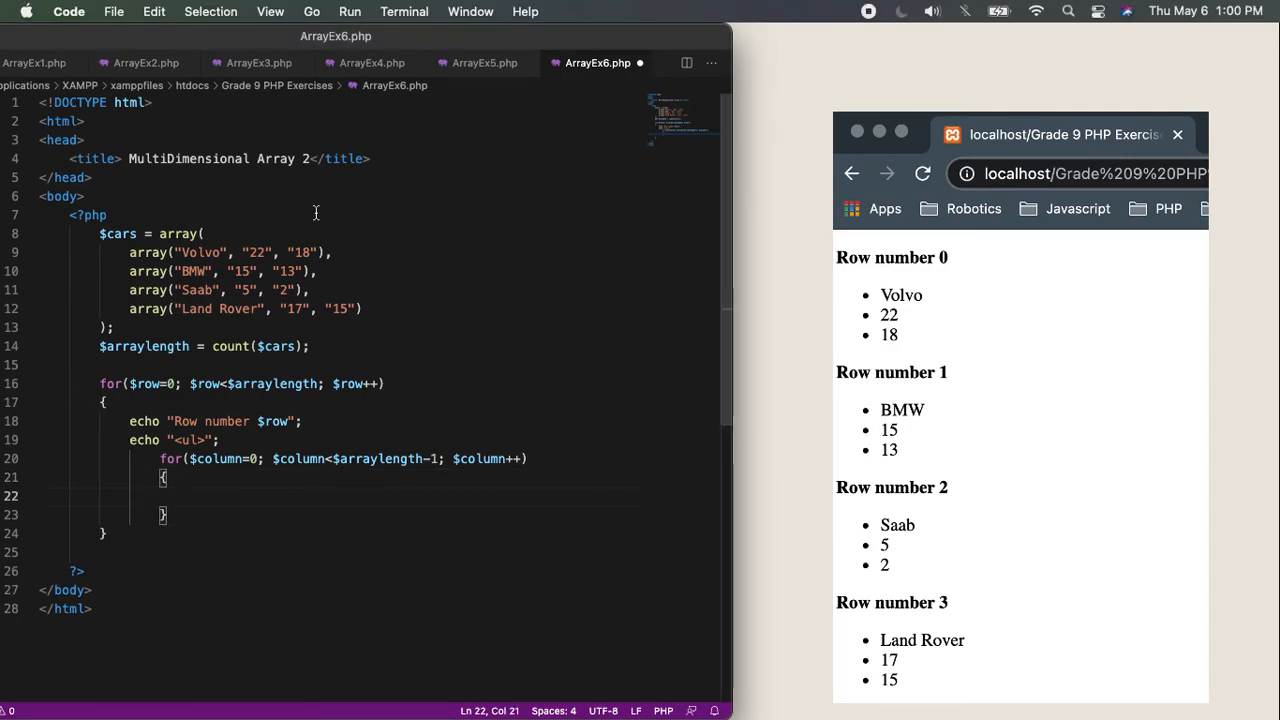
pyautogui.write('echo ""')
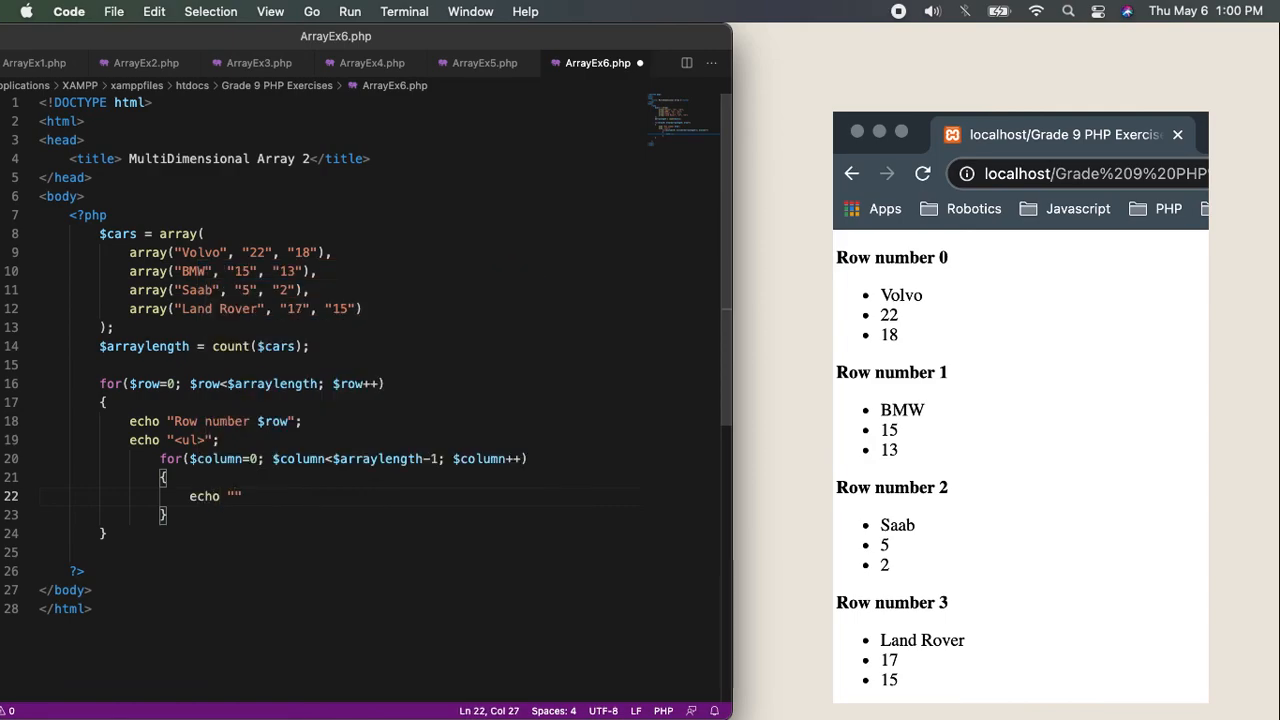
pyautogui.write('<li>')
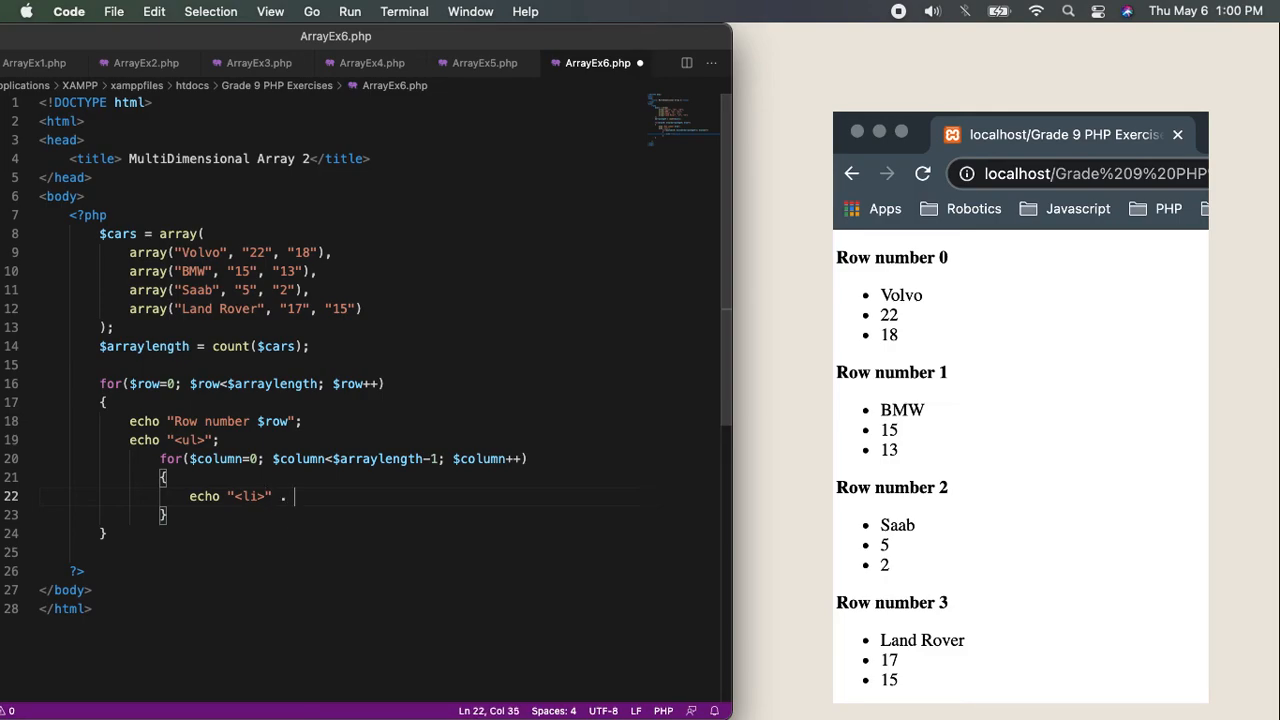
pyautogui.write('$cars')
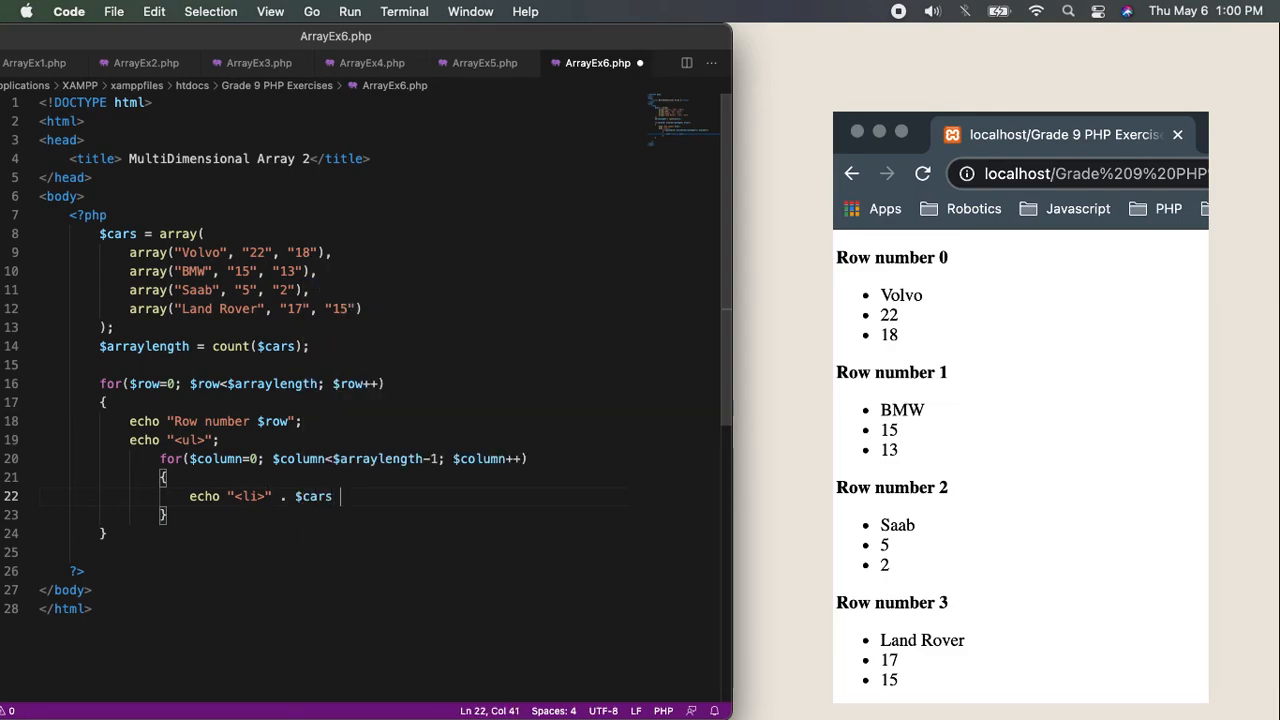
pyautogui.write('[$row')
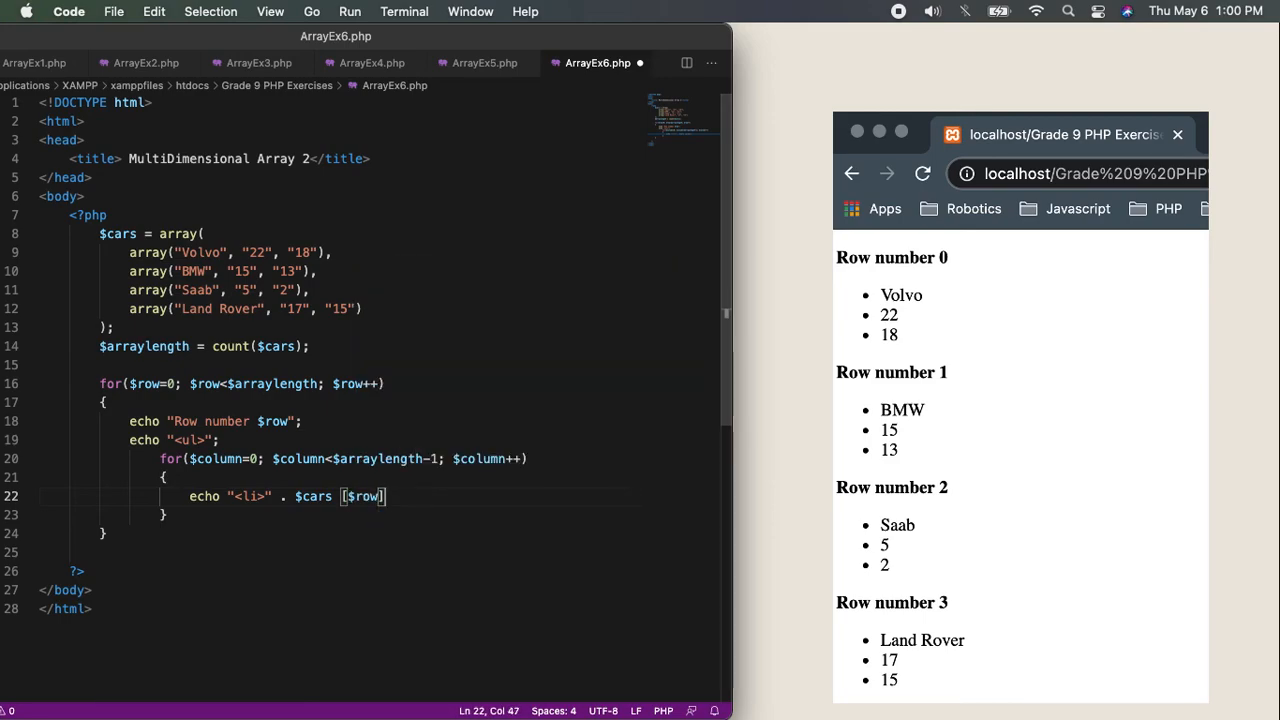
pyautogui.write('[$column')
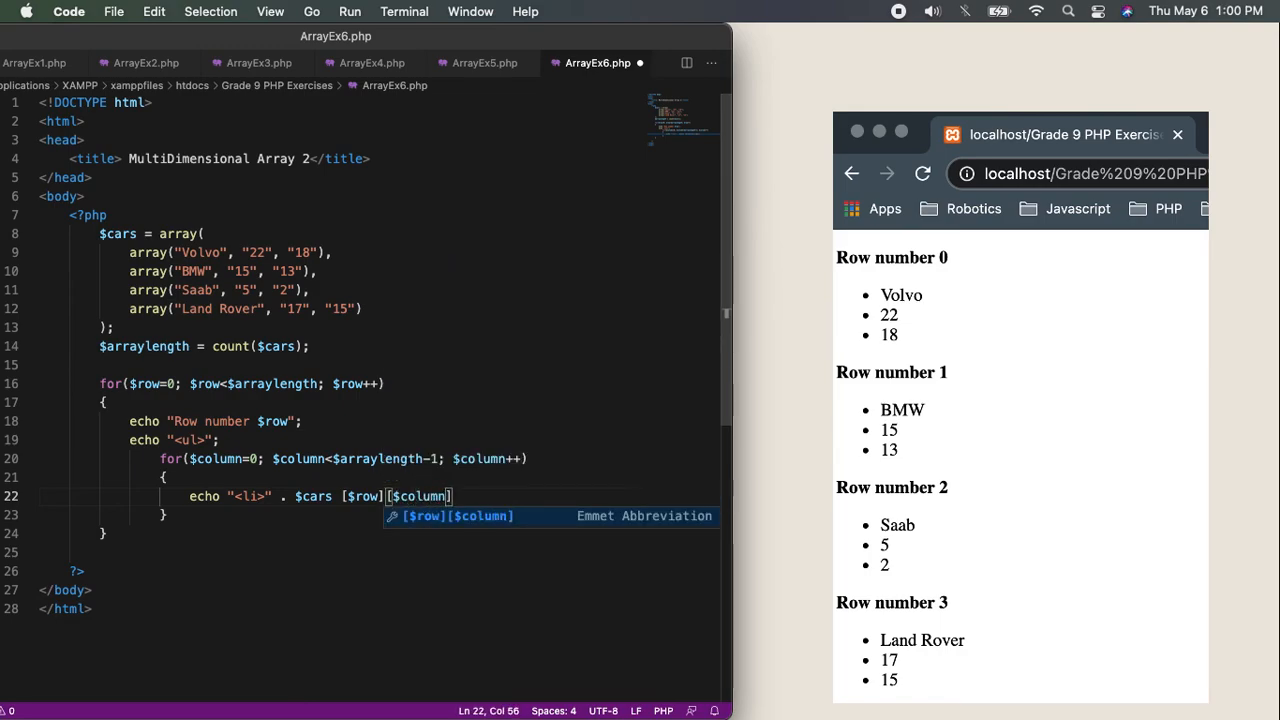
pyautogui.write('.')
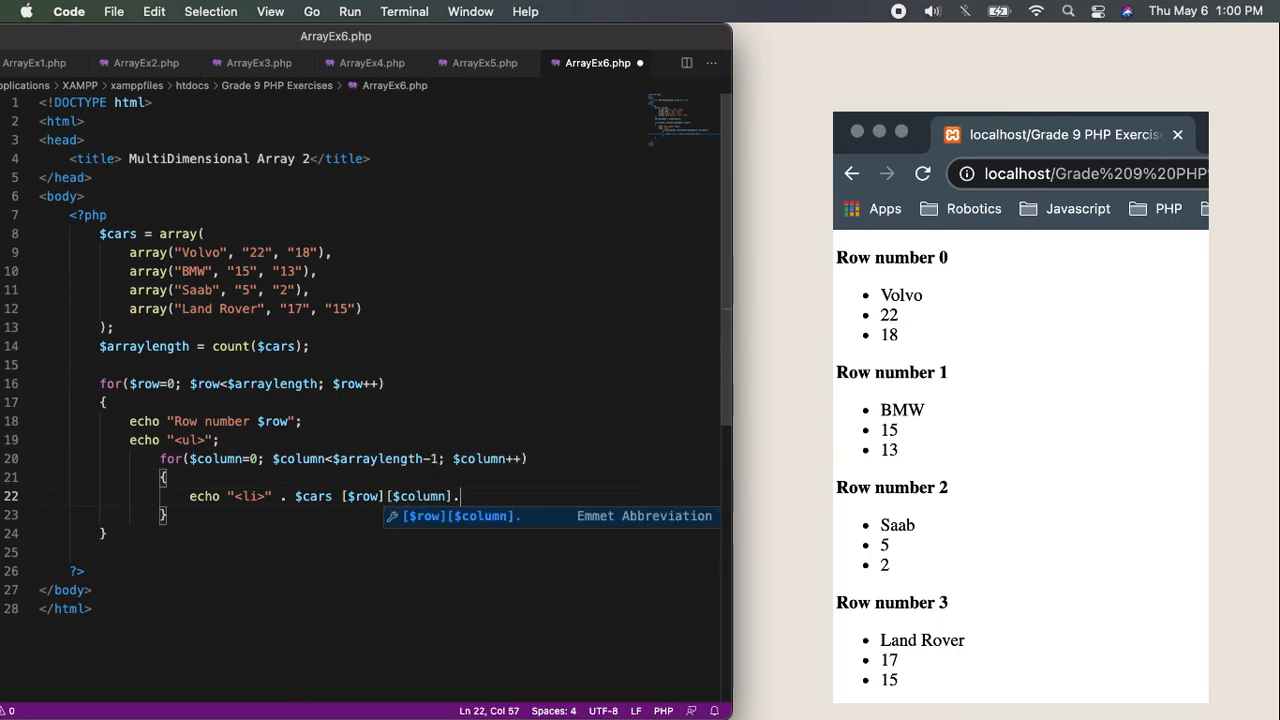
pyautogui.write('"')
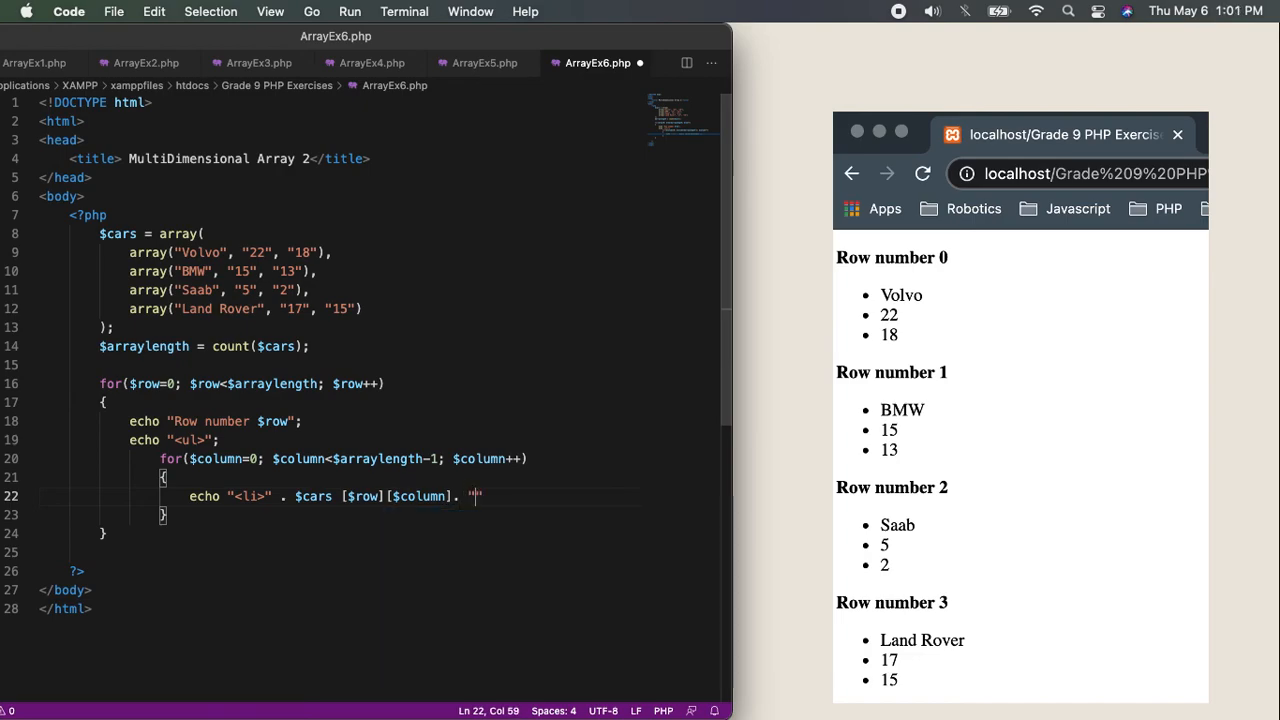
pyautogui.write('<')
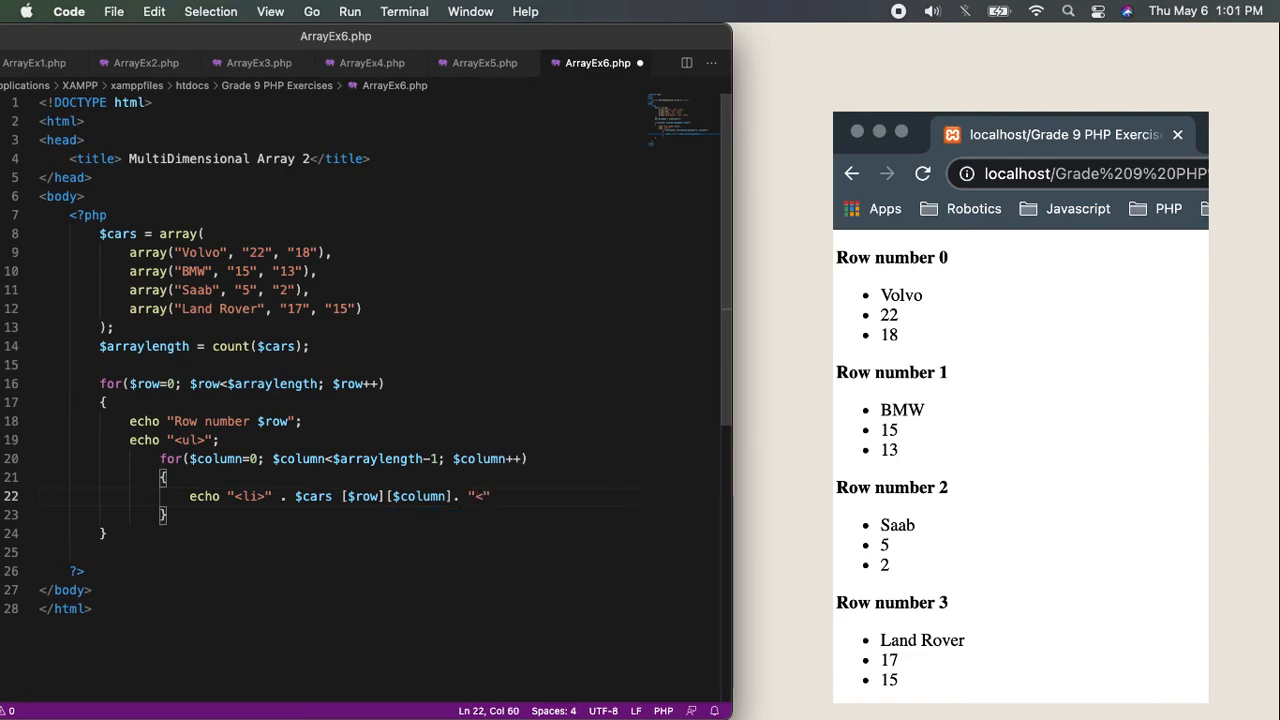
pyautogui.write('/li>')
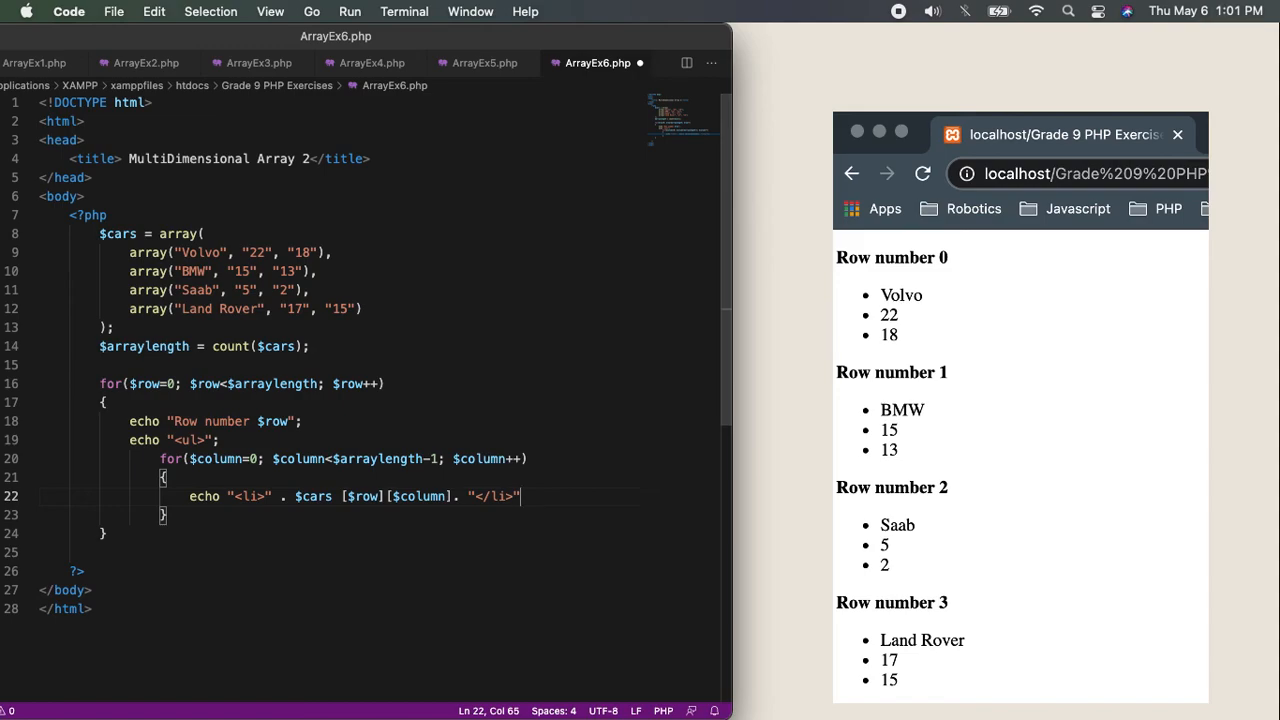
pyautogui.write(';')
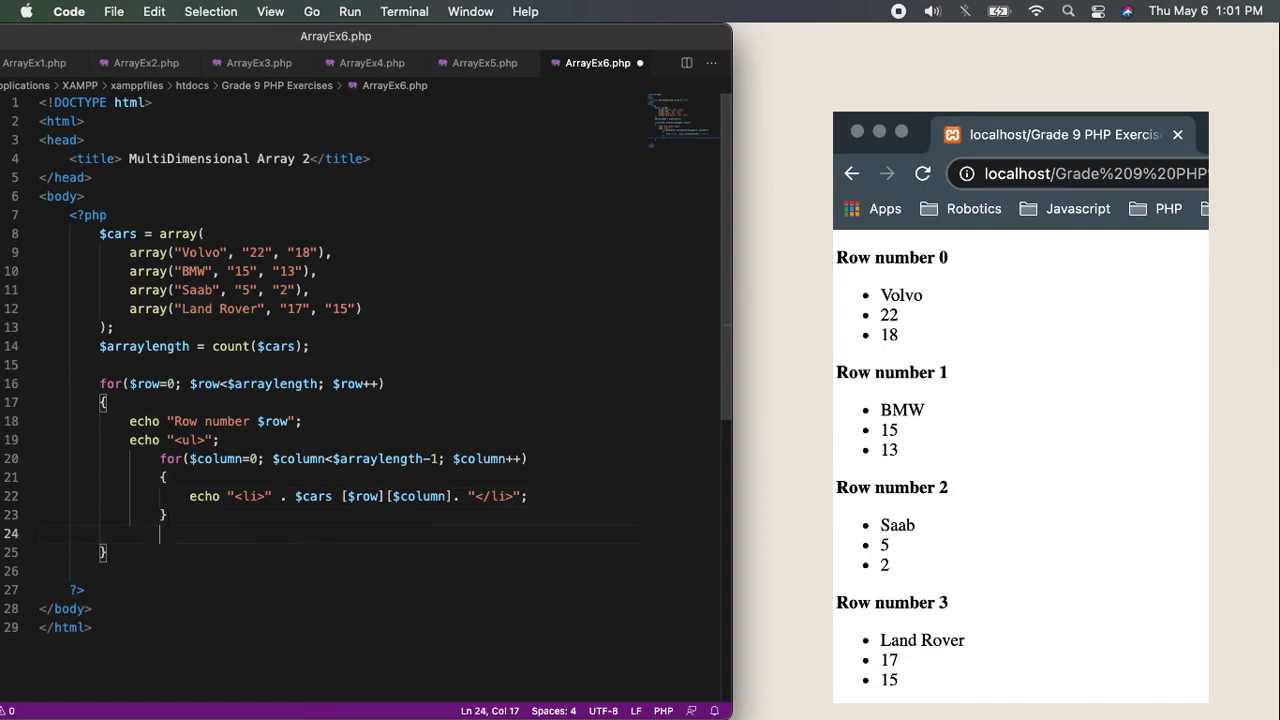
# Echo "</ul>"; after the inner loop's closing brace
pyautogui.write('echo')
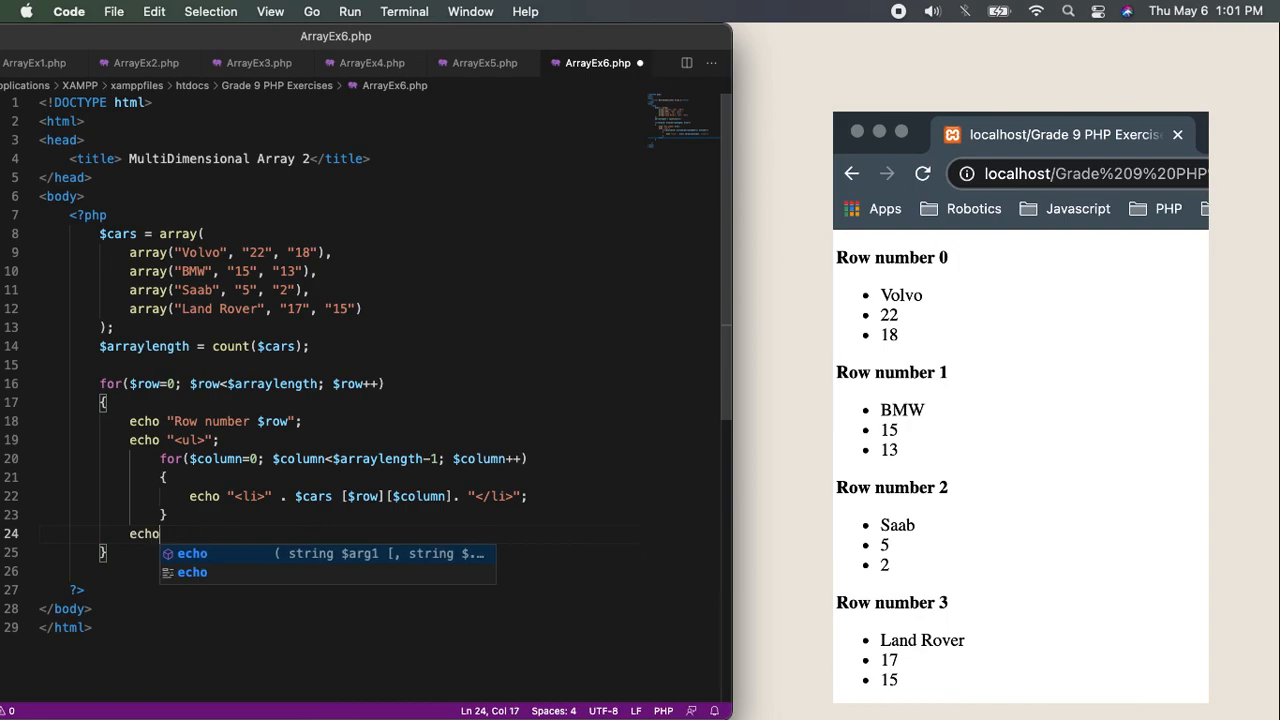
pyautogui.write('""')
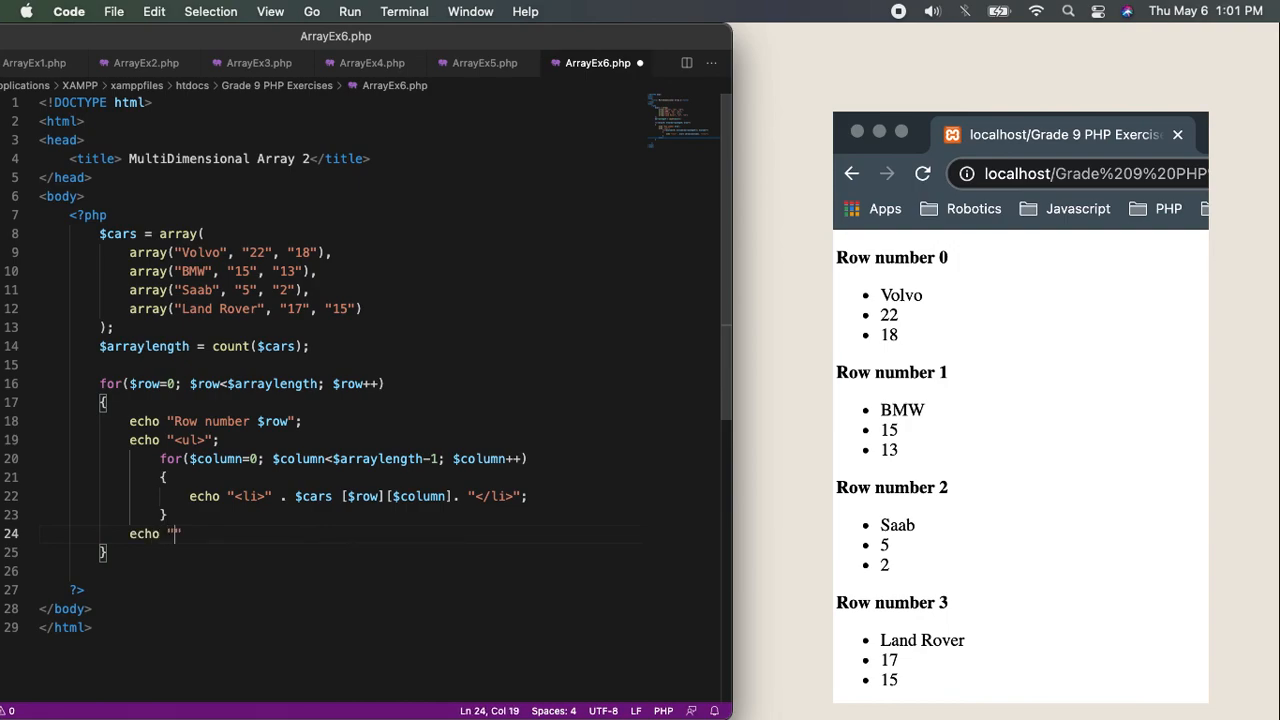
pyautogui.write('</ul')
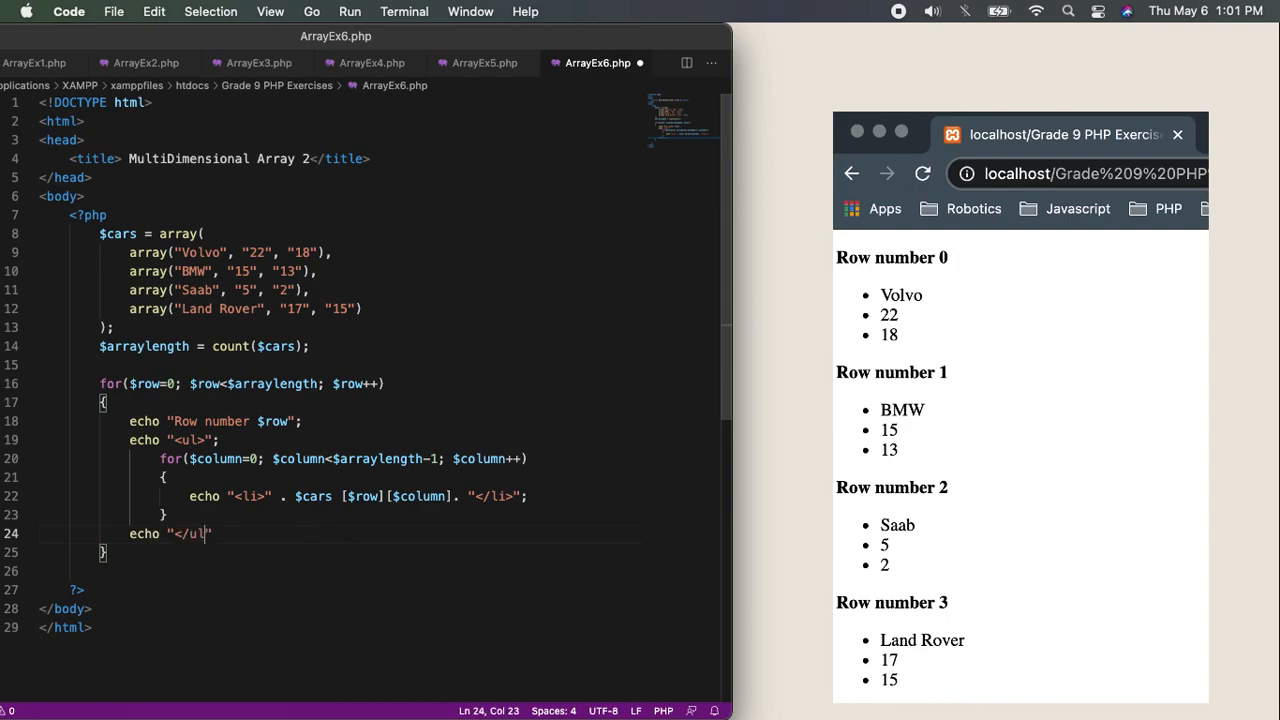
pyautogui.write('";')
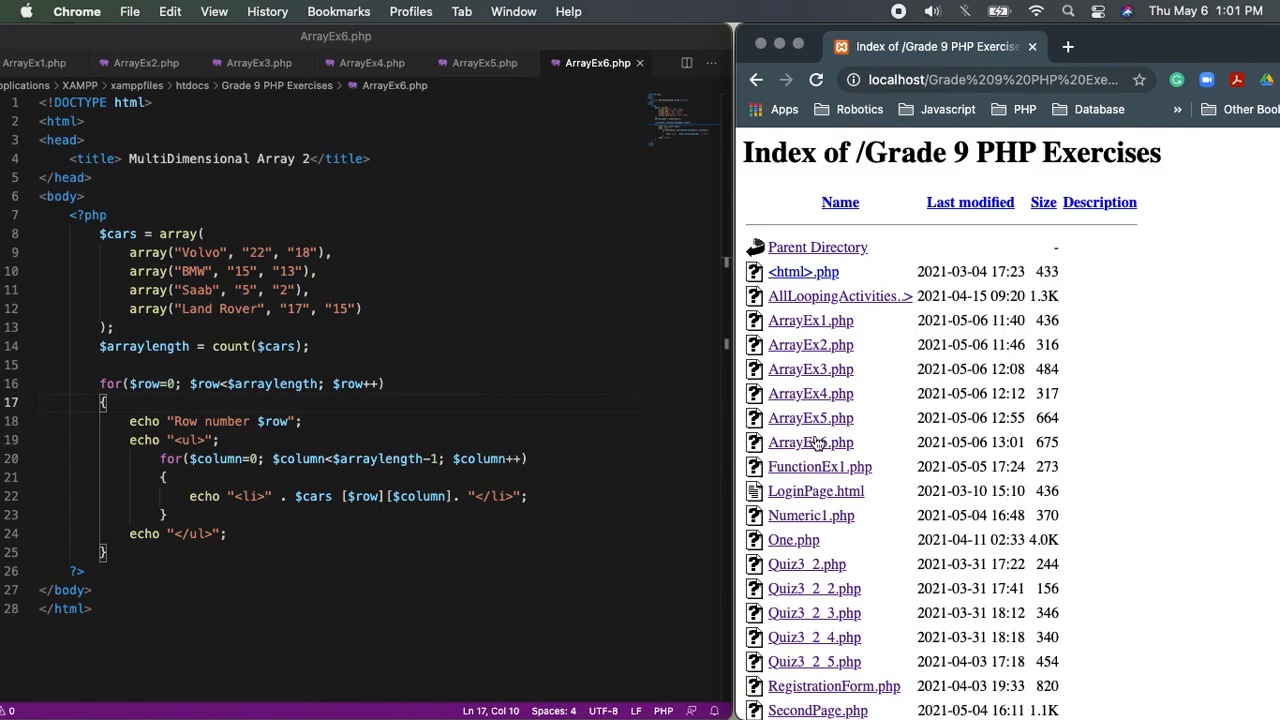
# Open ArrayEx6.php from Chrome's folder listing, then return to the editor
pyautogui.click(810, 441)
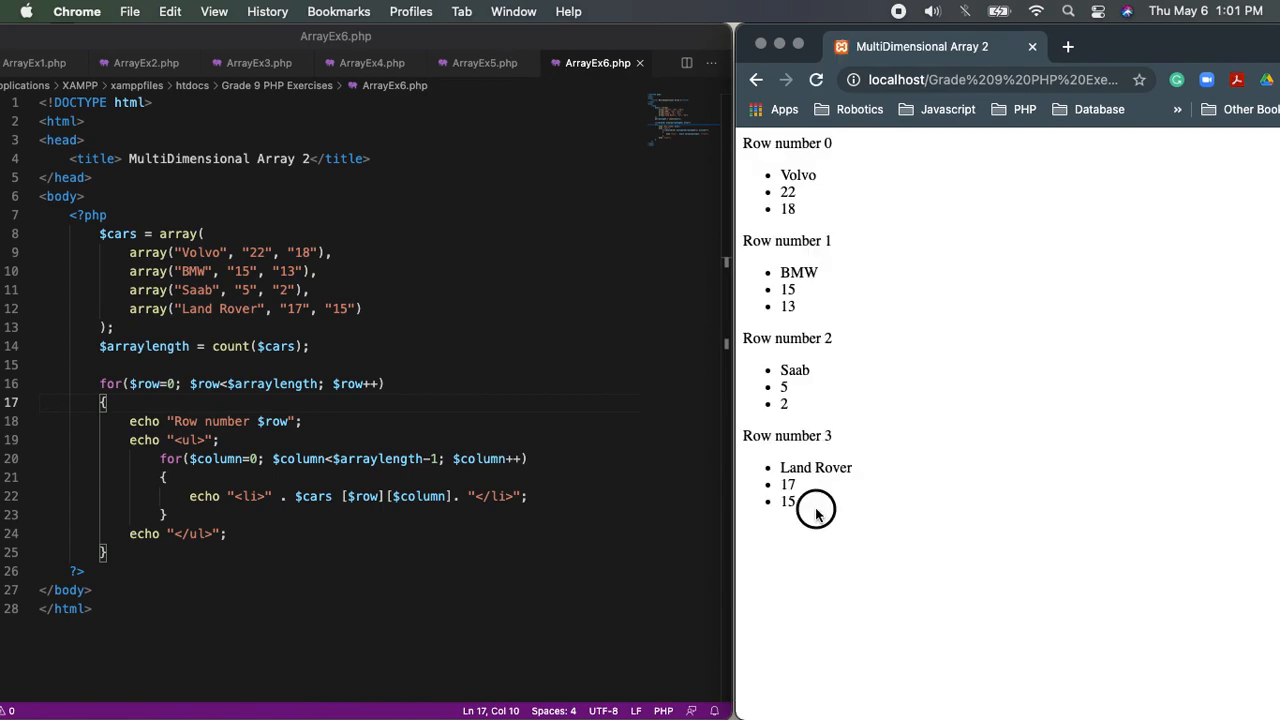
pyautogui.moveTo(647, 538)
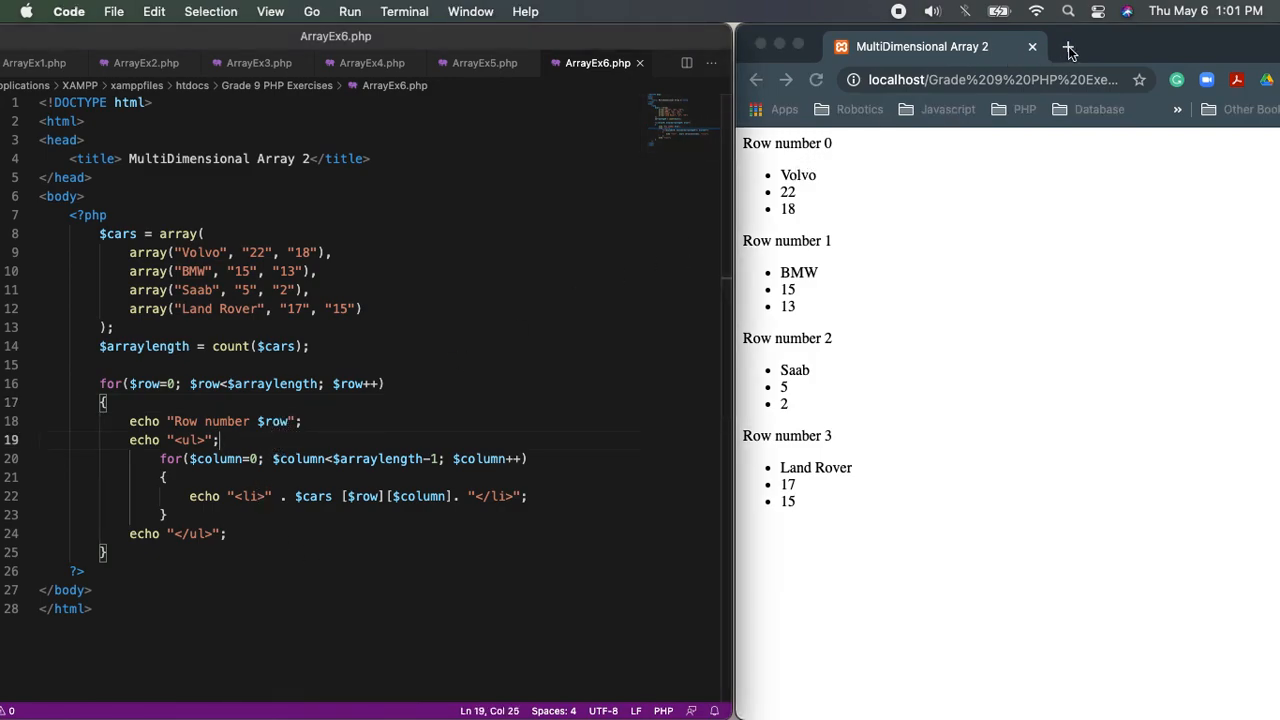
pyautogui.click(1000, 300)
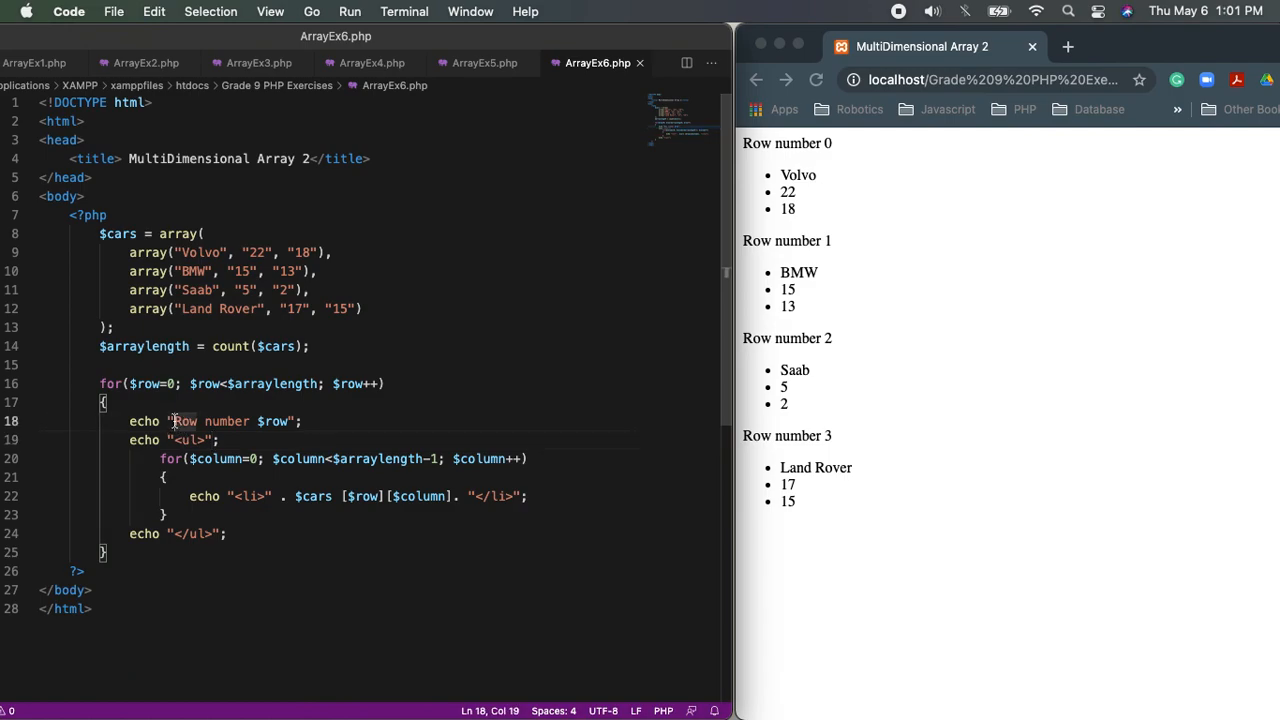
# Wrap the Row number $row echo text in <b> and </b> tags
pyautogui.write('<br>')
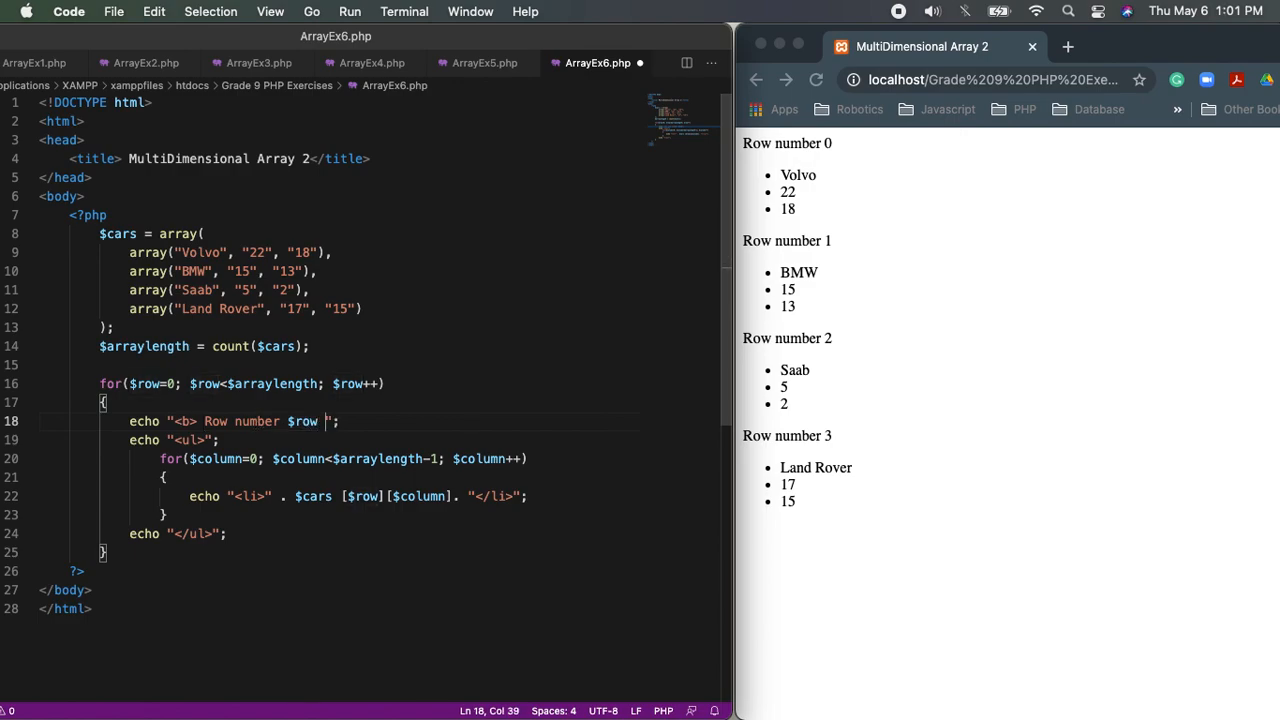
pyautogui.write('</b>')
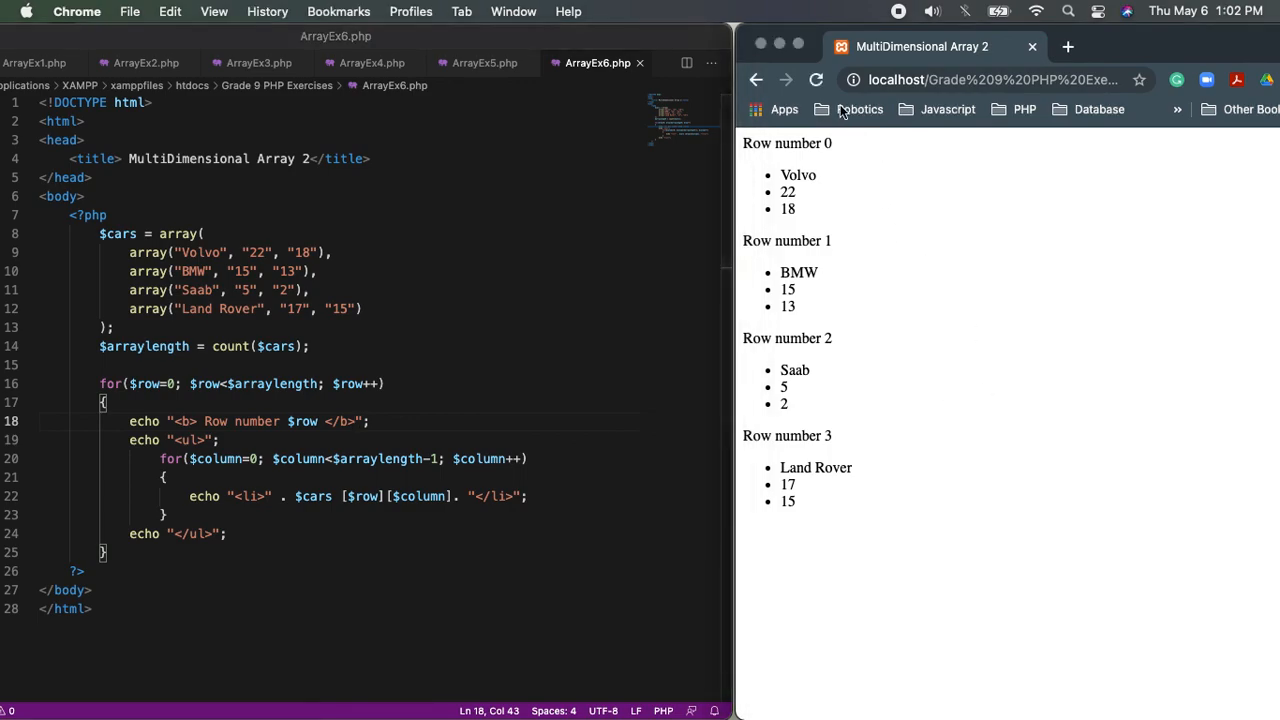
pyautogui.moveTo(922, 350)
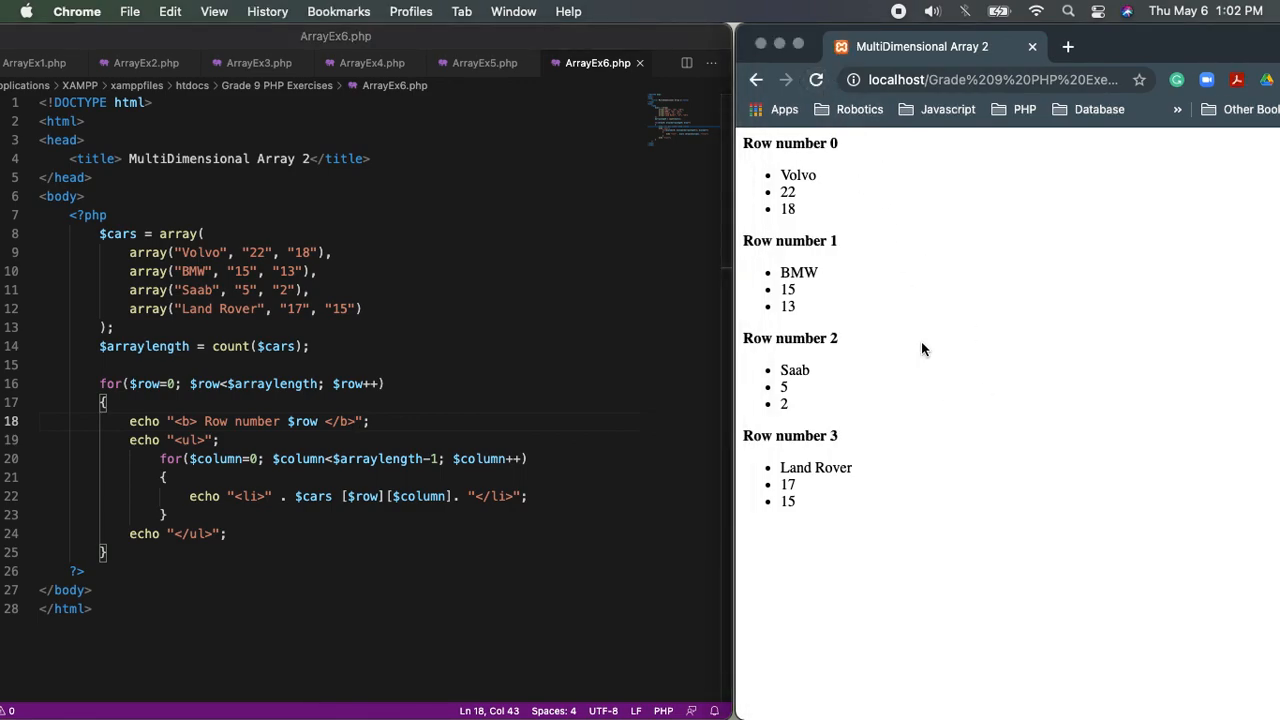